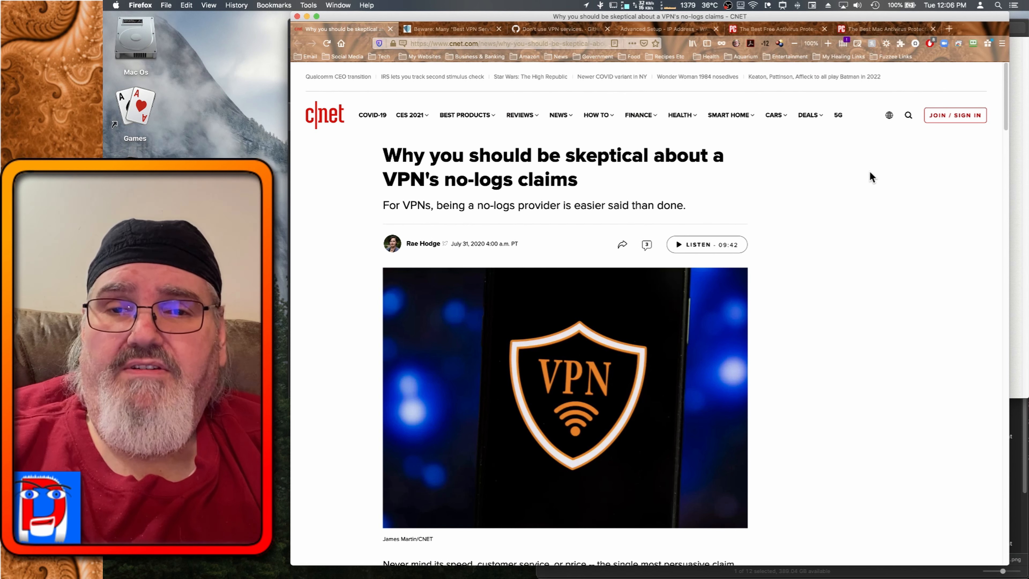
mouse_move(833, 173)
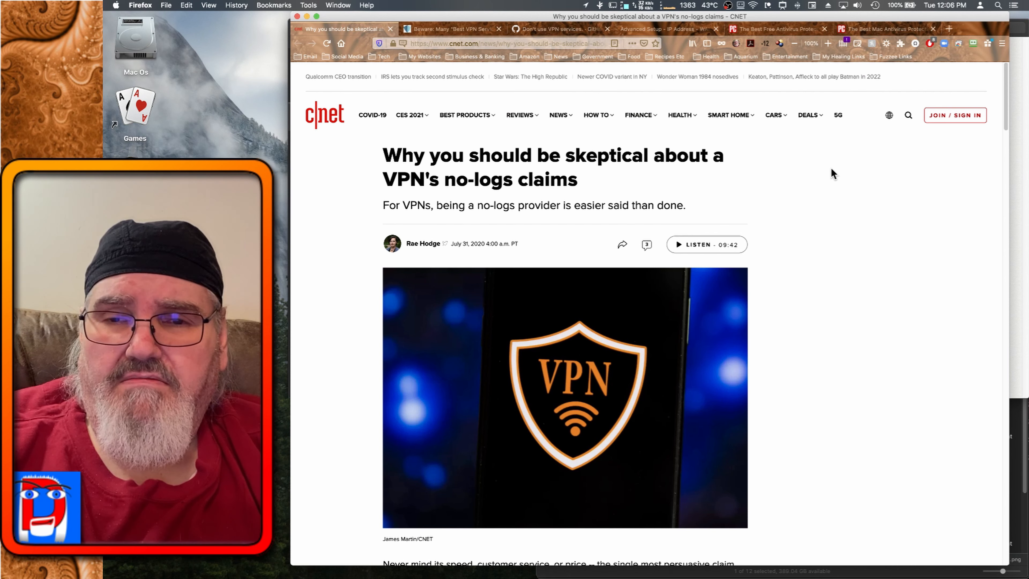
mouse_move(625, 74)
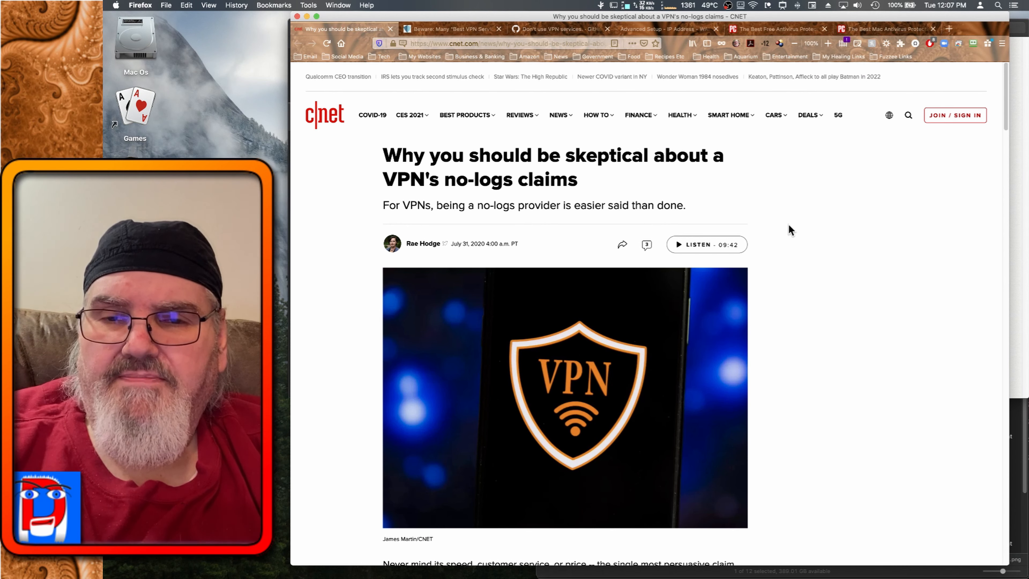
Scroll the CNET VPN article down past the newsletter box to the user-trust section.
scroll("down", 3)
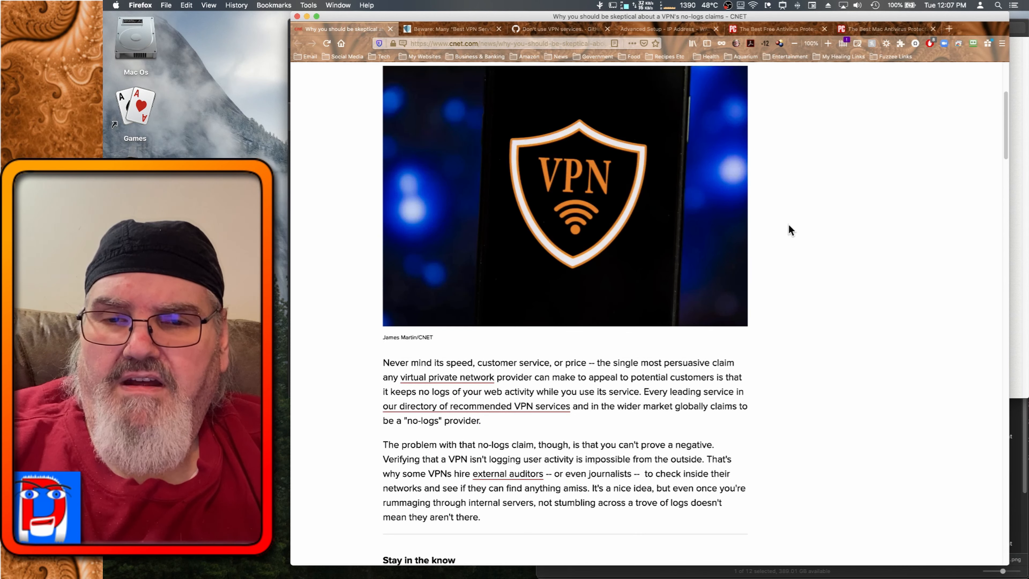
scroll("down", 3)
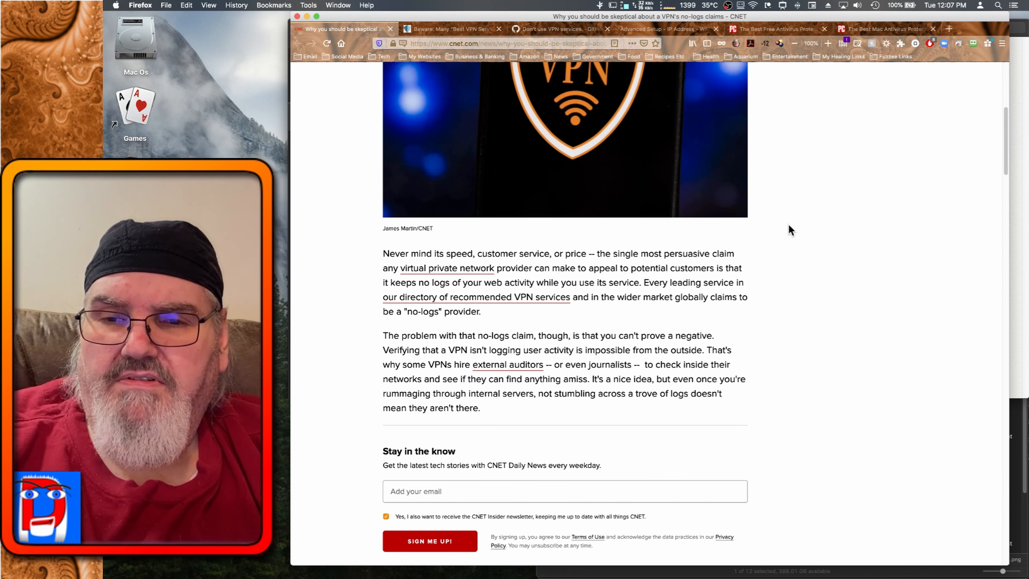
scroll("down", 3)
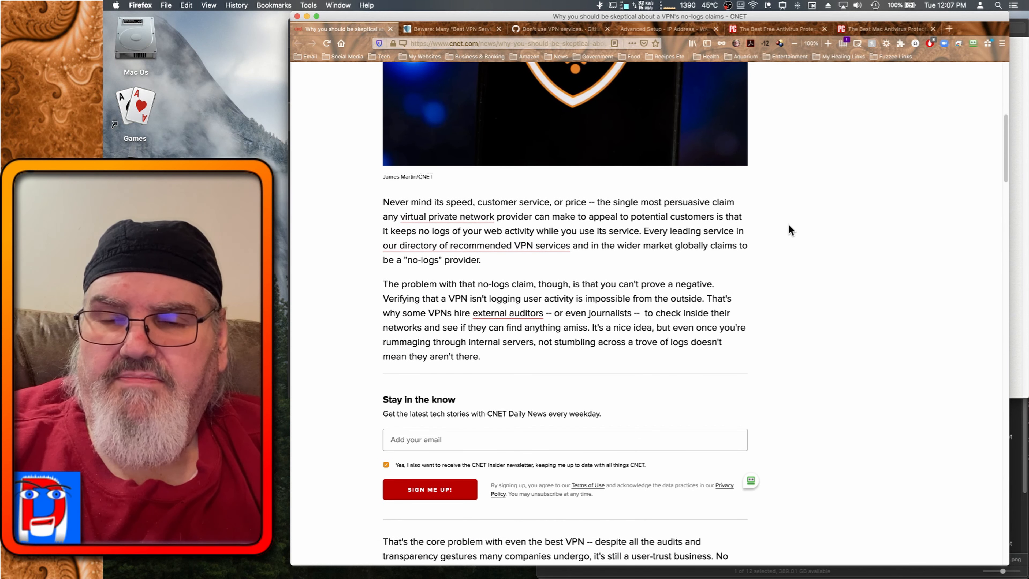
mouse_move(678, 228)
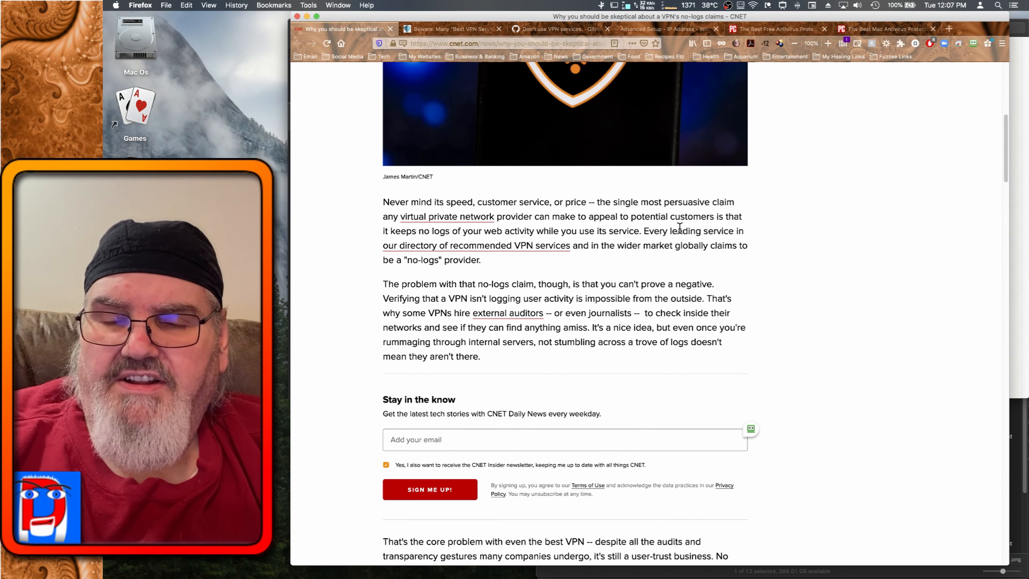
mouse_move(772, 252)
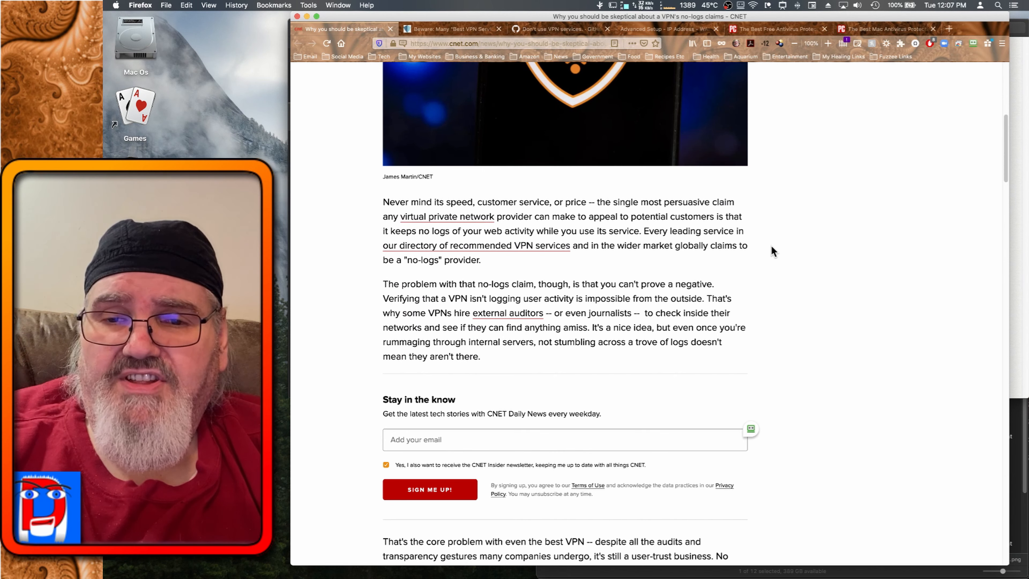
mouse_move(833, 92)
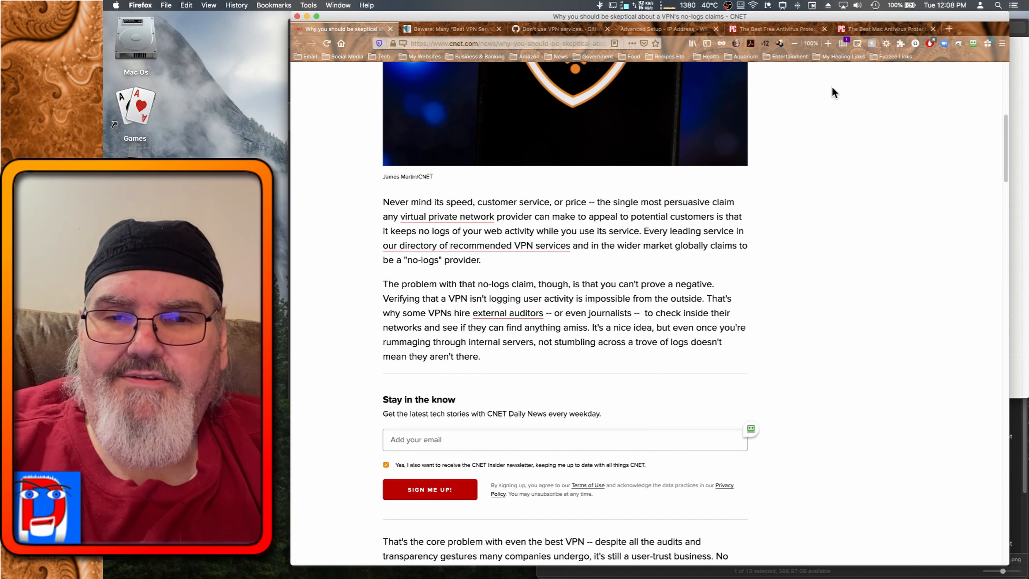
mouse_move(830, 86)
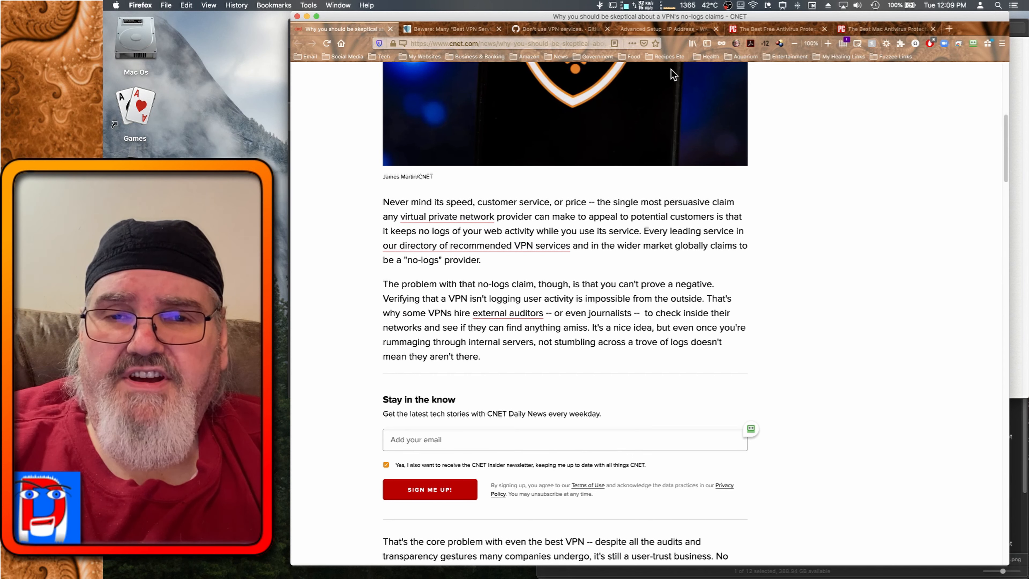
mouse_move(451, 29)
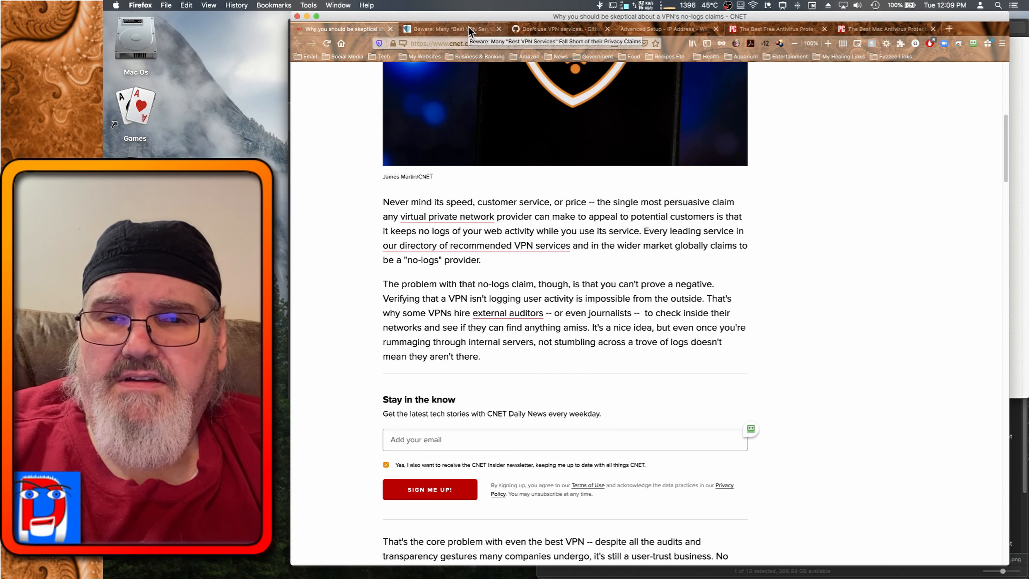
Switch to the Privacy.net article on VPN services falling short of privacy claims.
left_click(450, 29)
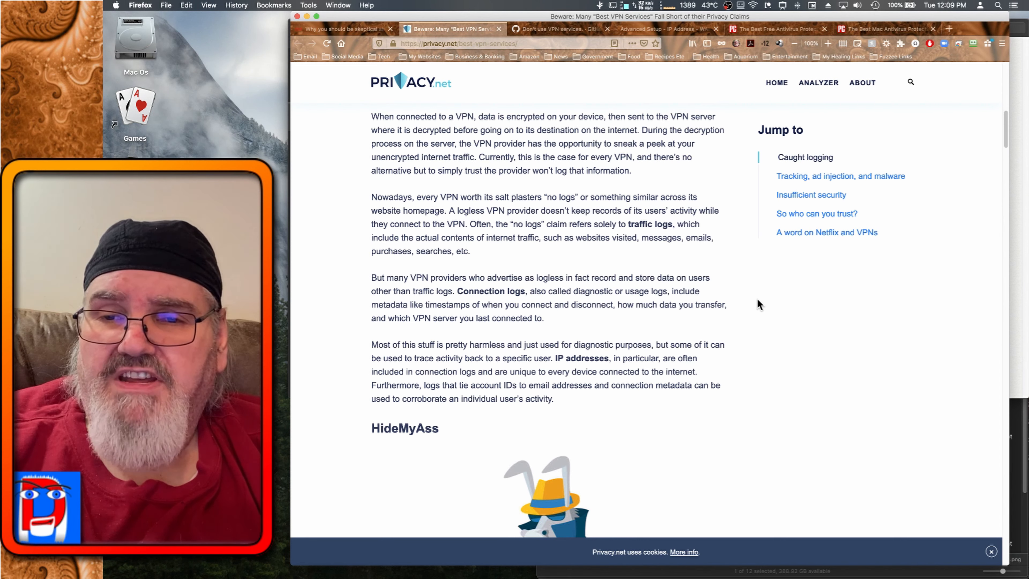
mouse_move(754, 248)
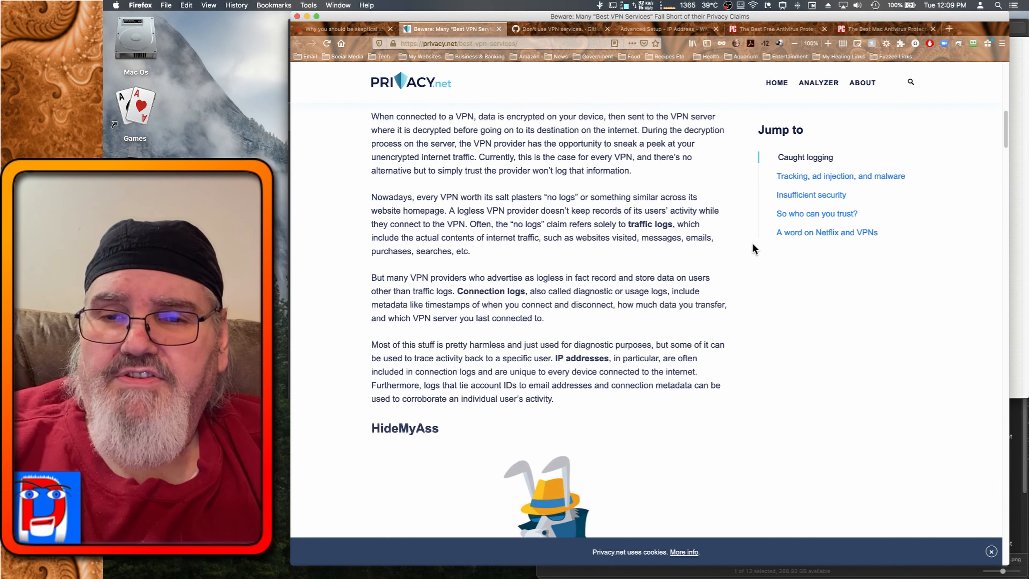
mouse_move(731, 152)
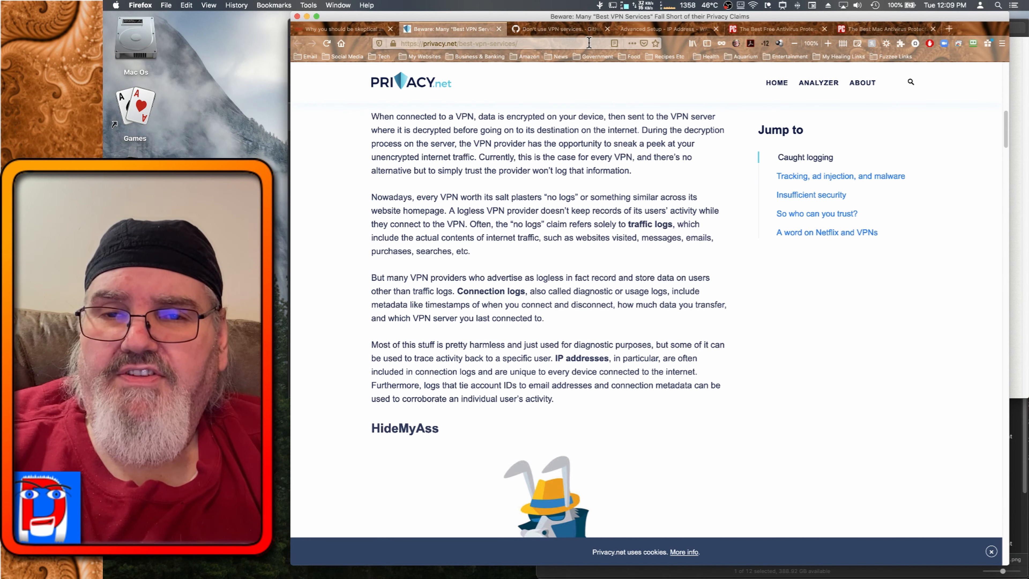
Switch to the 'Don't use VPN services' gist with its rebuttals to common VPN arguments.
left_click(555, 29)
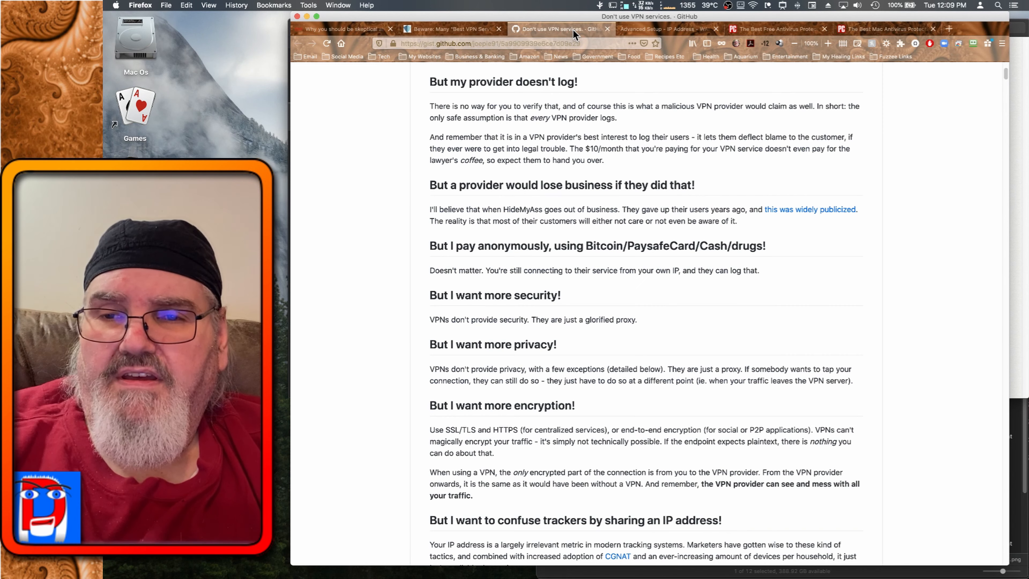
mouse_move(915, 204)
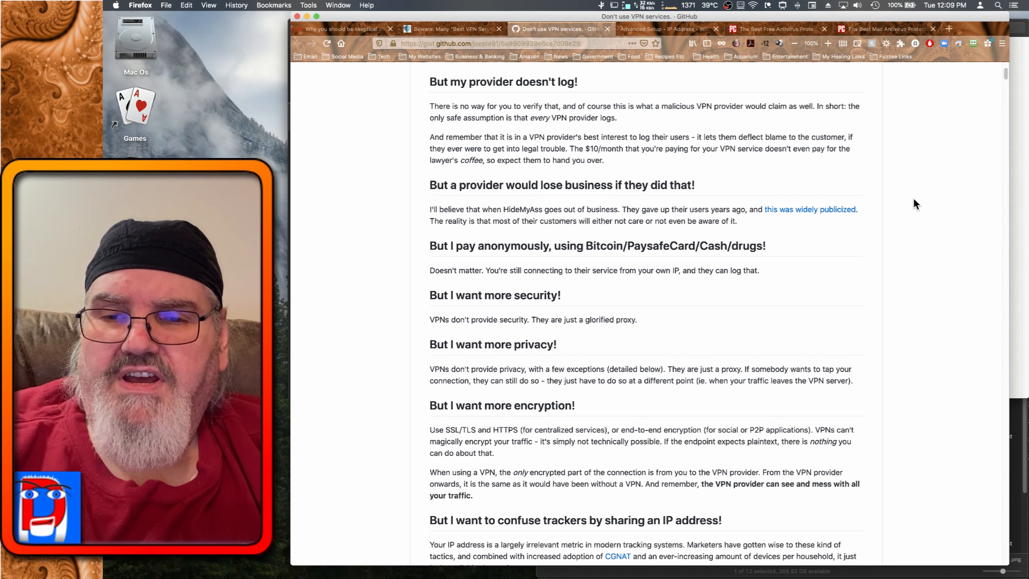
mouse_move(832, 122)
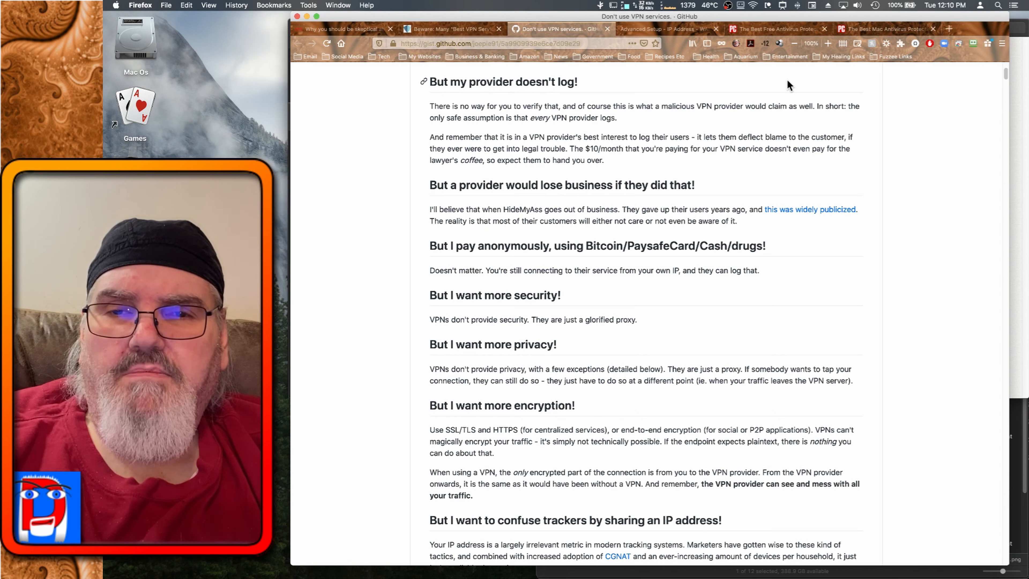
mouse_move(689, 31)
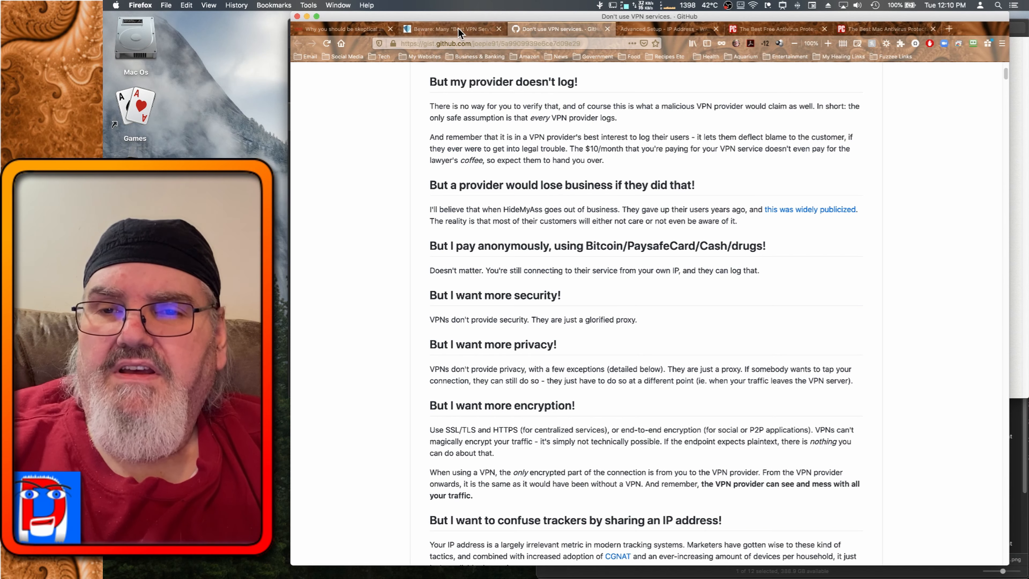
left_click(466, 44)
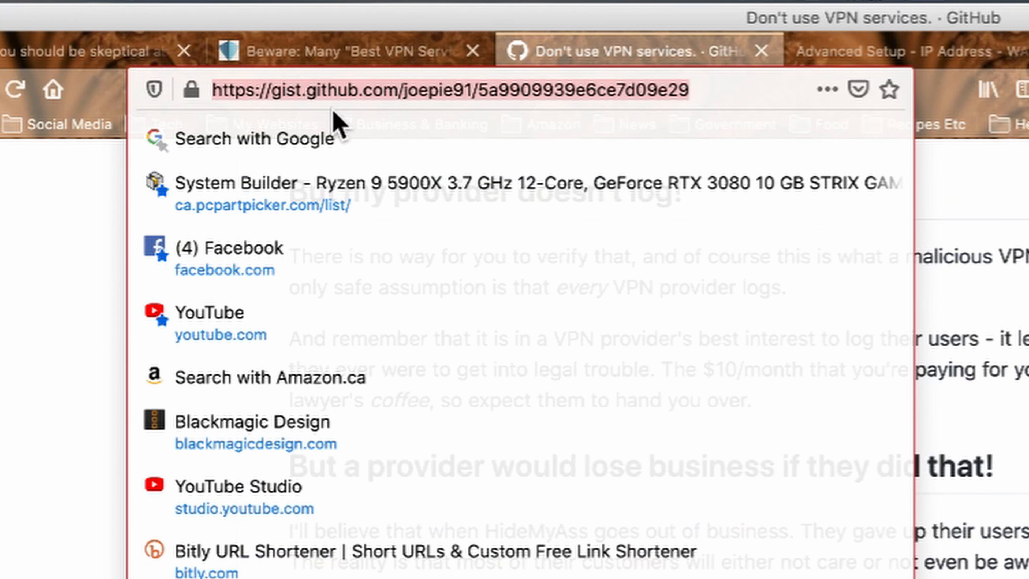
mouse_move(233, 122)
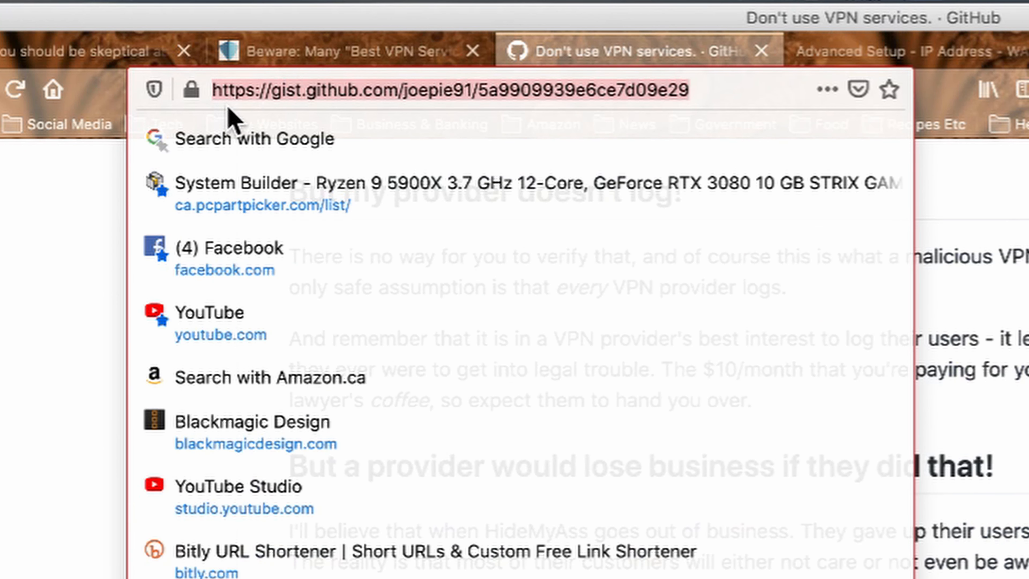
mouse_move(309, 124)
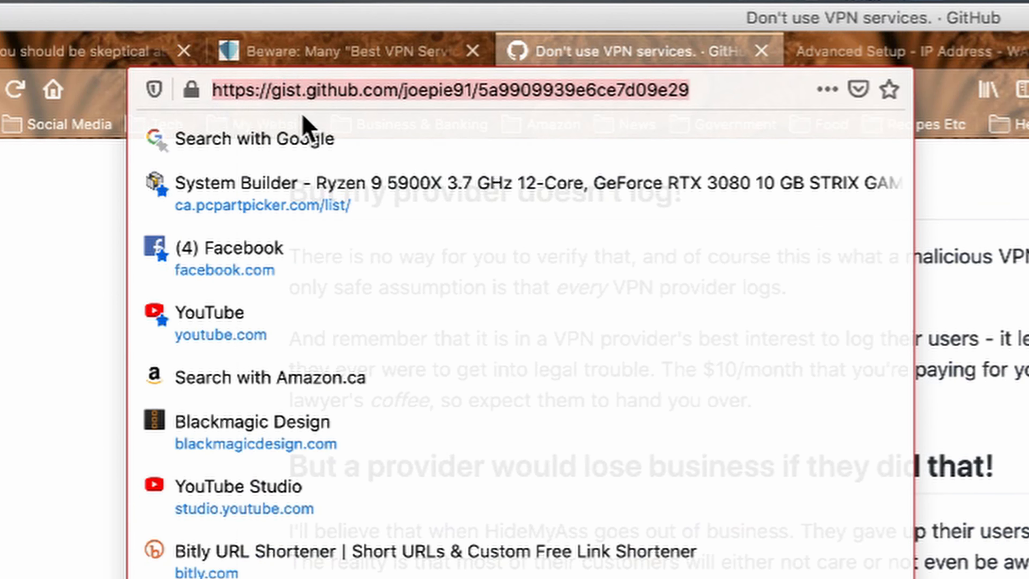
mouse_move(239, 121)
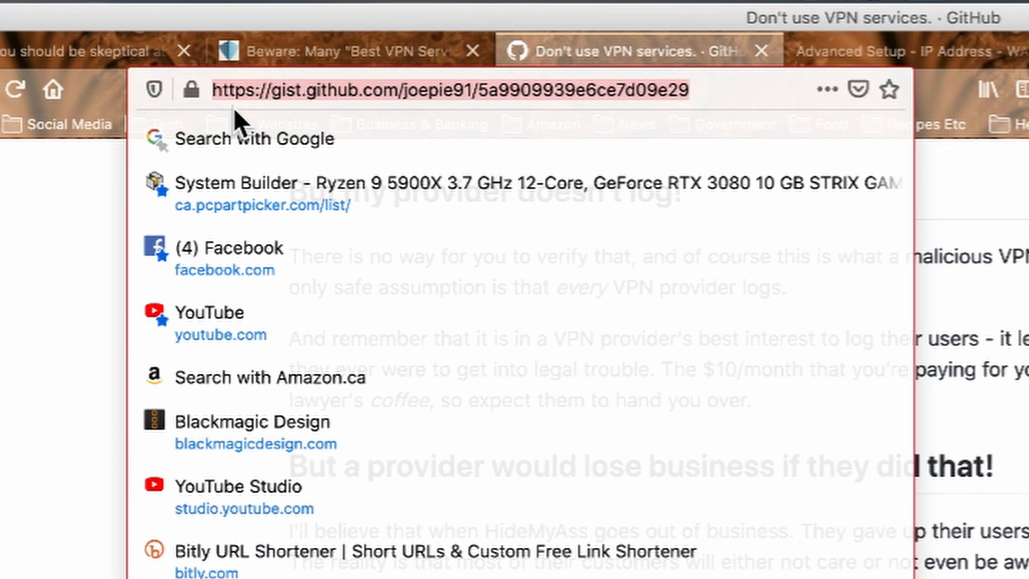
mouse_move(286, 122)
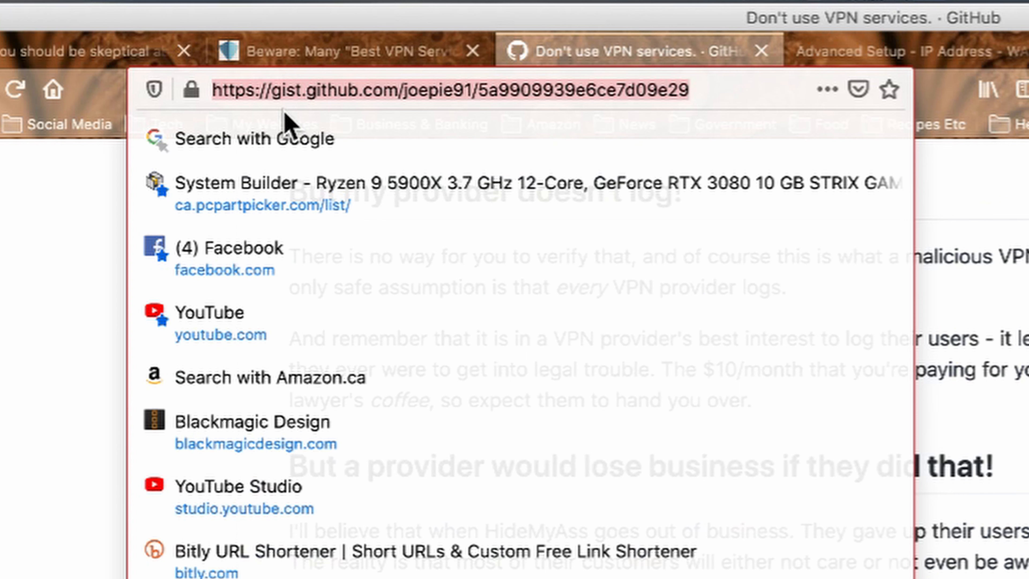
mouse_move(767, 122)
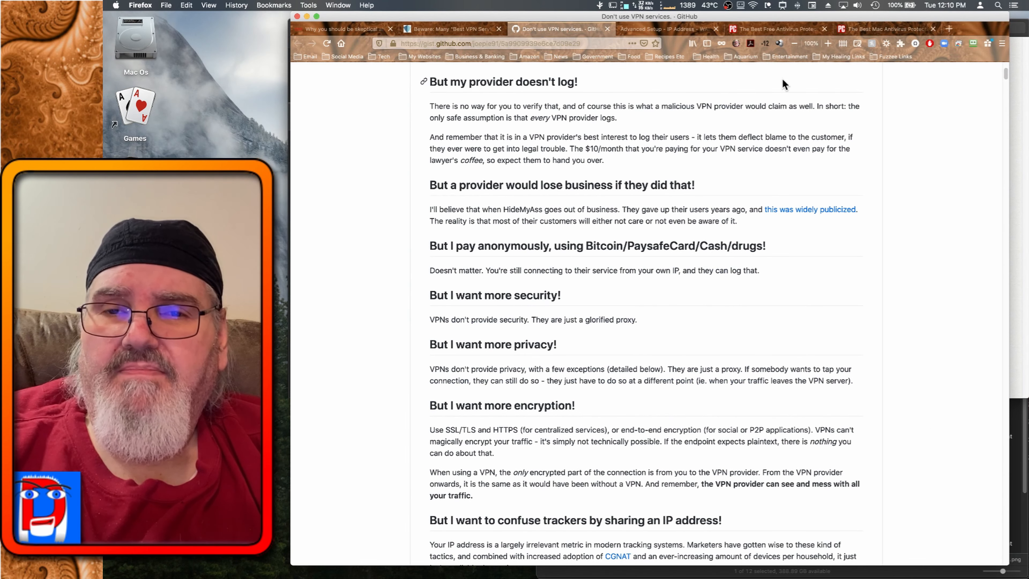
mouse_move(668, 84)
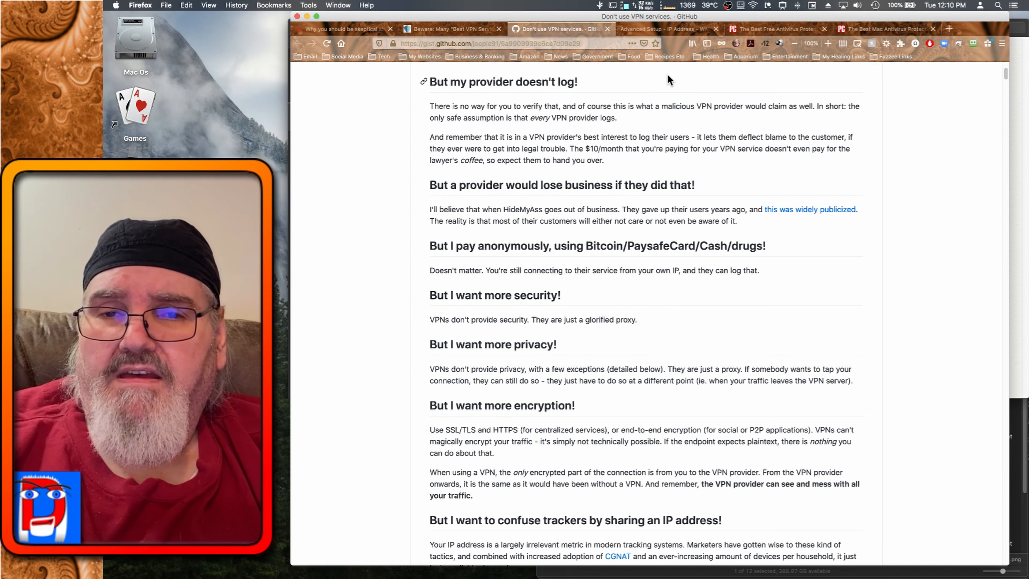
mouse_move(705, 79)
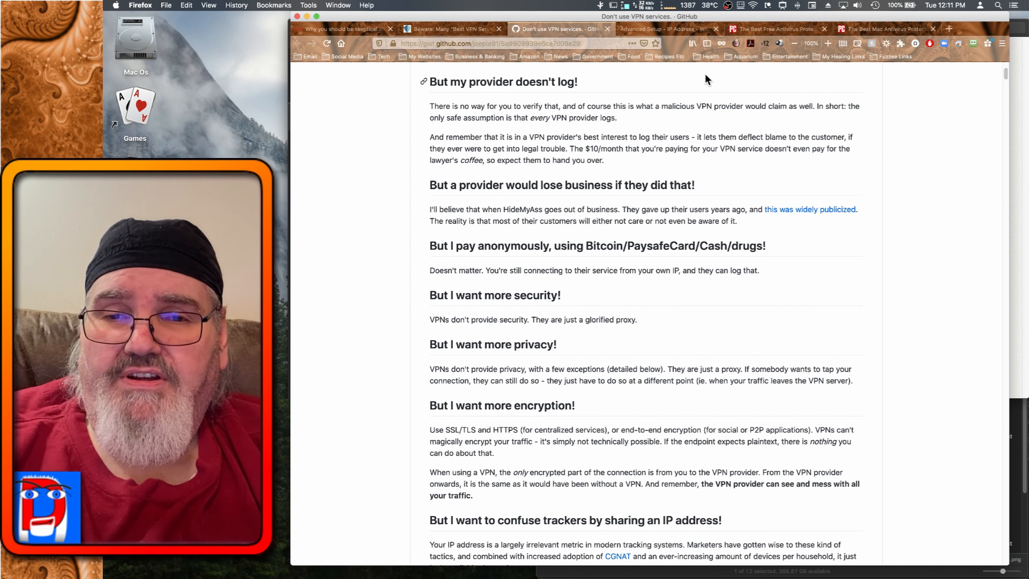
mouse_move(715, 77)
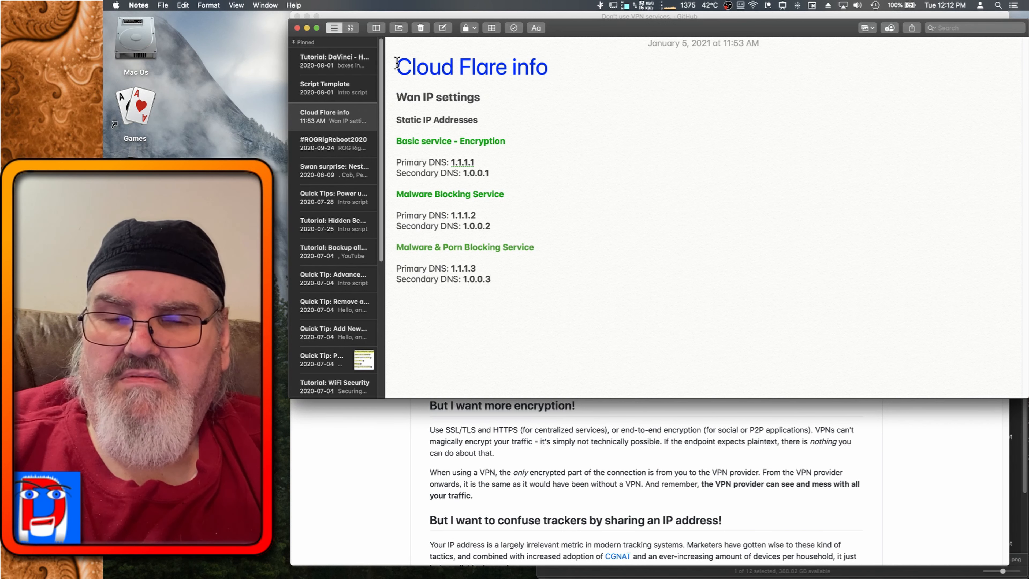
Select the pinned 'Cloud Flare info' note listing primary and secondary DNS pairs.
left_click(490, 279)
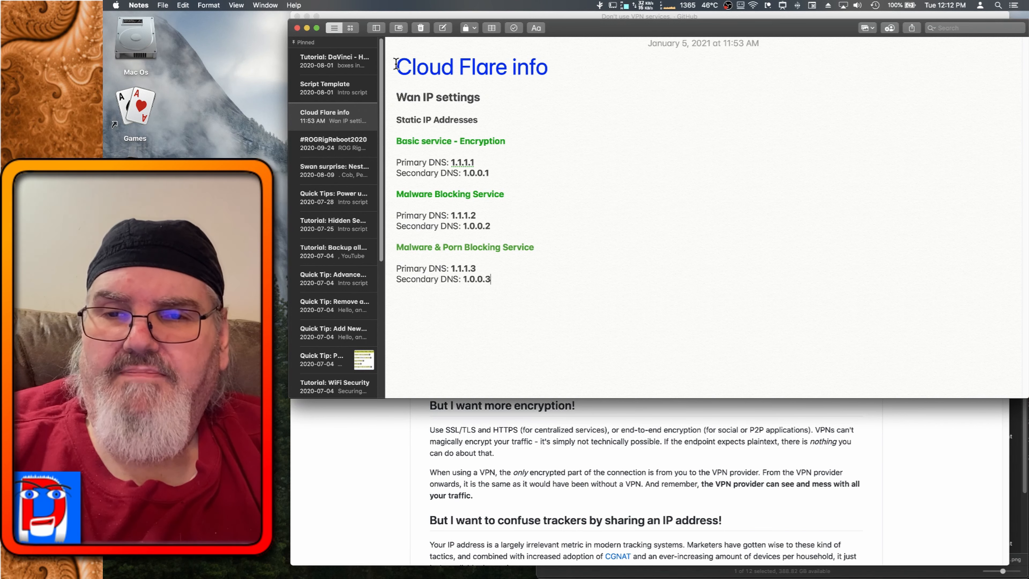
mouse_move(611, 75)
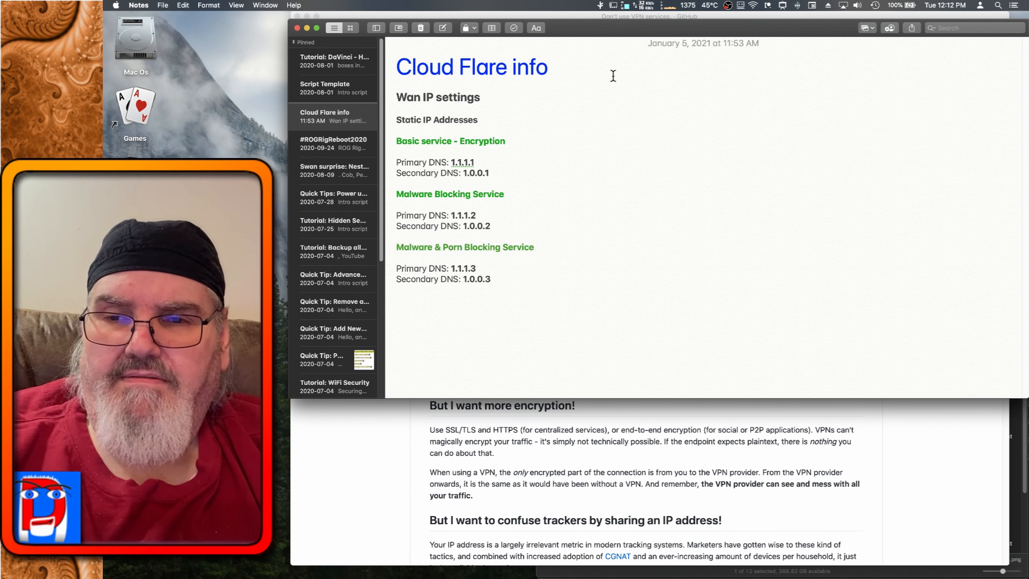
mouse_move(518, 97)
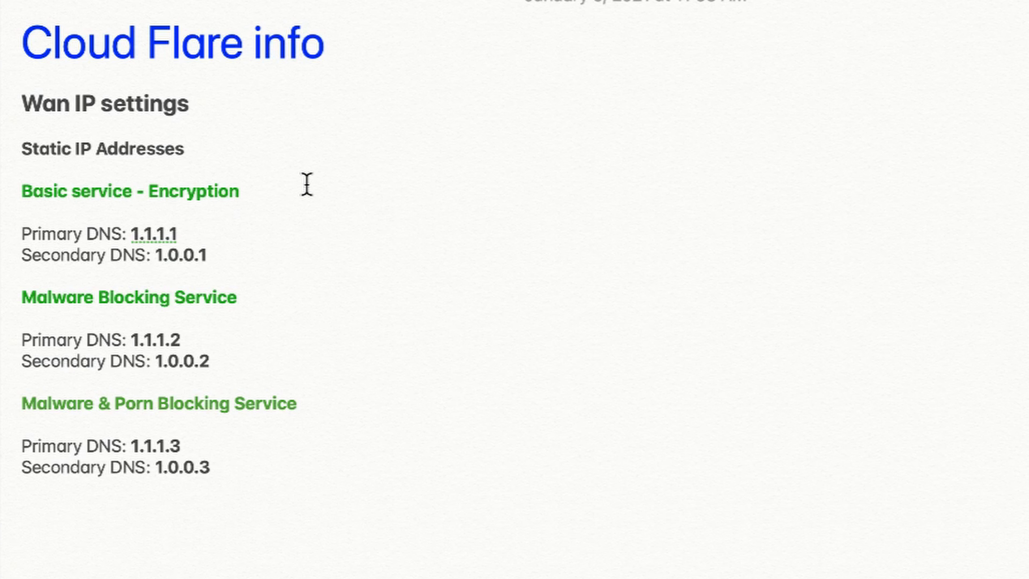
mouse_move(154, 200)
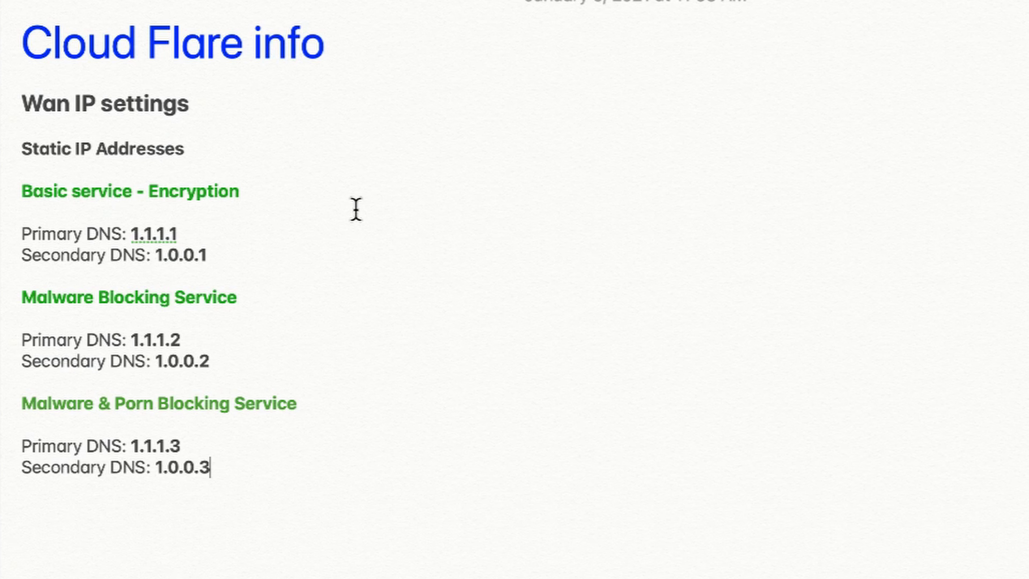
mouse_move(309, 202)
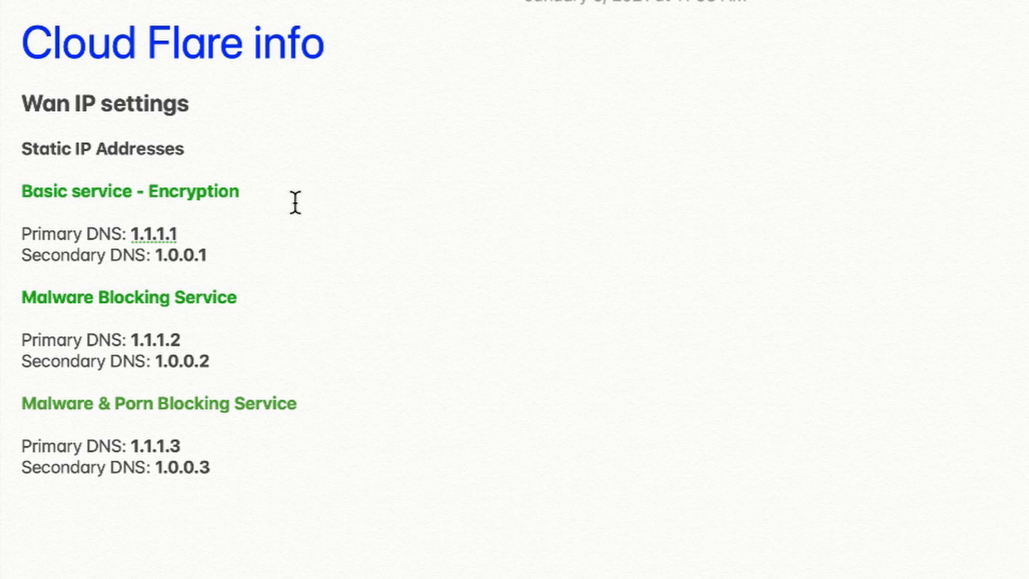
mouse_move(300, 202)
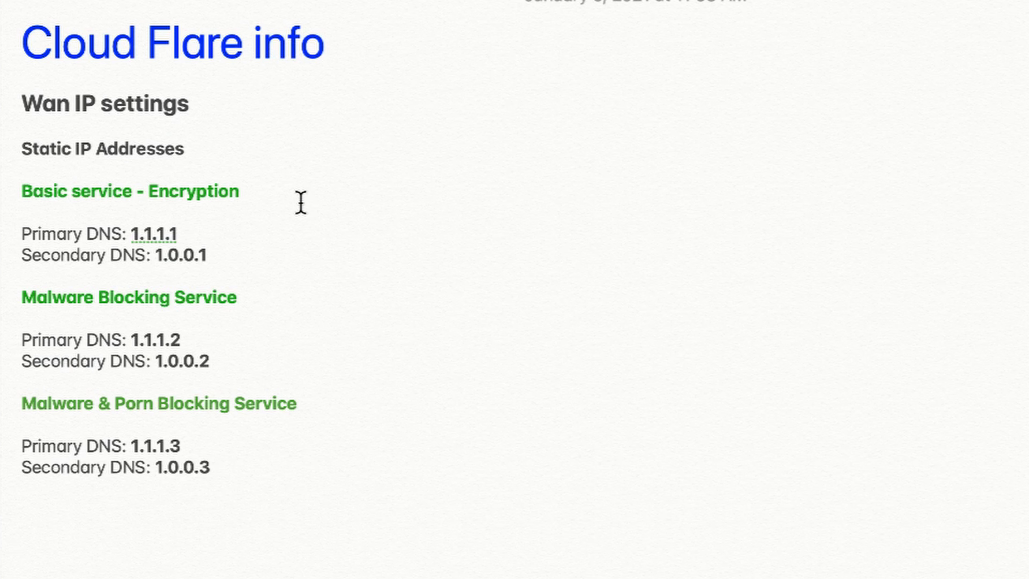
left_click(210, 467)
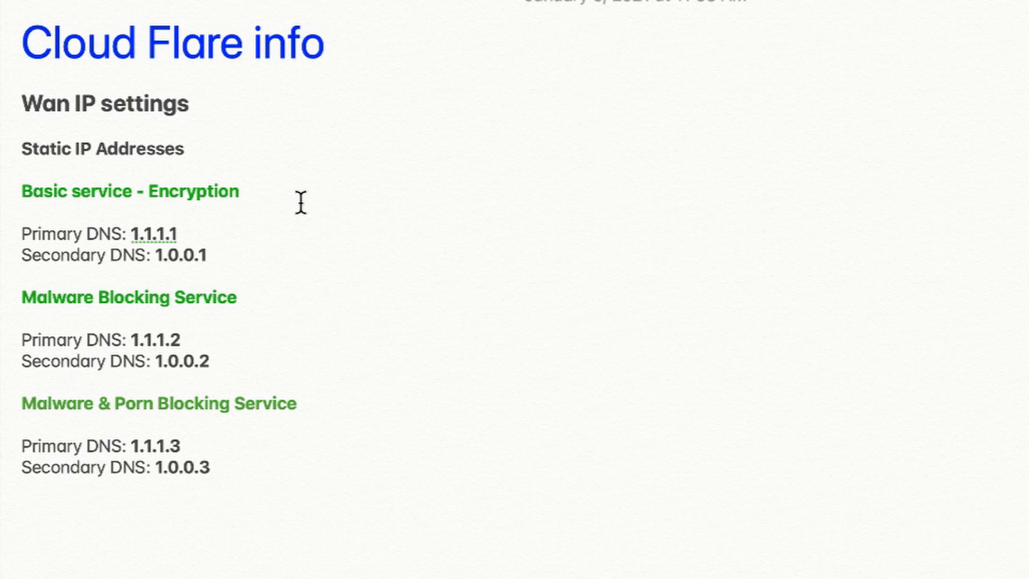
left_click(209, 467)
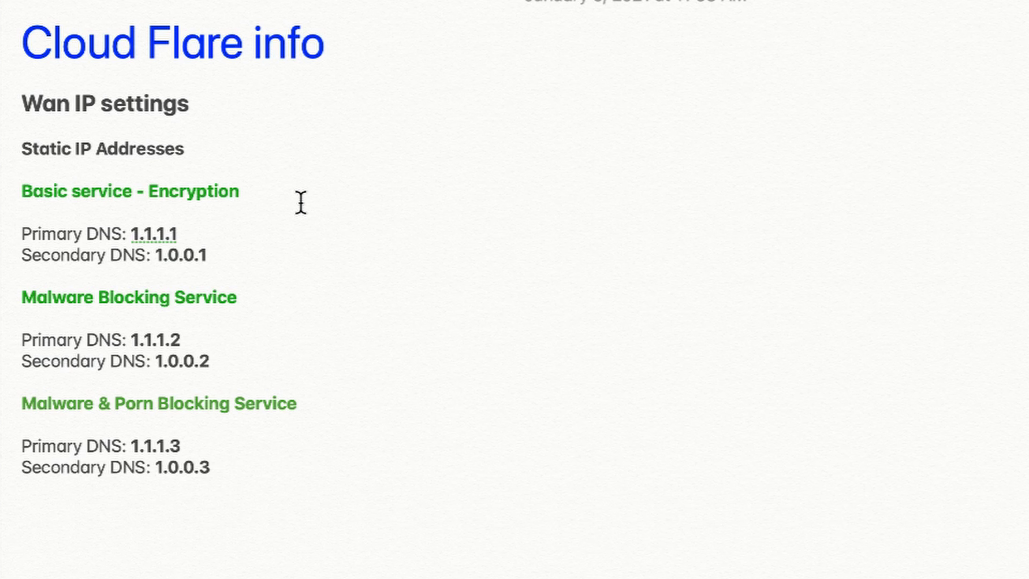
left_click(210, 467)
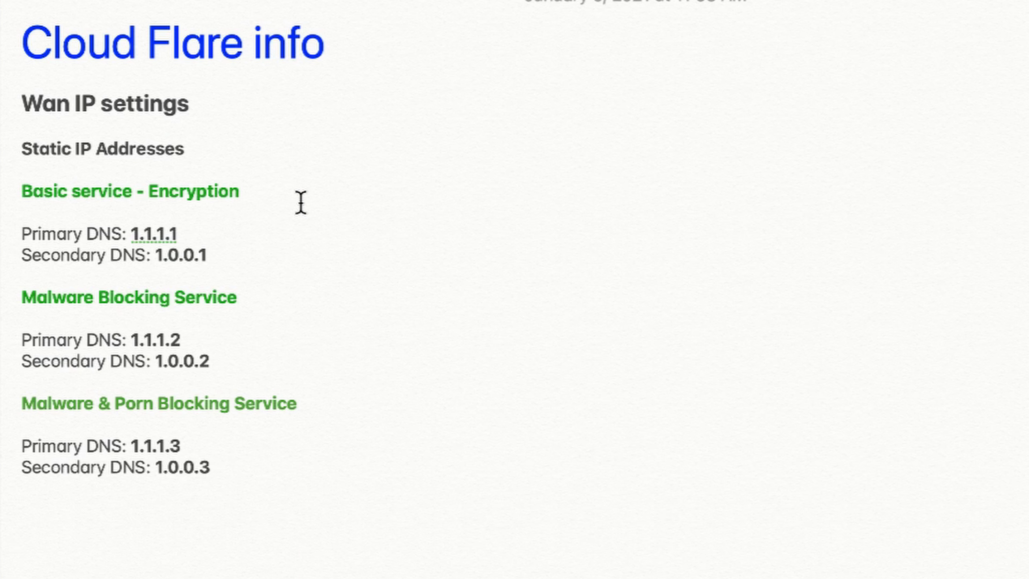
mouse_move(477, 52)
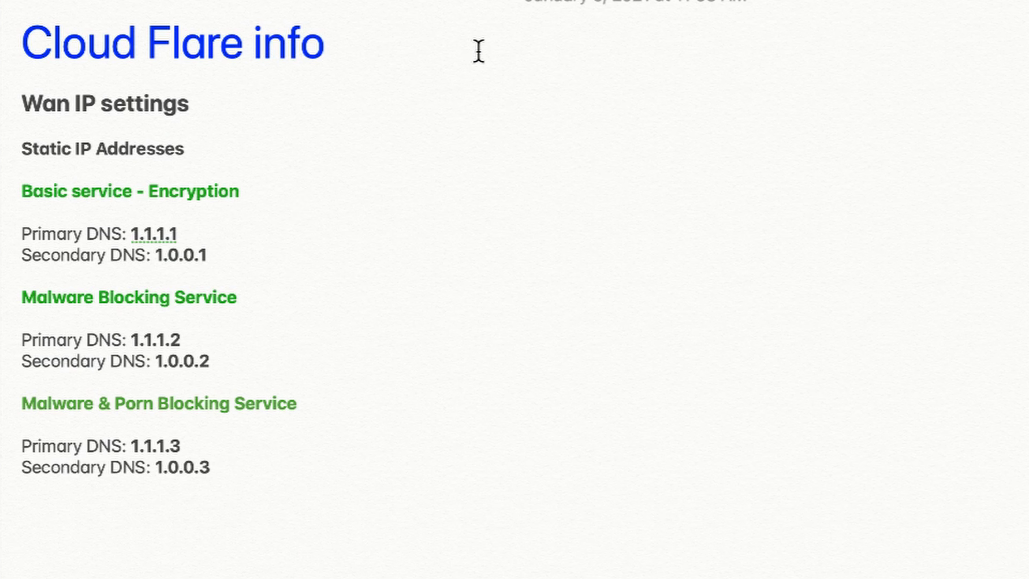
left_click(210, 467)
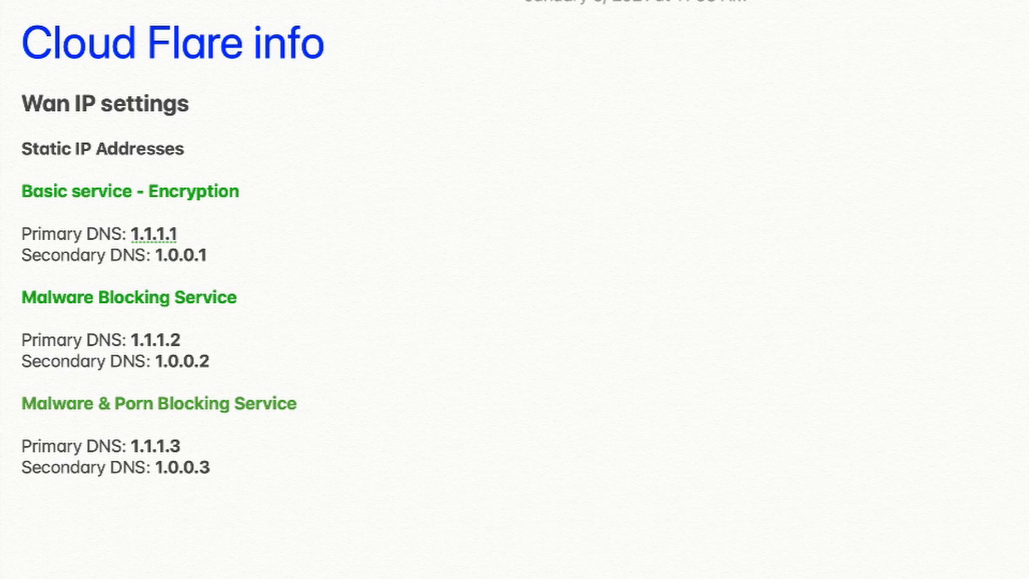
left_click(209, 467)
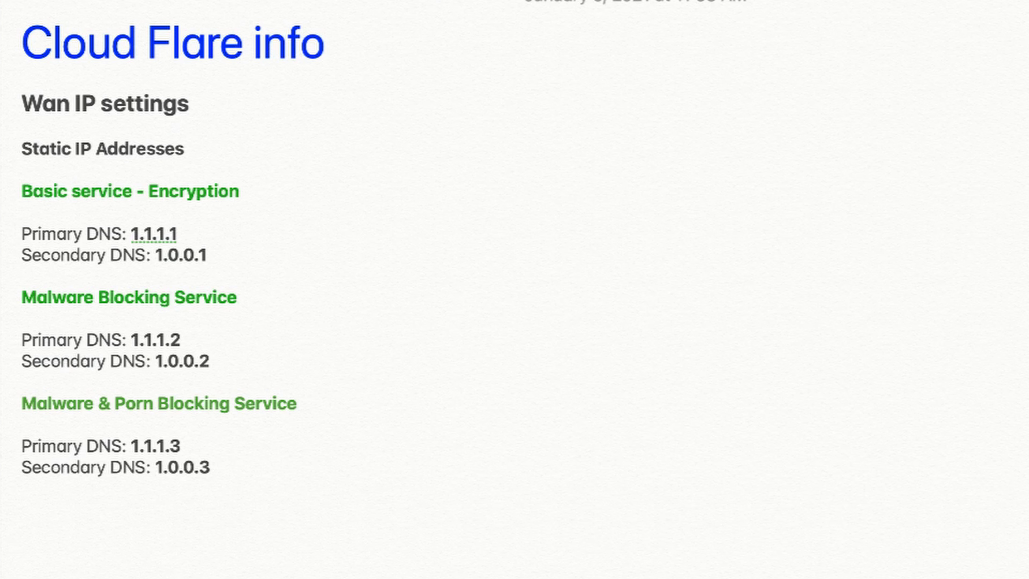
left_click(210, 468)
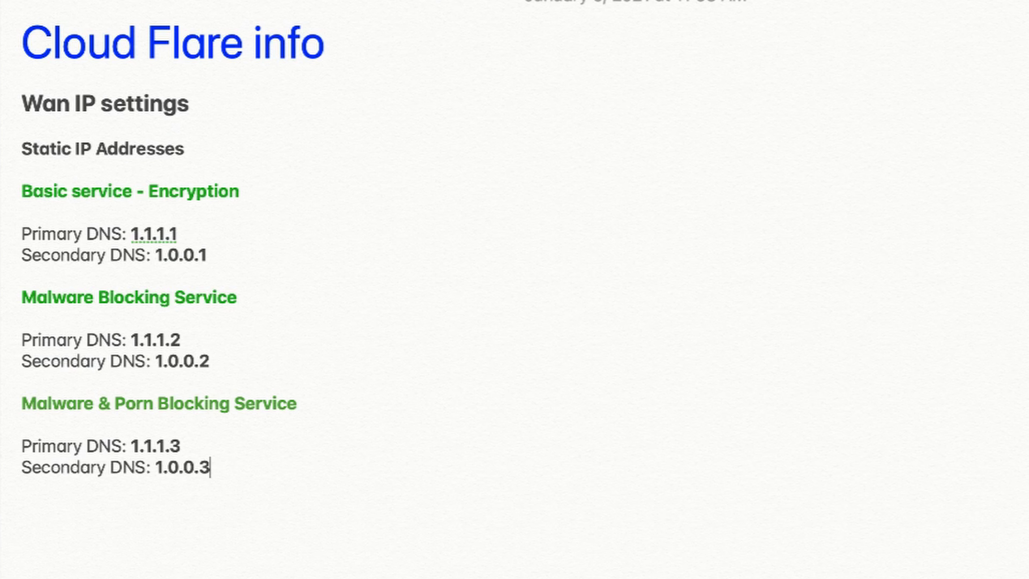
mouse_move(523, 126)
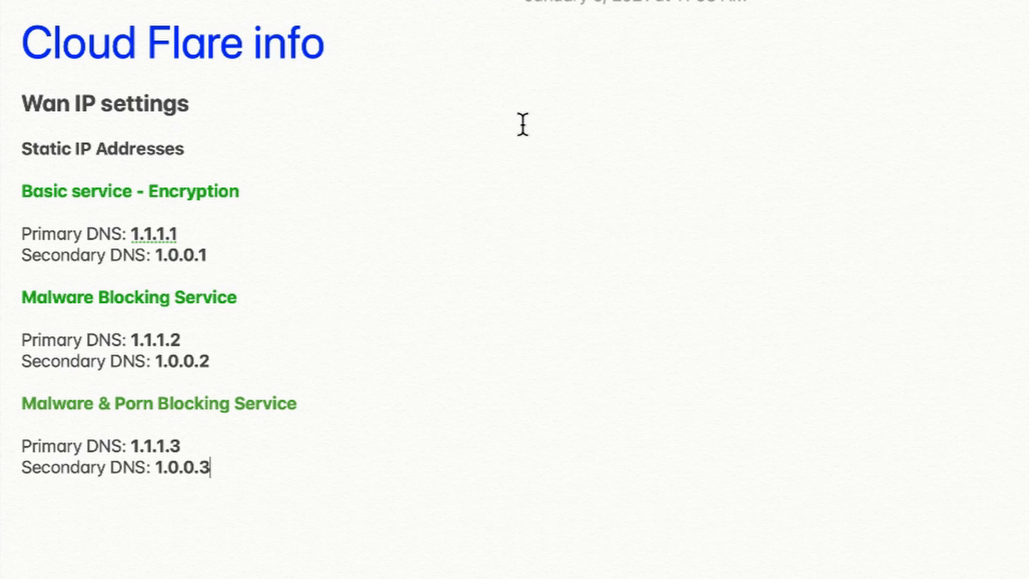
mouse_move(441, 168)
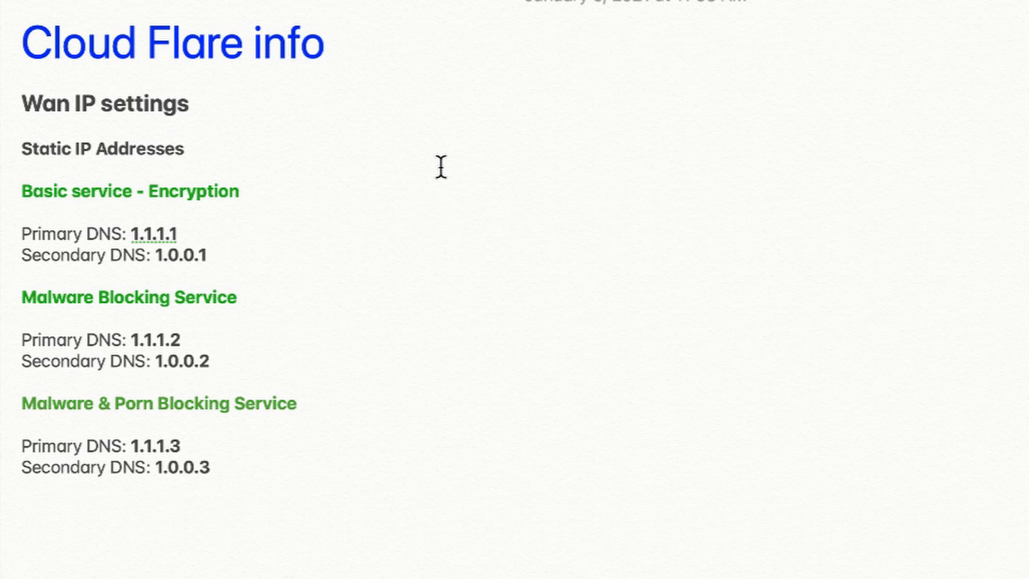
left_click(208, 468)
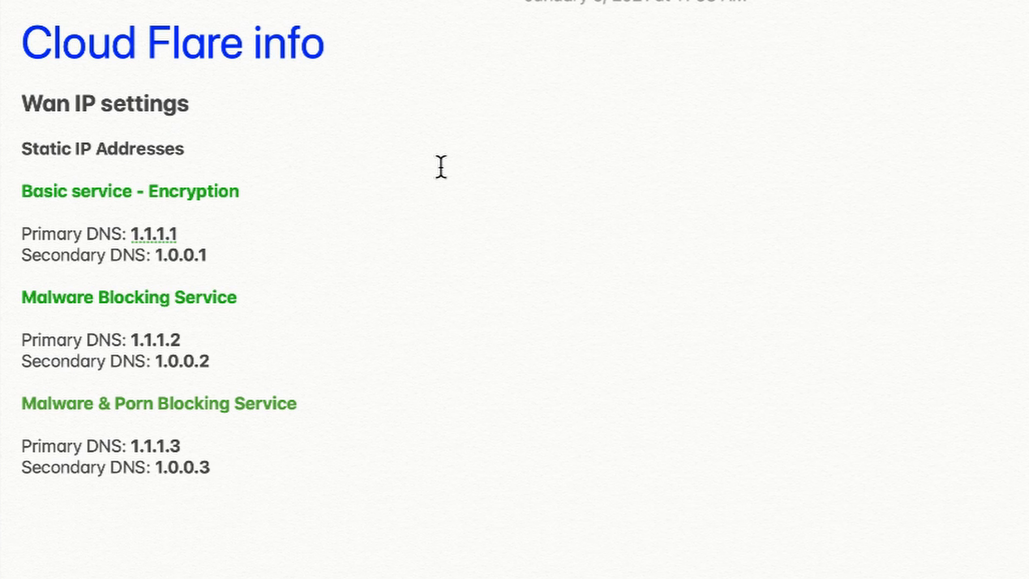
mouse_move(277, 287)
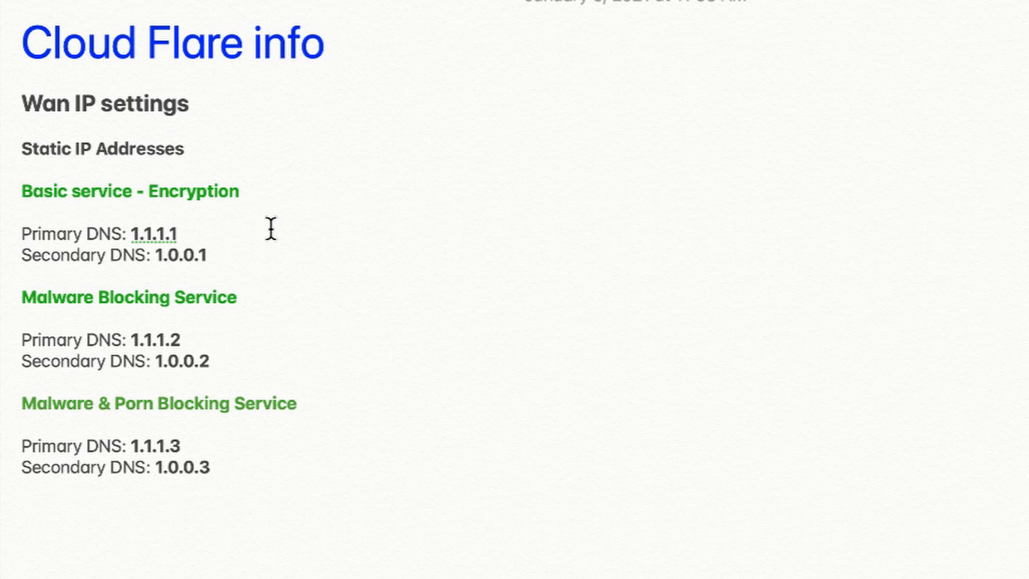
mouse_move(266, 263)
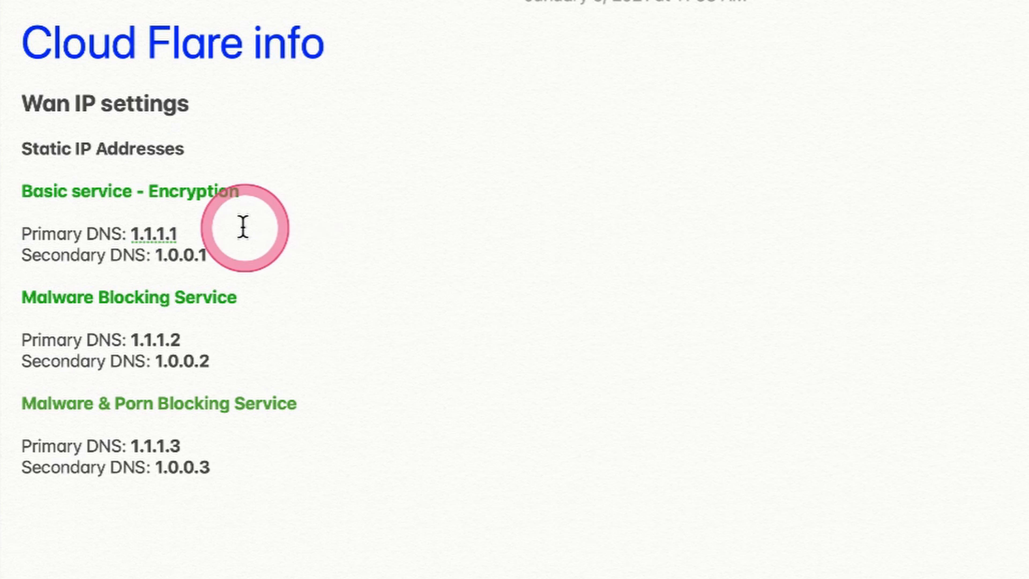
mouse_move(148, 226)
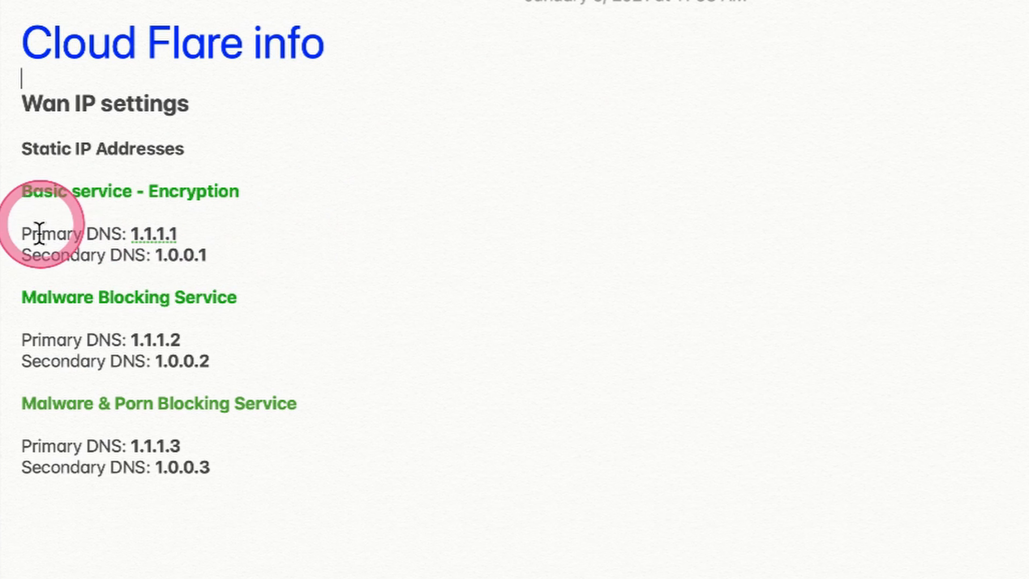
mouse_move(331, 292)
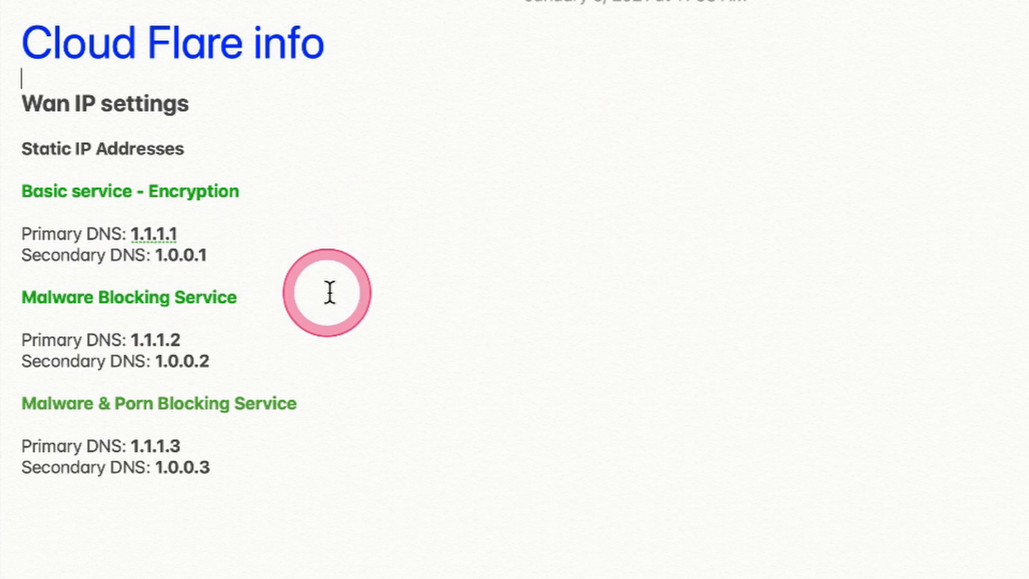
mouse_move(284, 314)
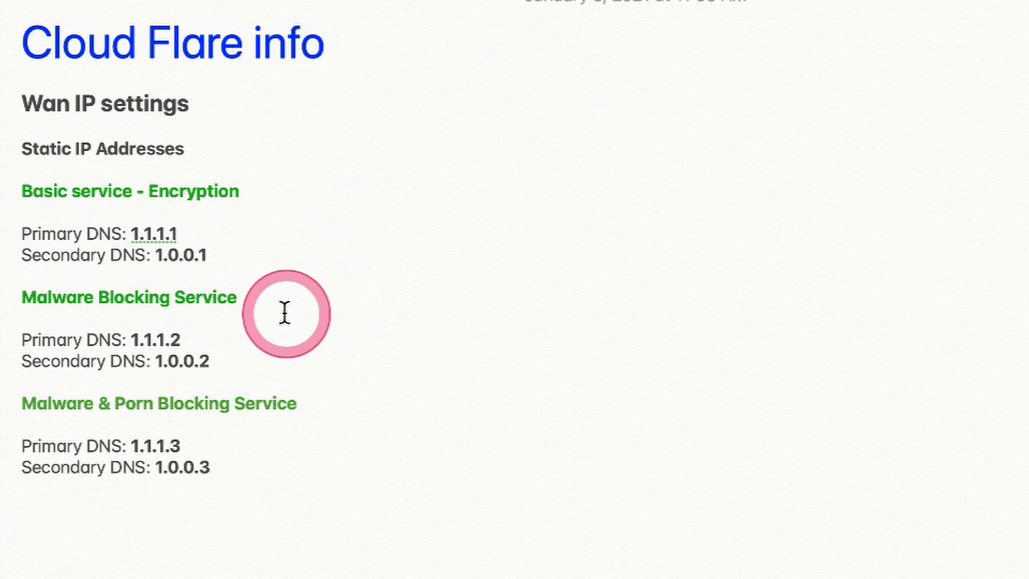
mouse_move(316, 294)
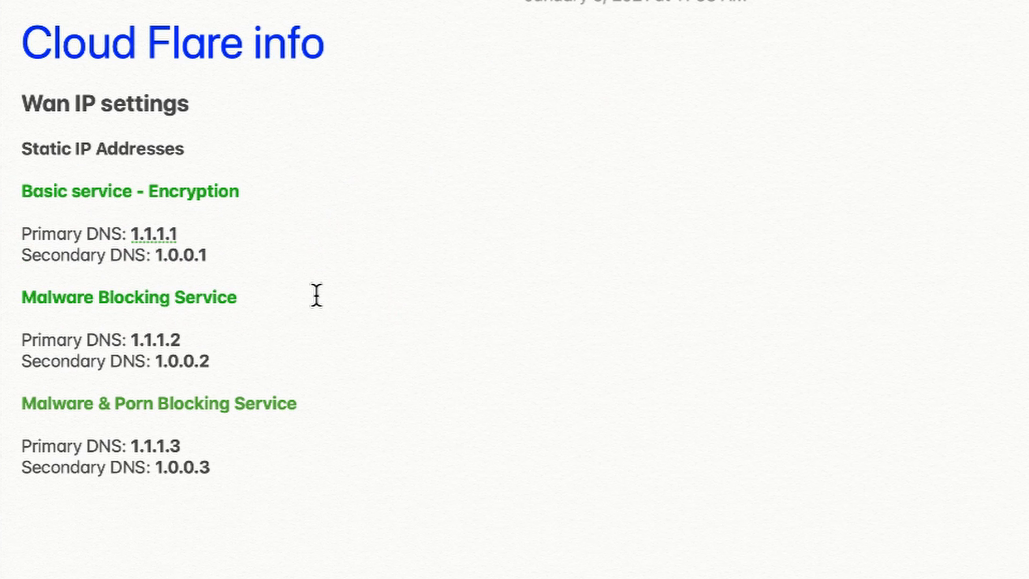
left_click(315, 294)
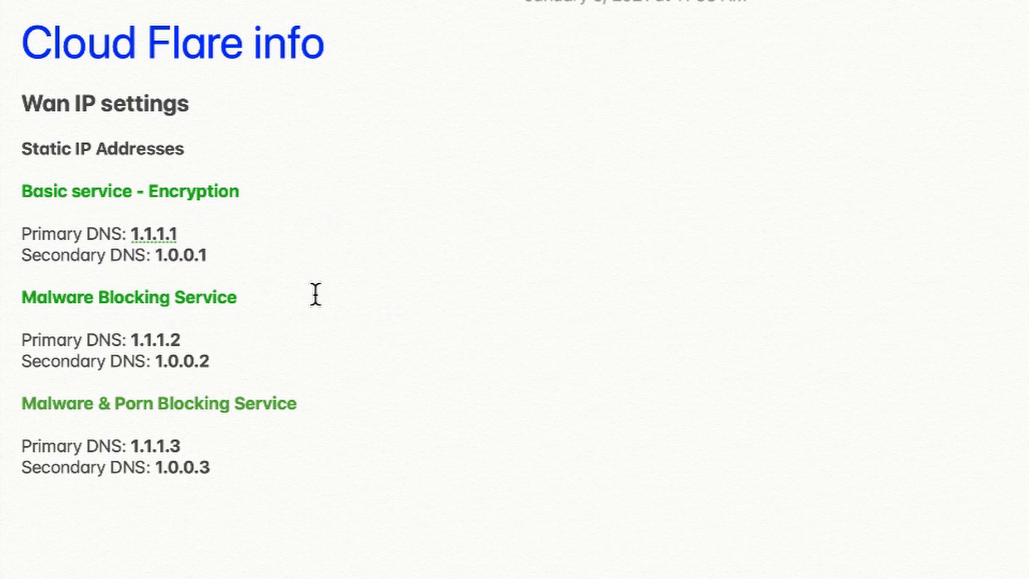
left_click(23, 77)
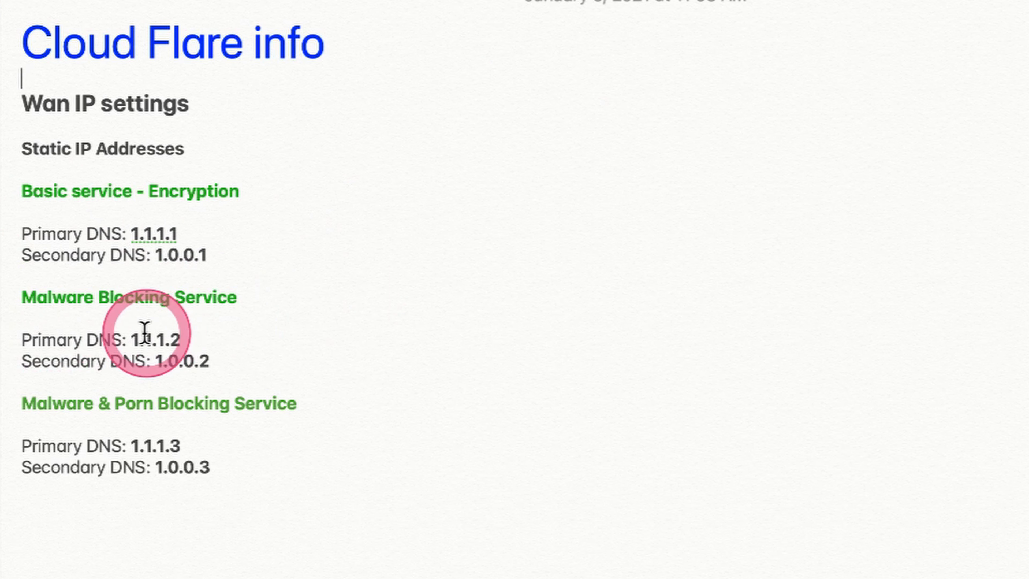
mouse_move(223, 331)
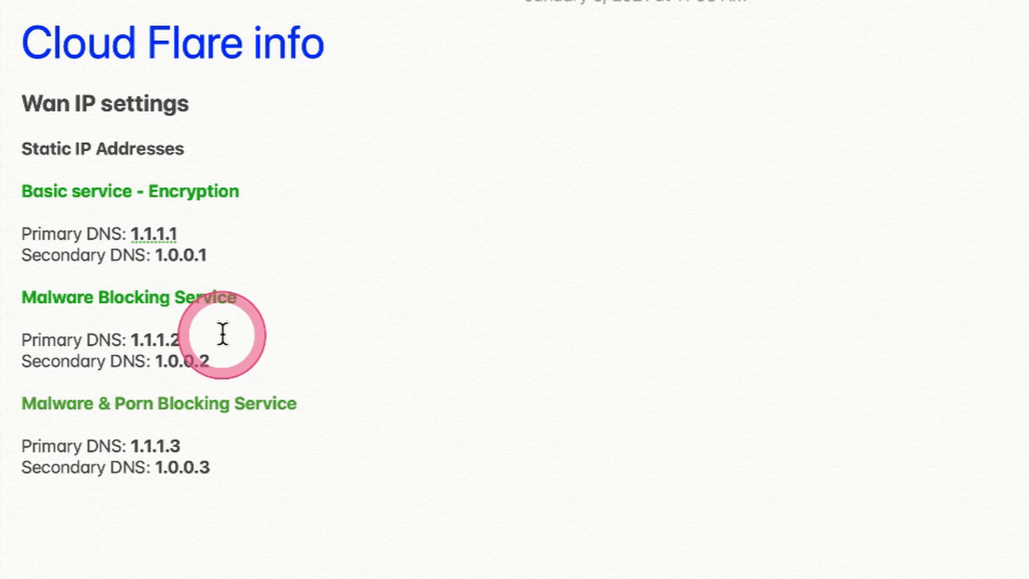
mouse_move(293, 356)
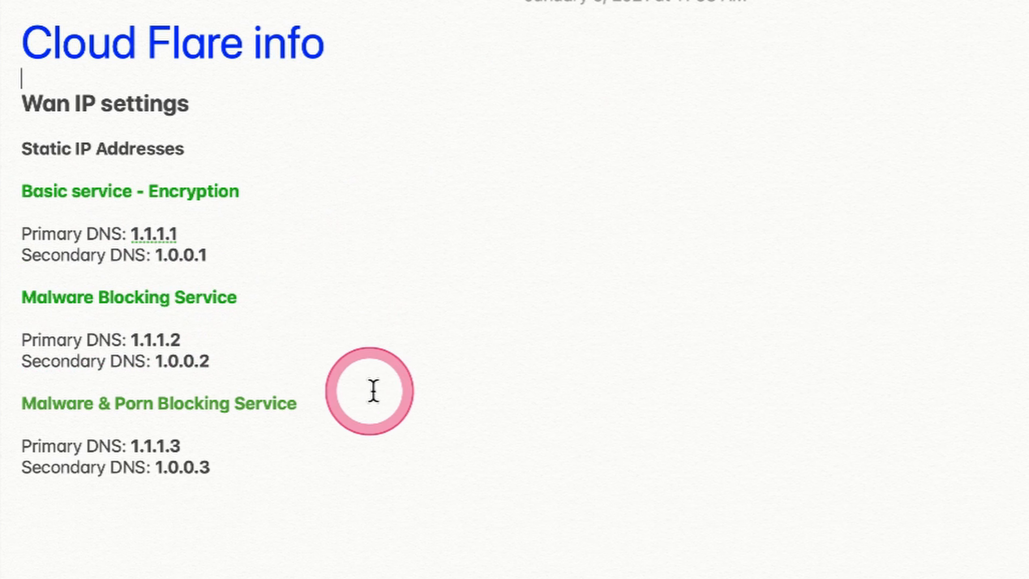
mouse_move(418, 403)
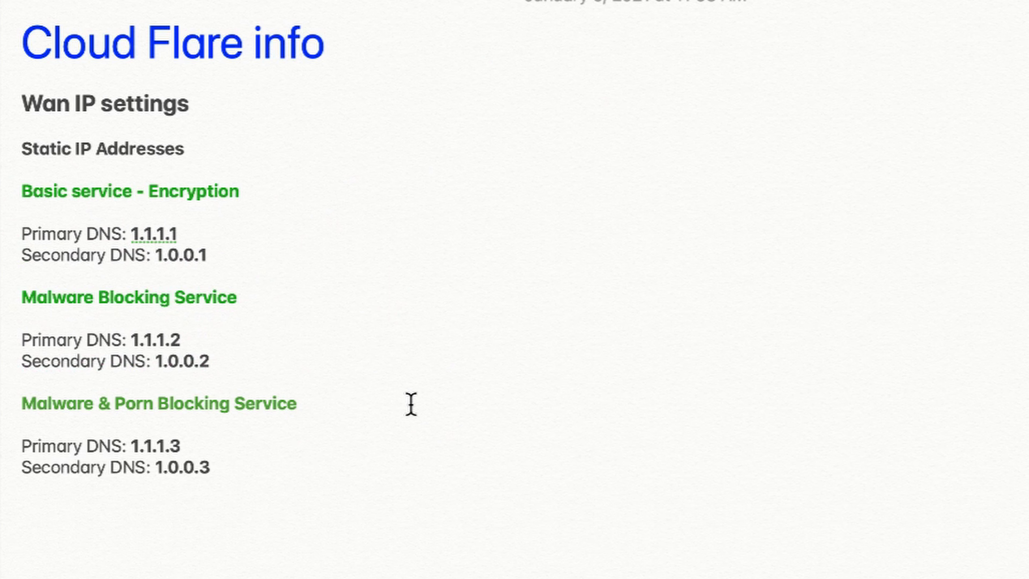
left_click(351, 415)
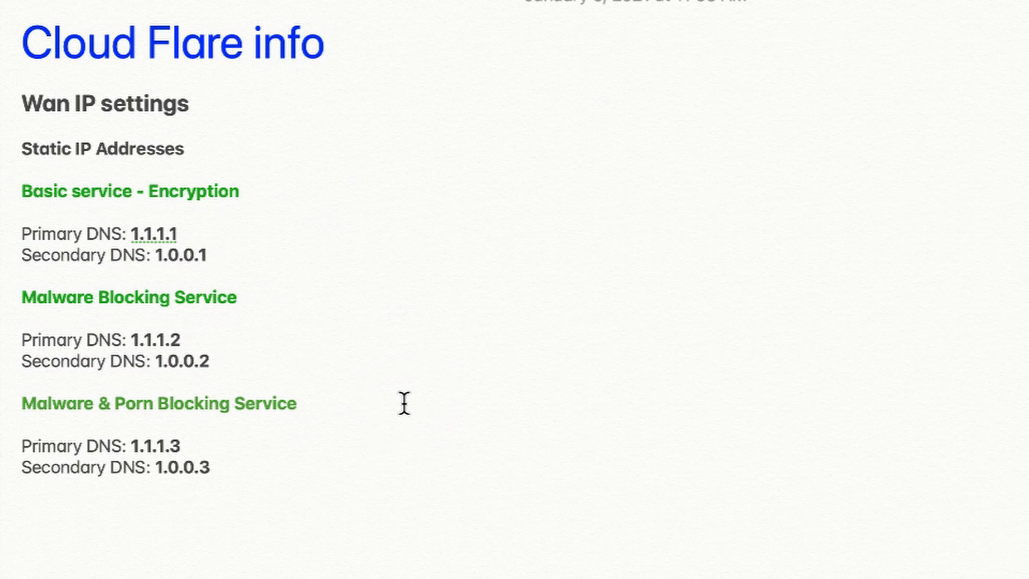
left_click(360, 413)
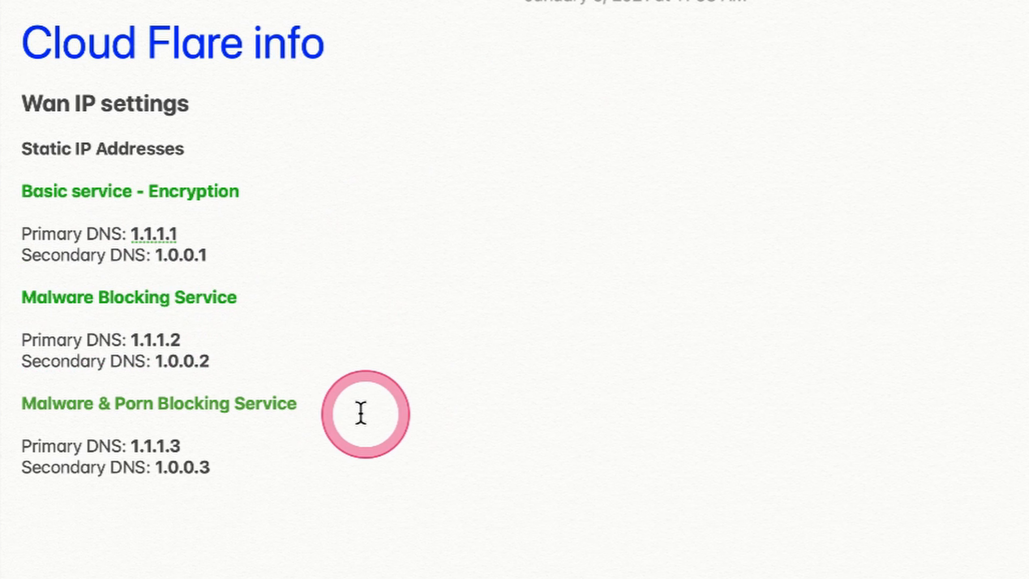
mouse_move(243, 423)
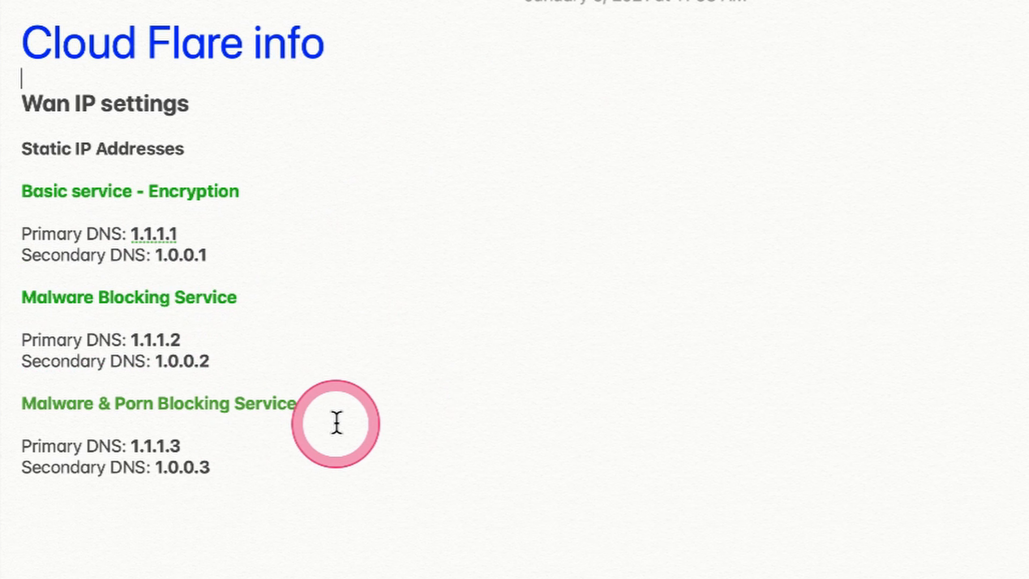
mouse_move(257, 420)
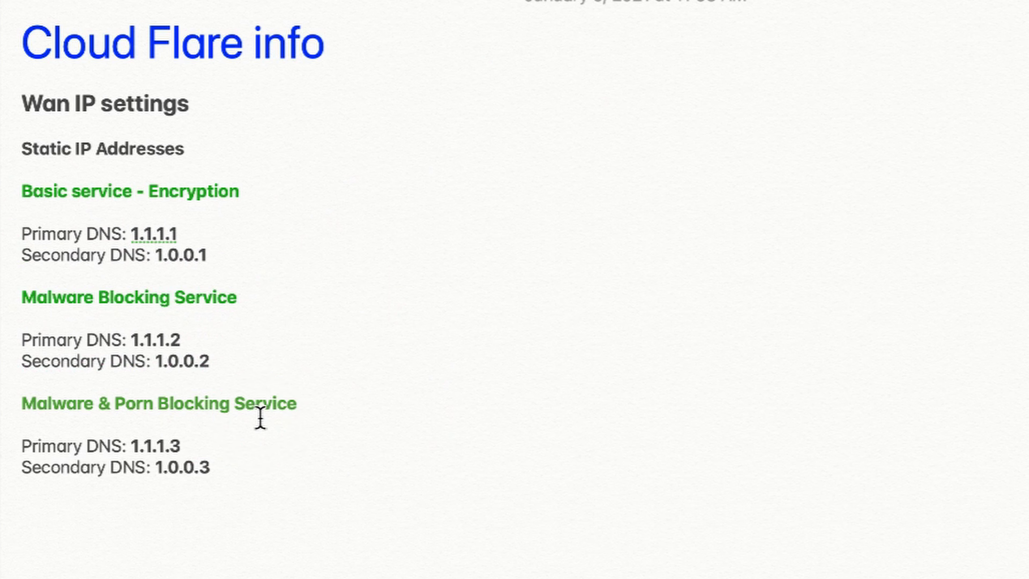
left_click(23, 79)
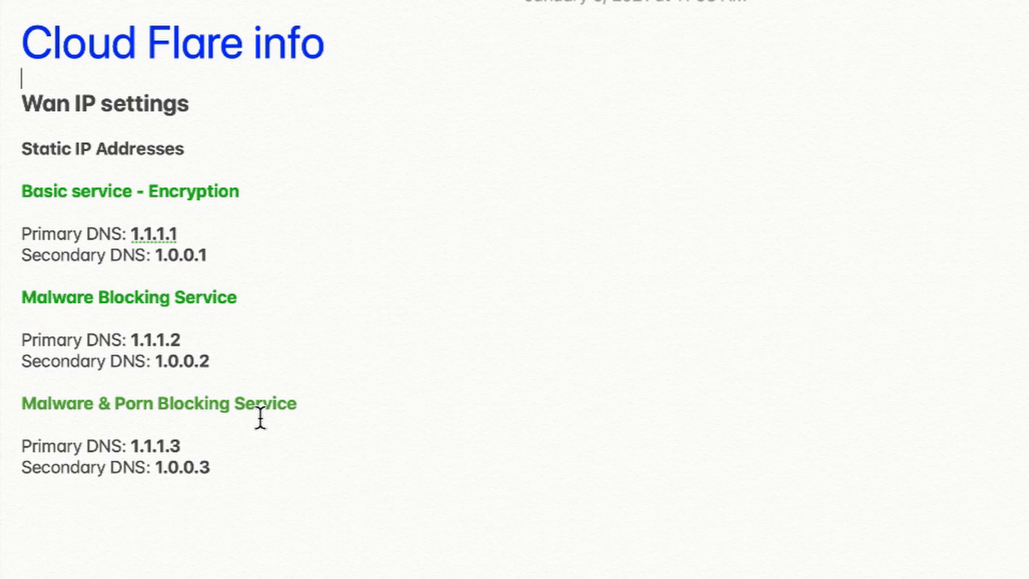
left_click(359, 415)
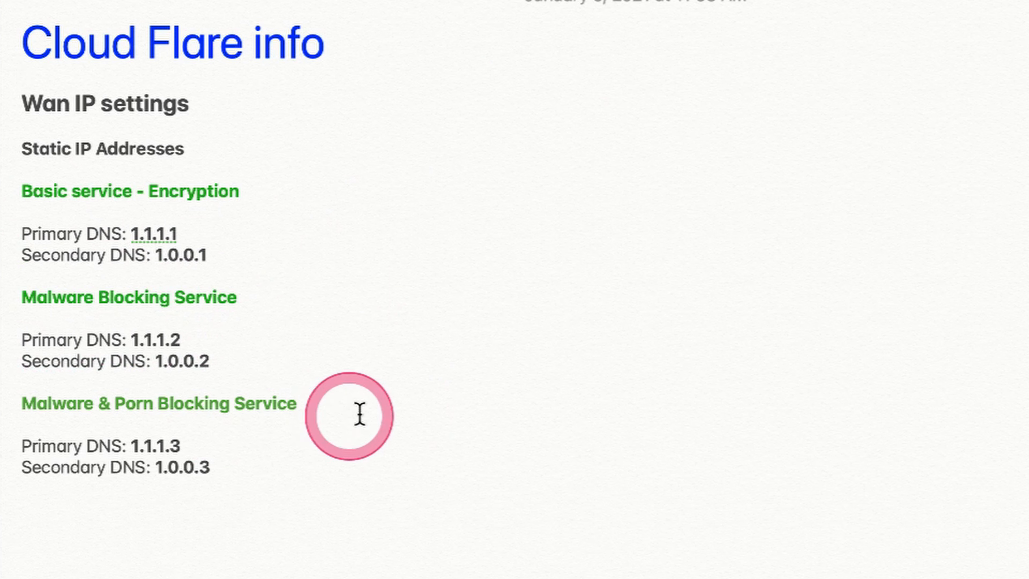
mouse_move(398, 401)
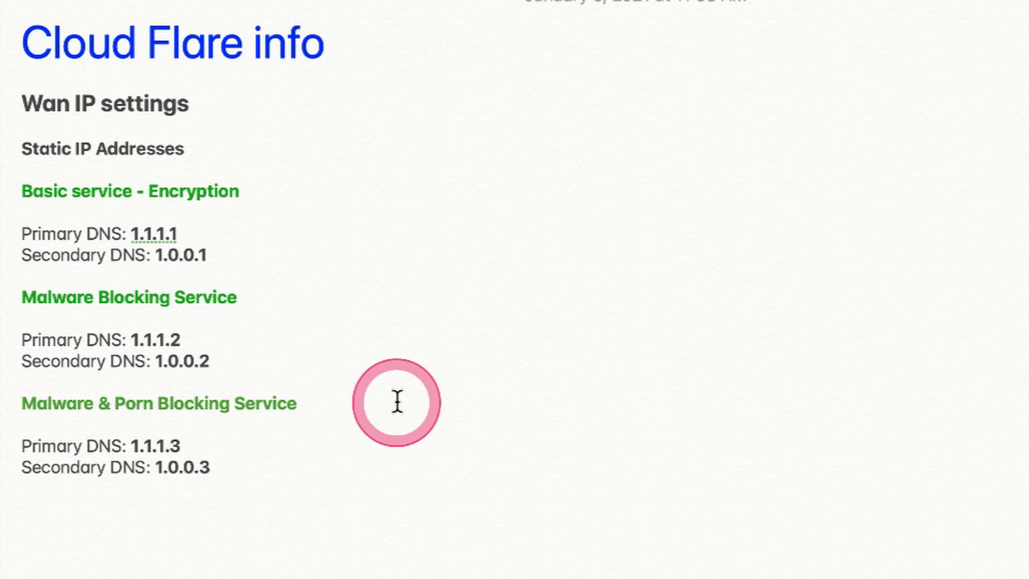
left_click(397, 401)
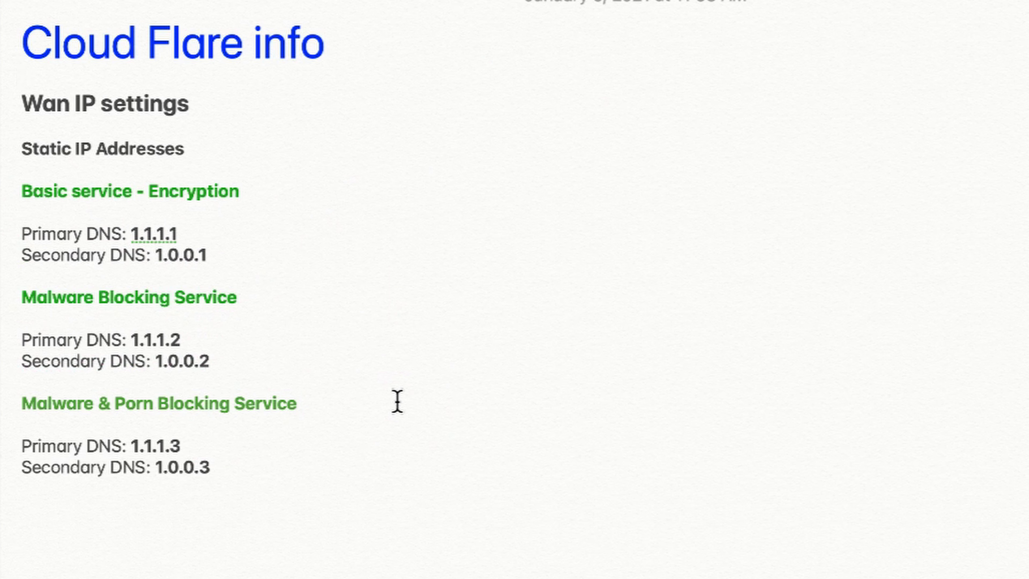
left_click(371, 401)
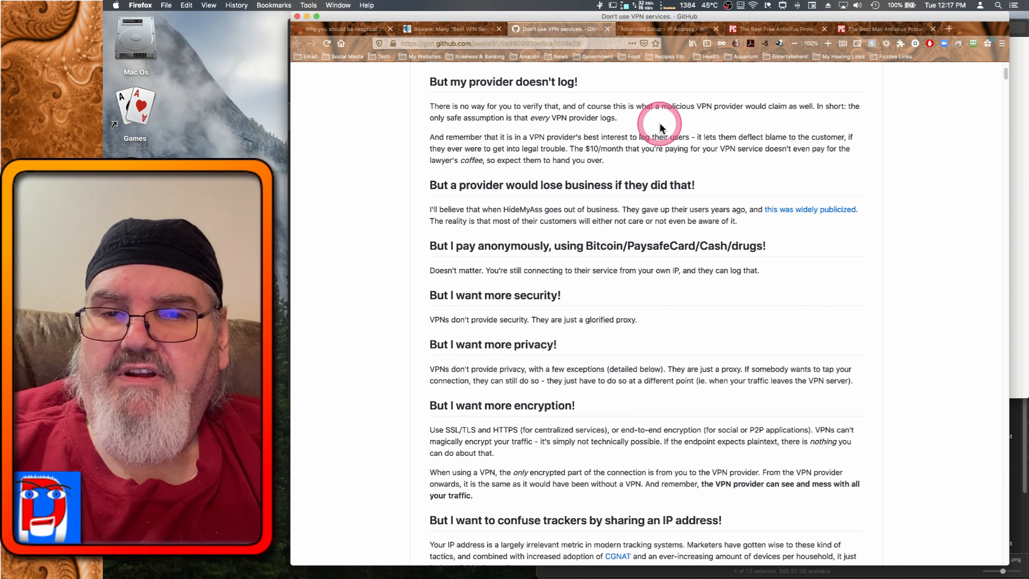
mouse_move(683, 36)
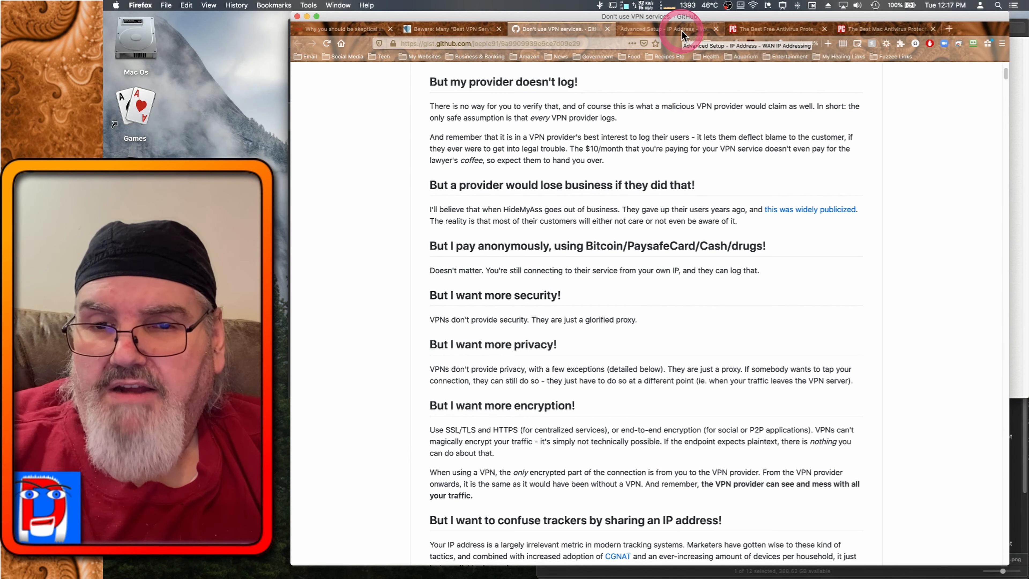
Return to the Telus modem's home page with its connection summary and login form.
left_click(656, 28)
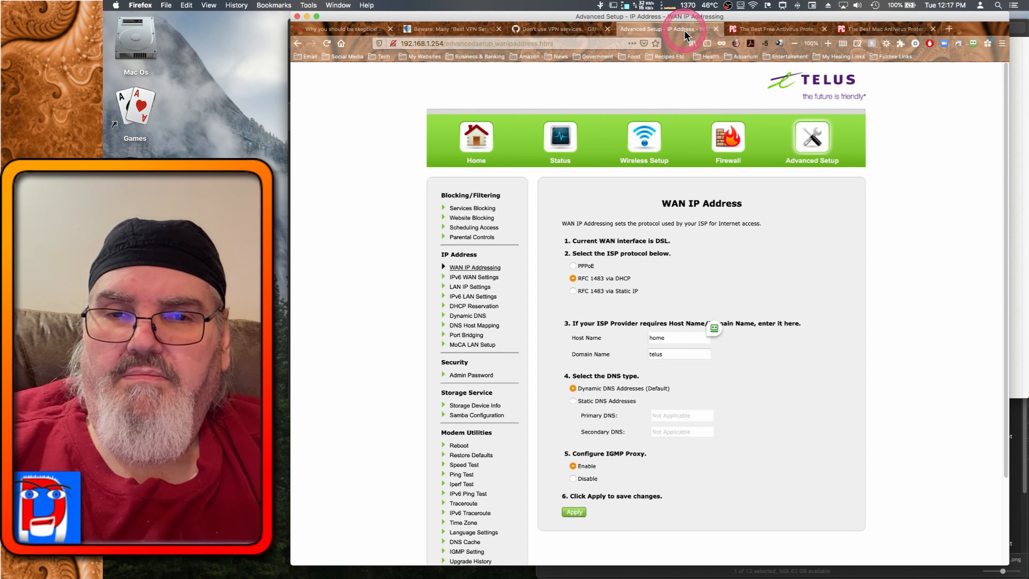
mouse_move(745, 84)
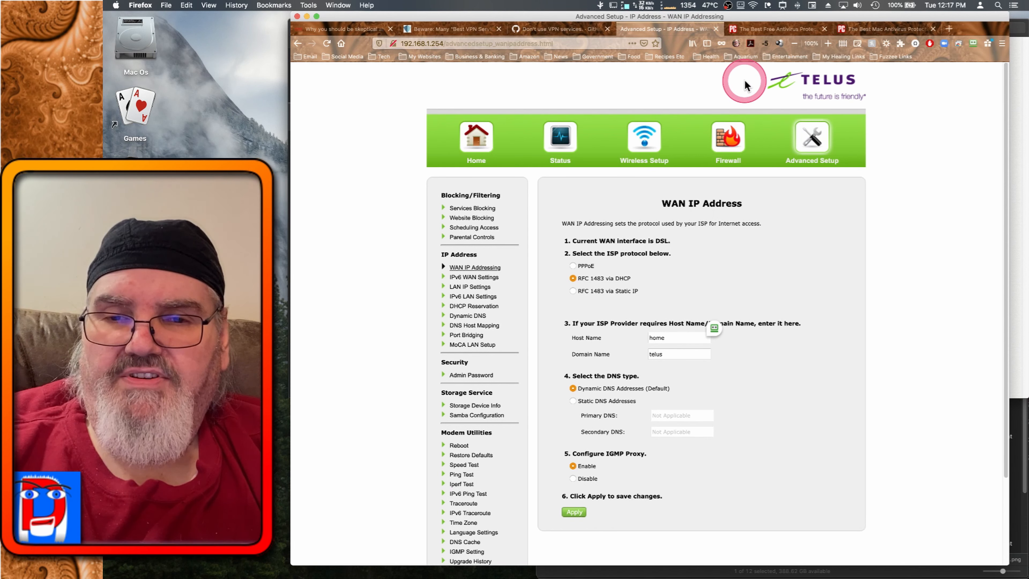
mouse_move(745, 85)
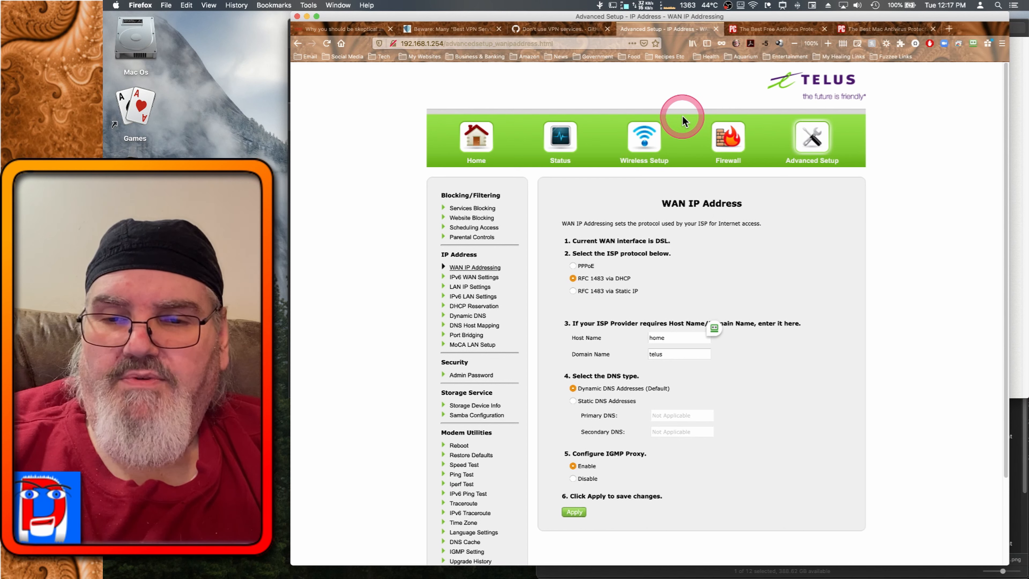
mouse_move(772, 215)
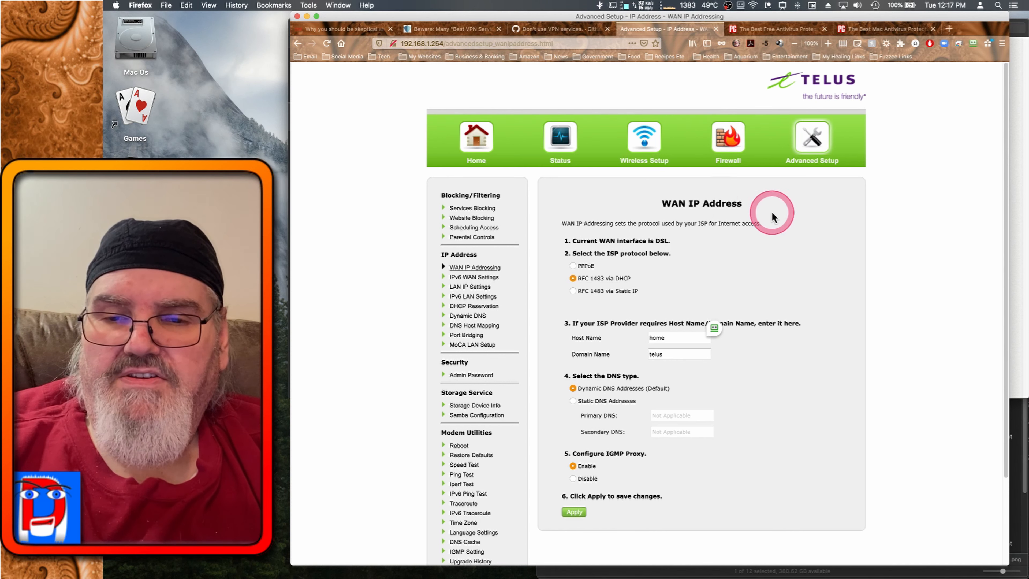
mouse_move(817, 135)
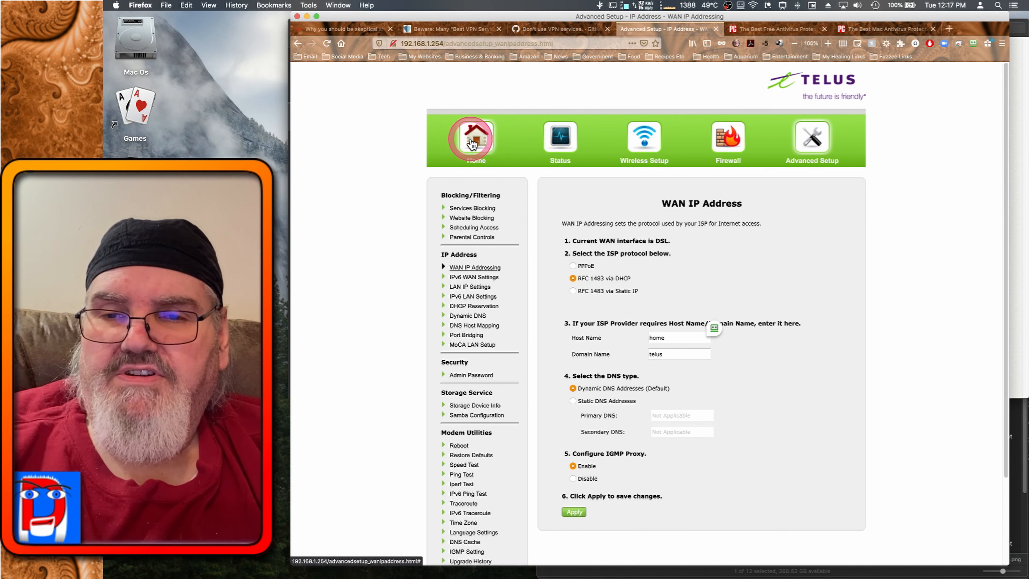
left_click(476, 138)
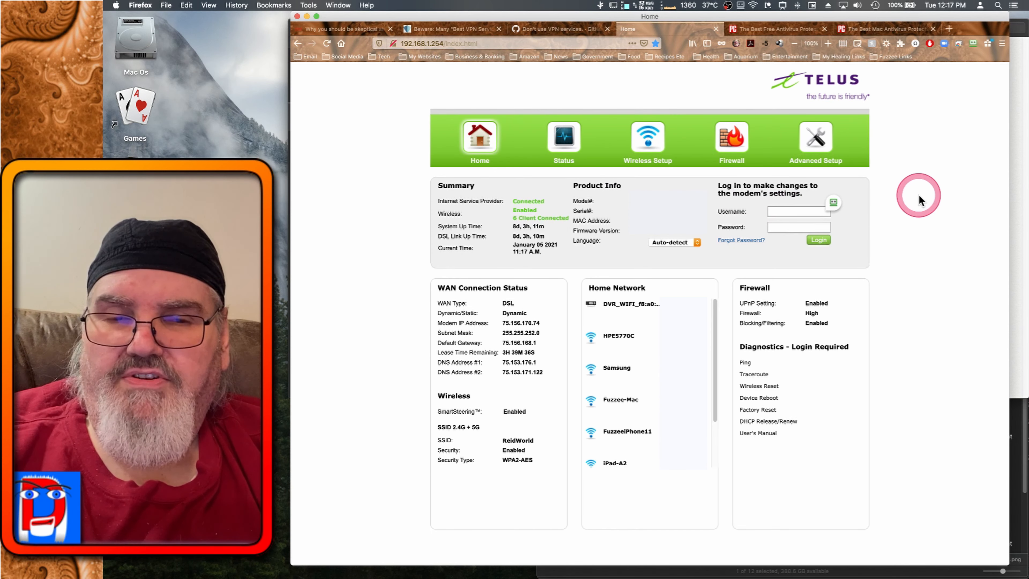
mouse_move(556, 88)
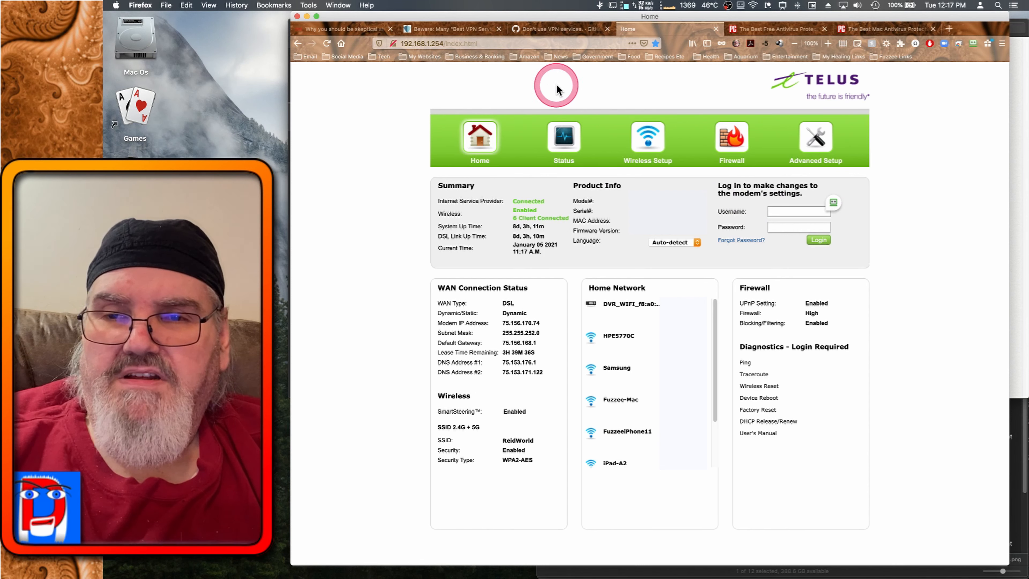
mouse_move(495, 43)
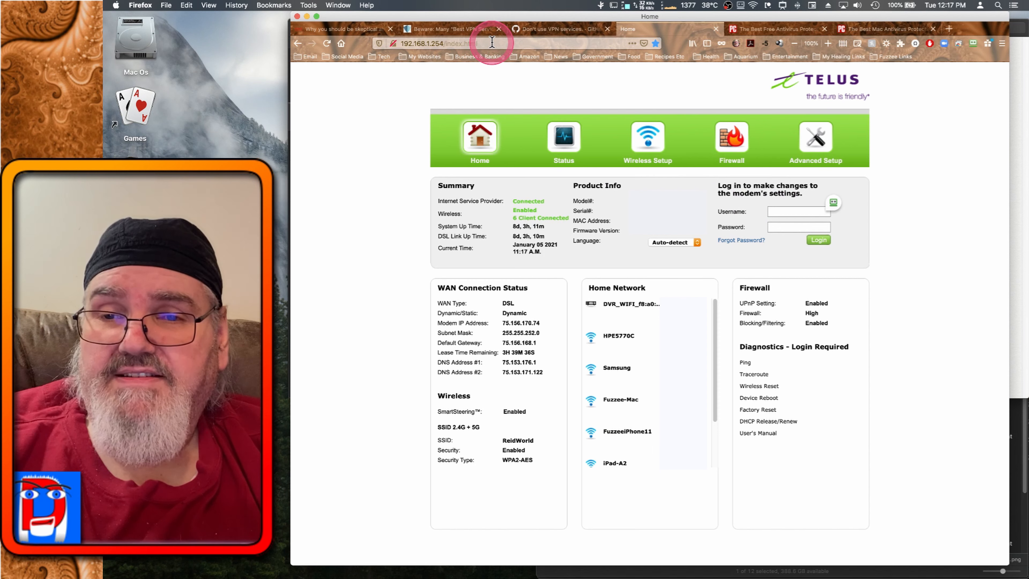
left_click(446, 43)
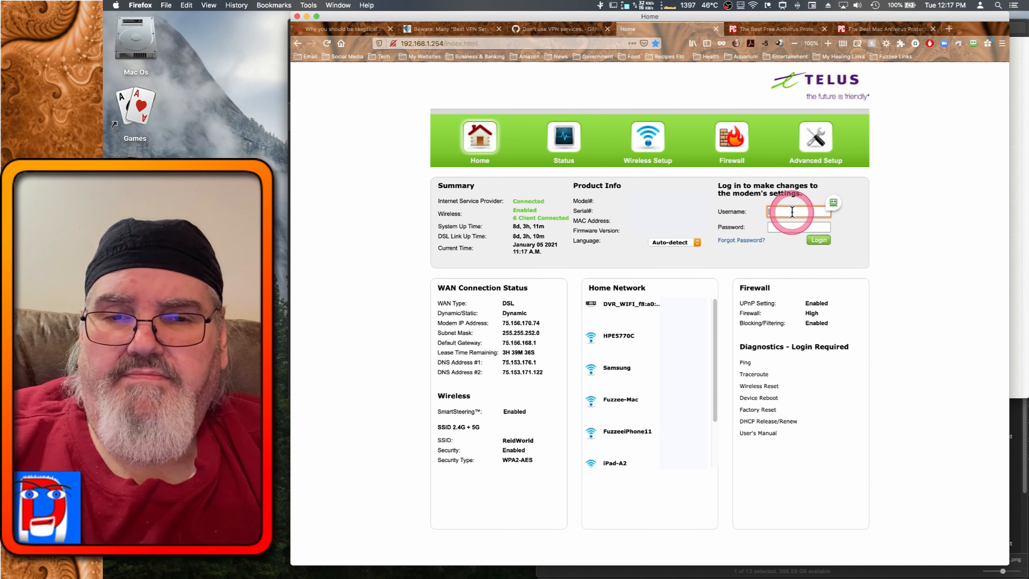
Log in to the Telus modem as admin with the saved username and password.
type("admin")
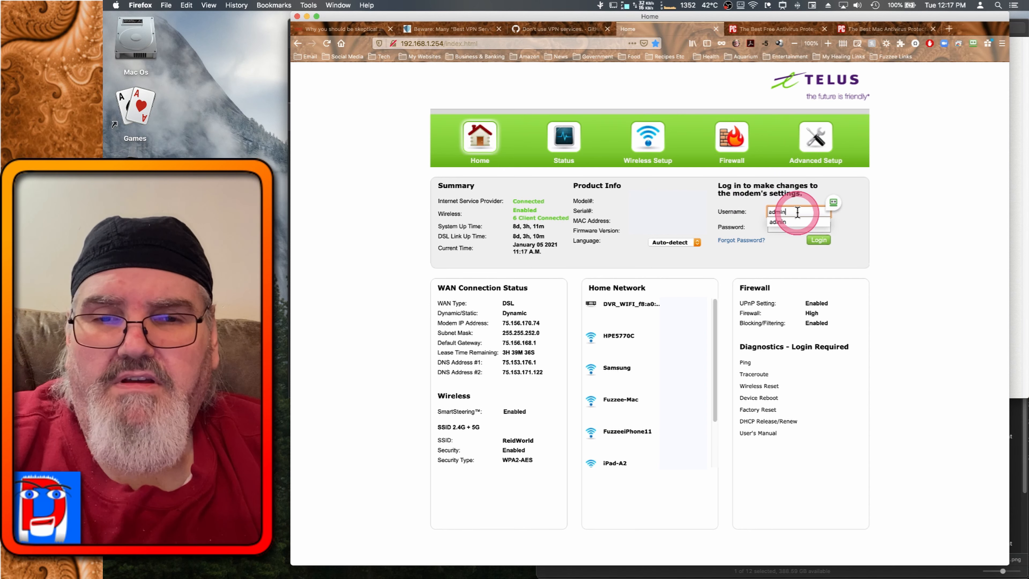
left_click(796, 227)
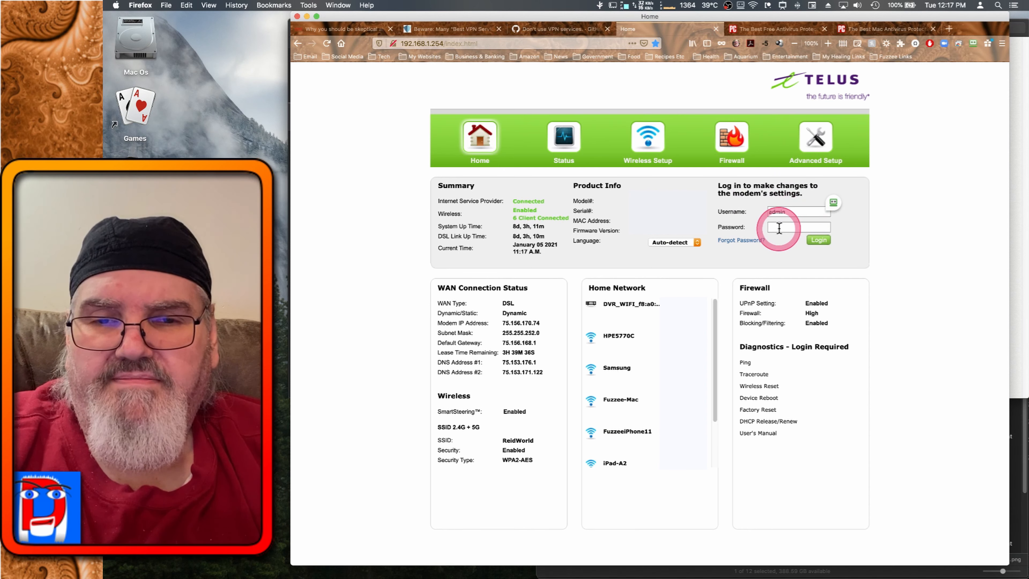
left_click(798, 226)
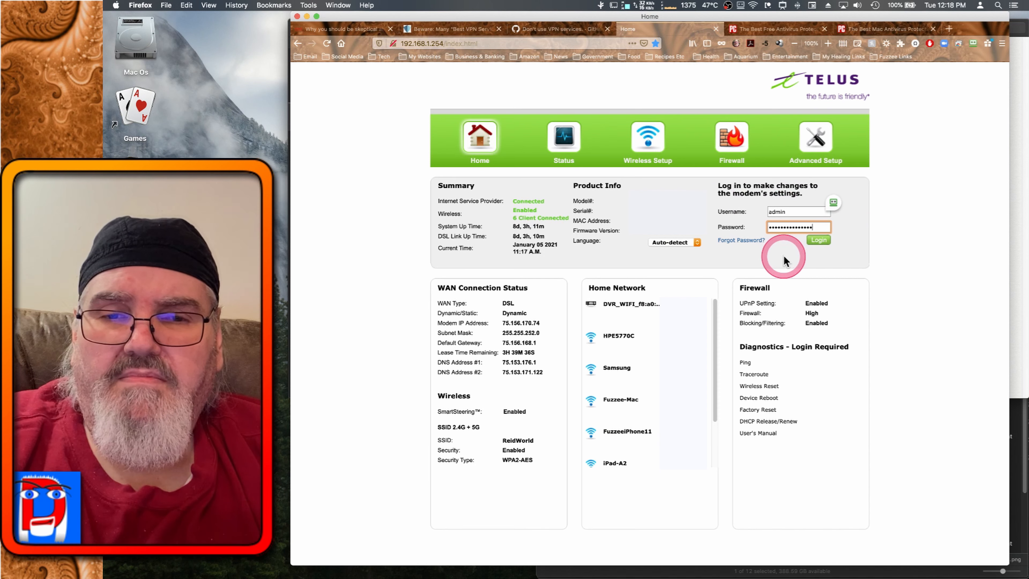
left_click(817, 240)
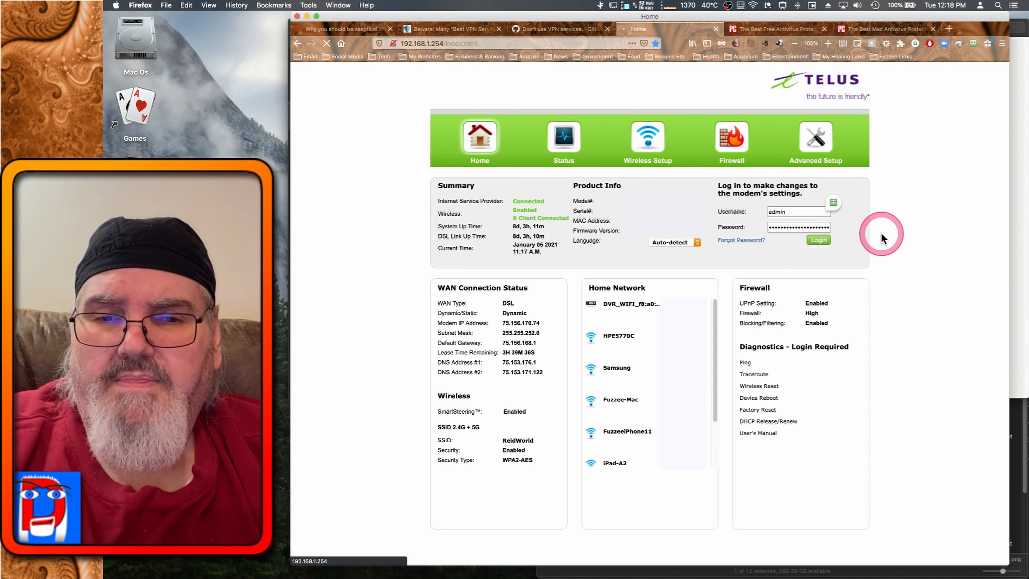
left_click(817, 239)
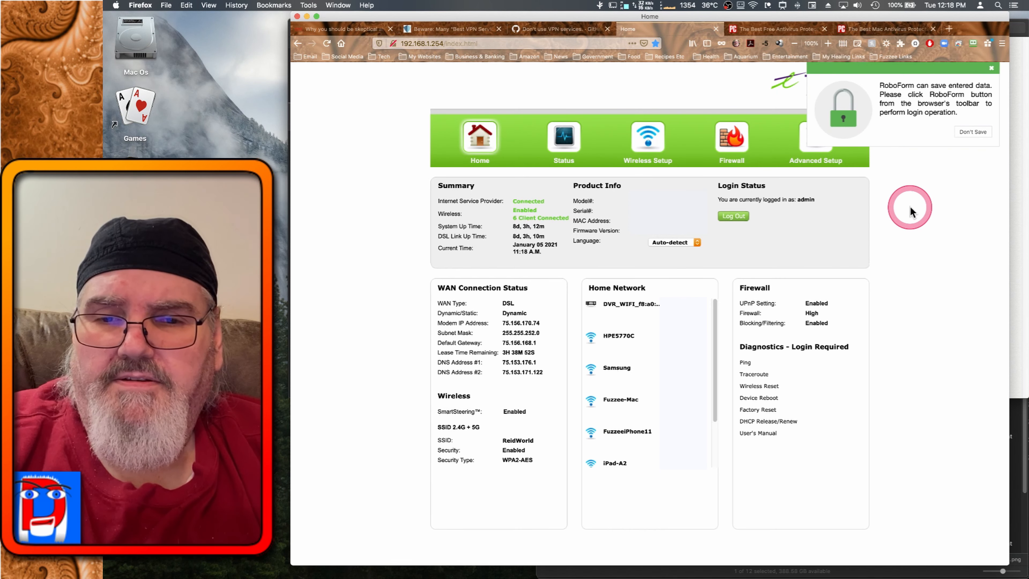
mouse_move(962, 111)
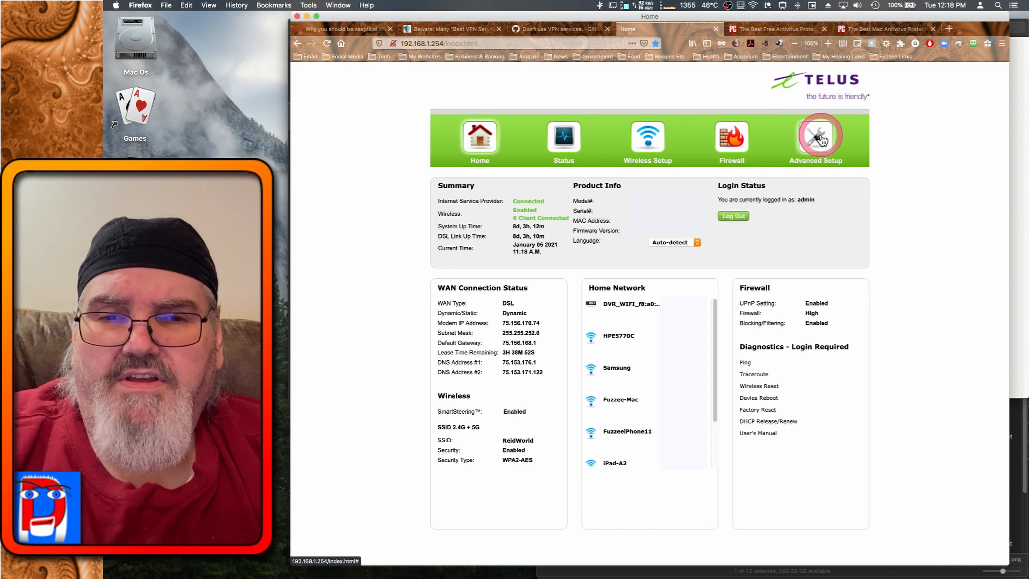
Enter Advanced Setup past its warning and reach the WAN IP Addressing page.
left_click(815, 138)
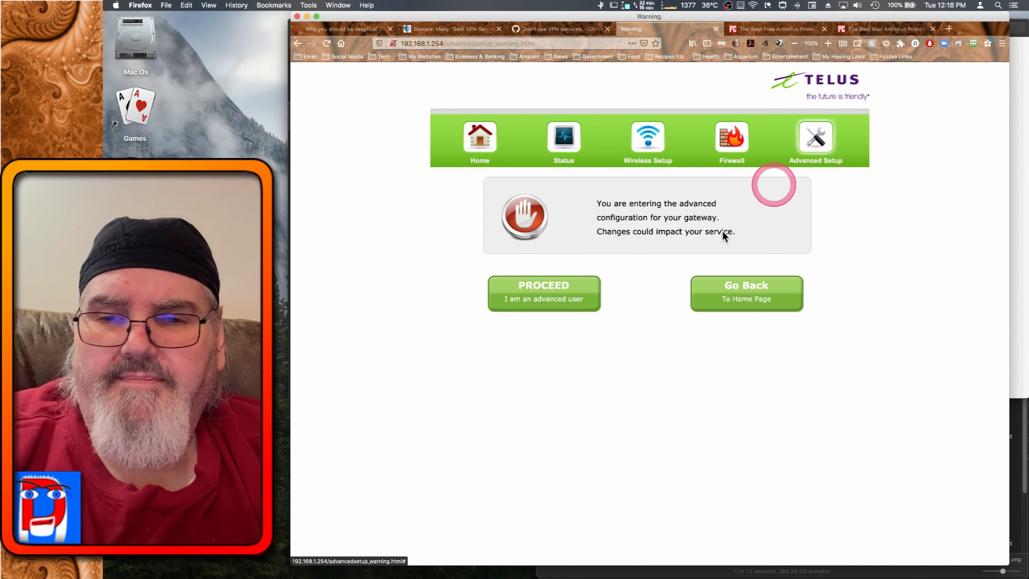
left_click(543, 293)
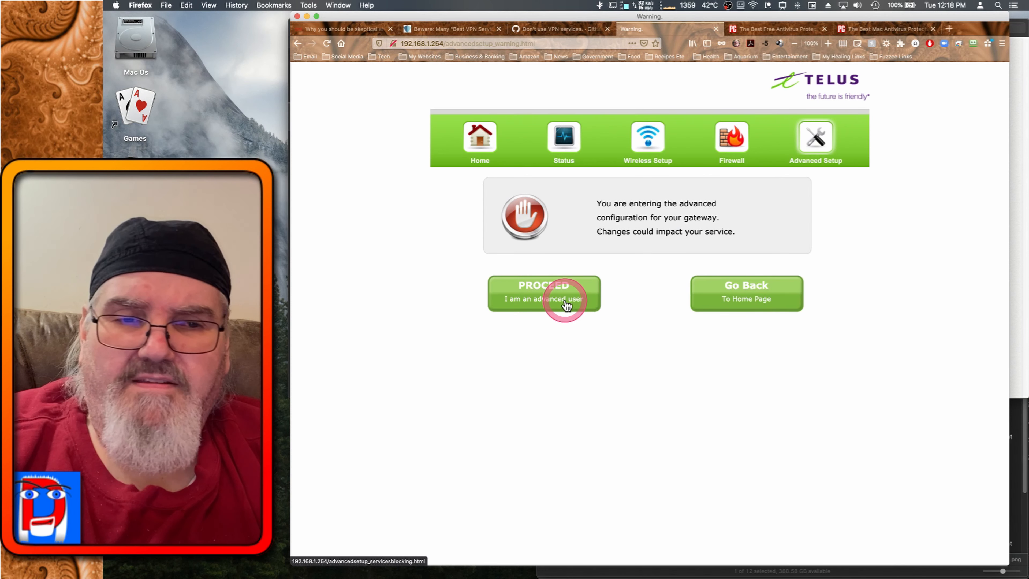
left_click(544, 292)
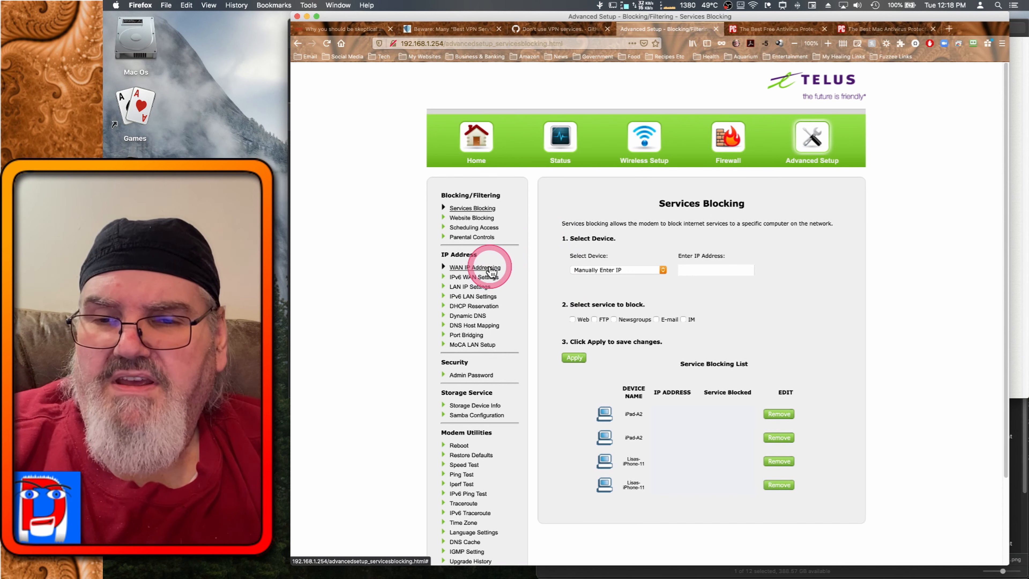
left_click(474, 267)
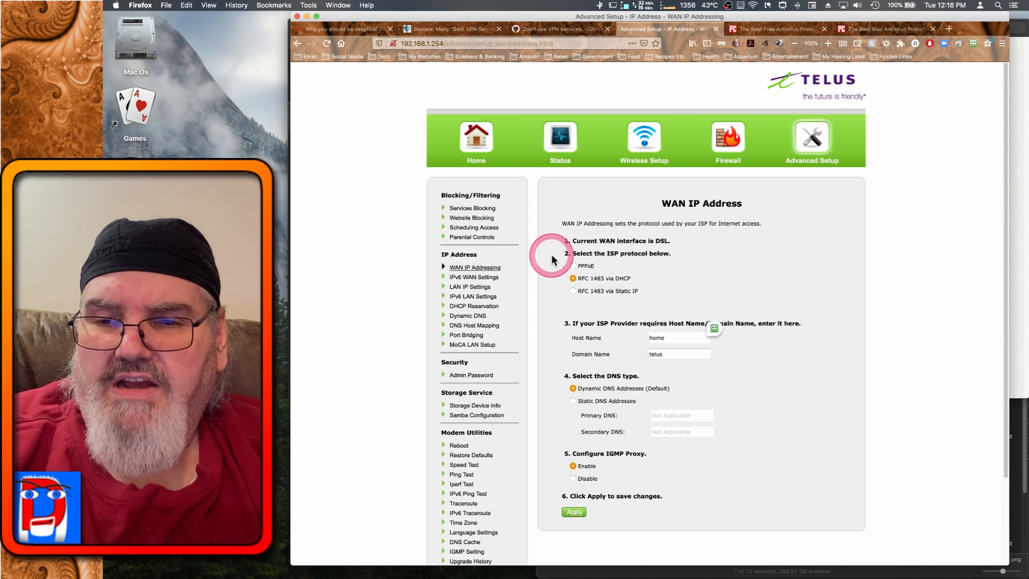
mouse_move(696, 287)
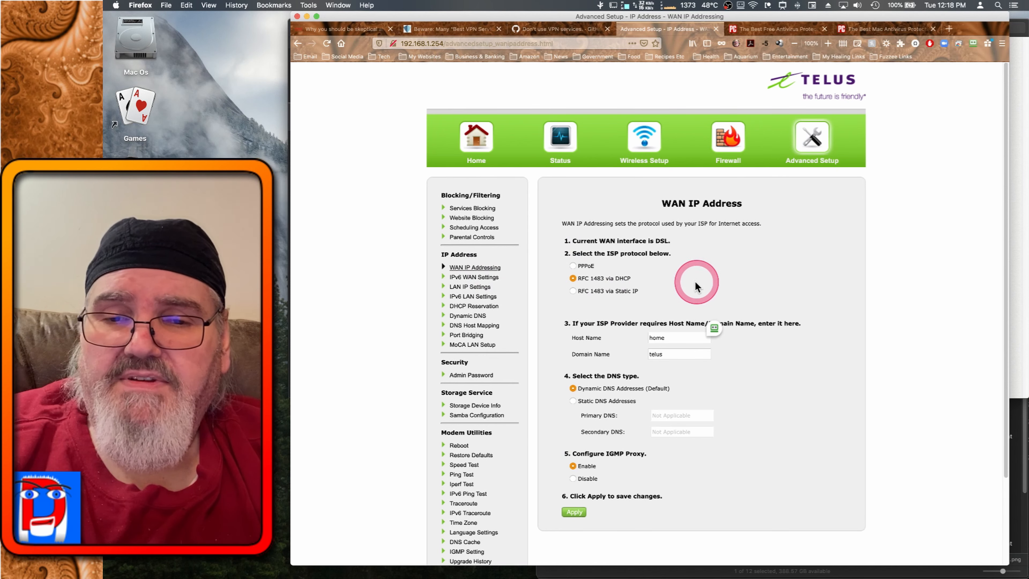
mouse_move(581, 413)
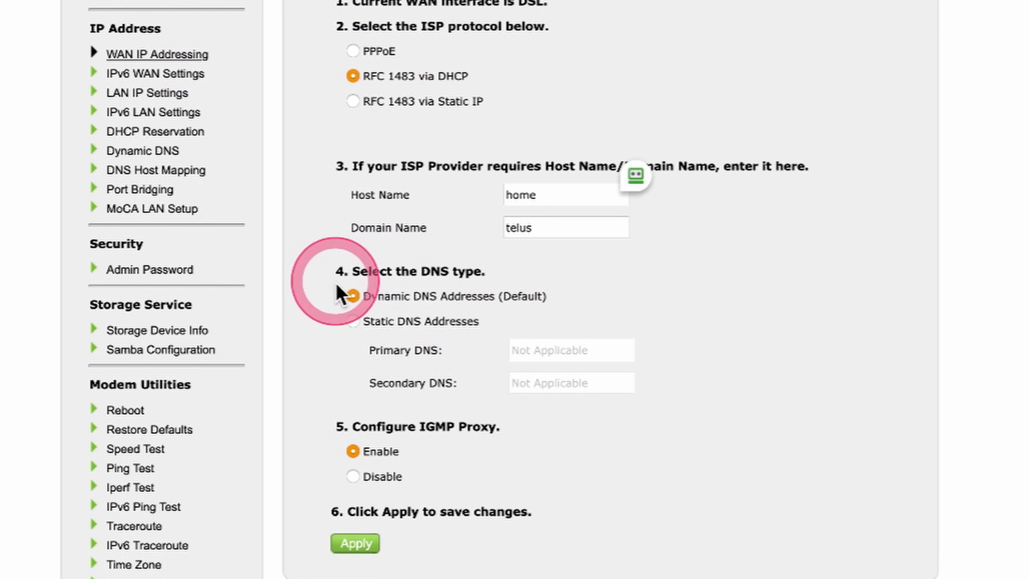
mouse_move(537, 276)
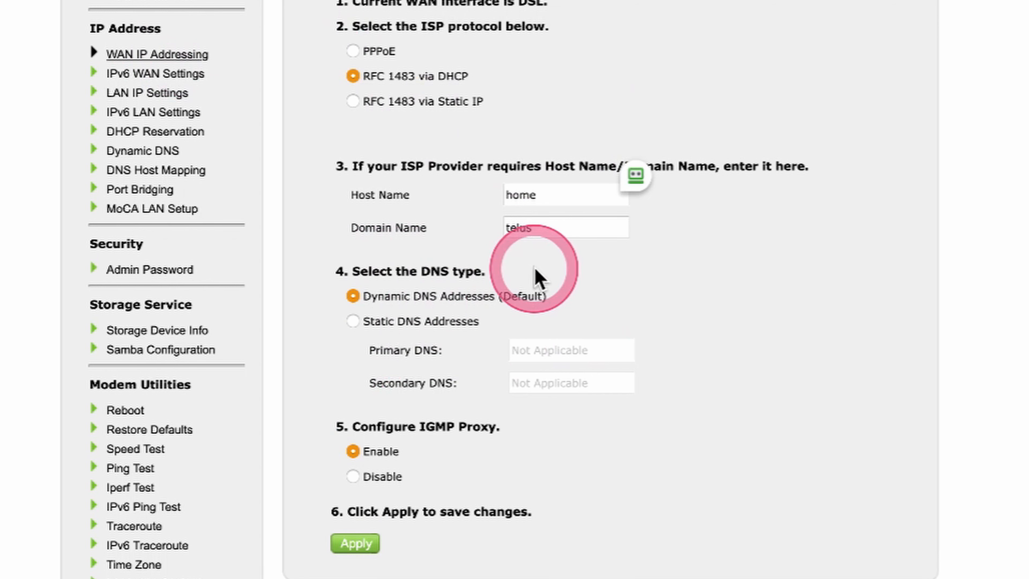
mouse_move(705, 292)
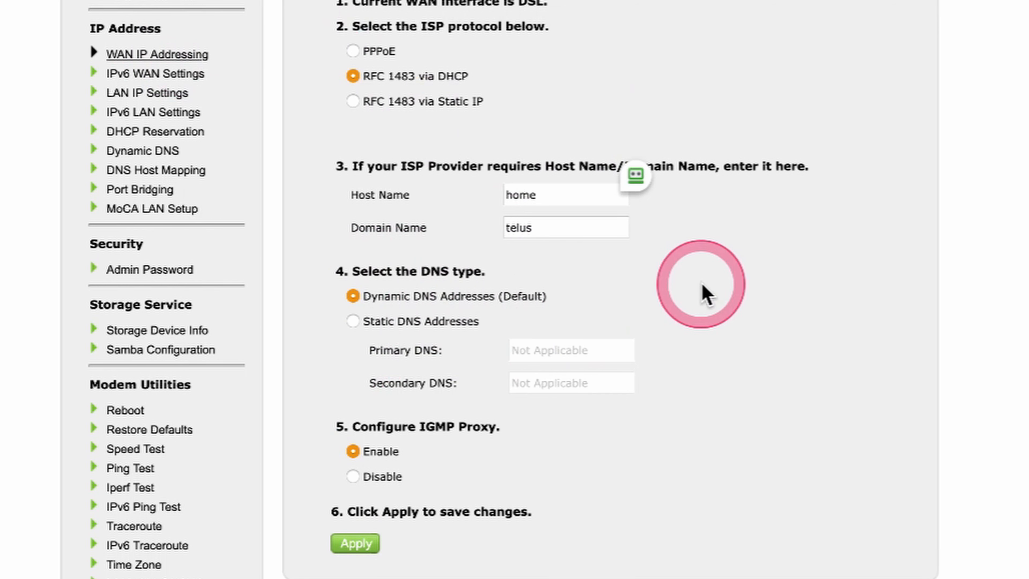
mouse_move(572, 303)
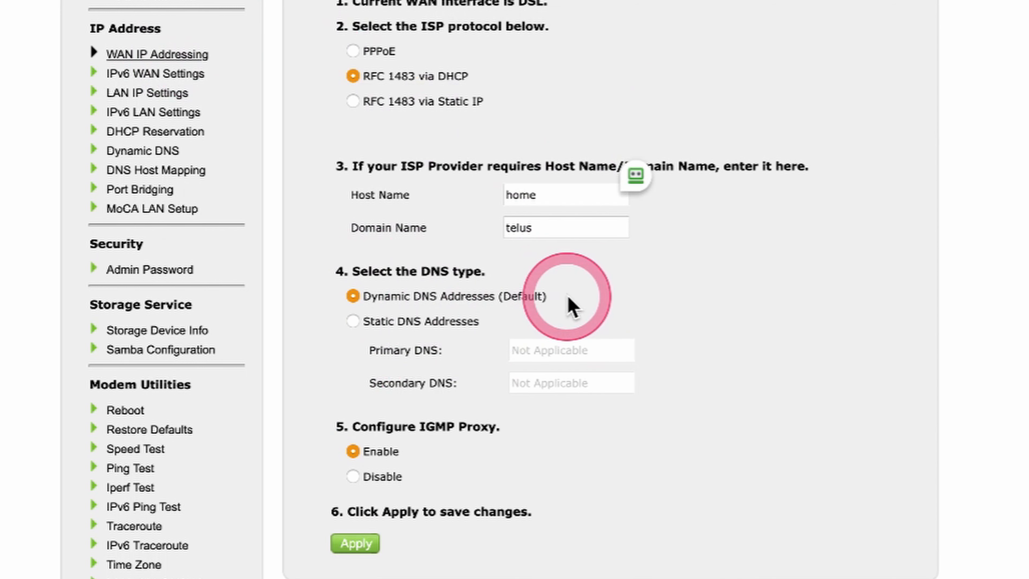
mouse_move(353, 328)
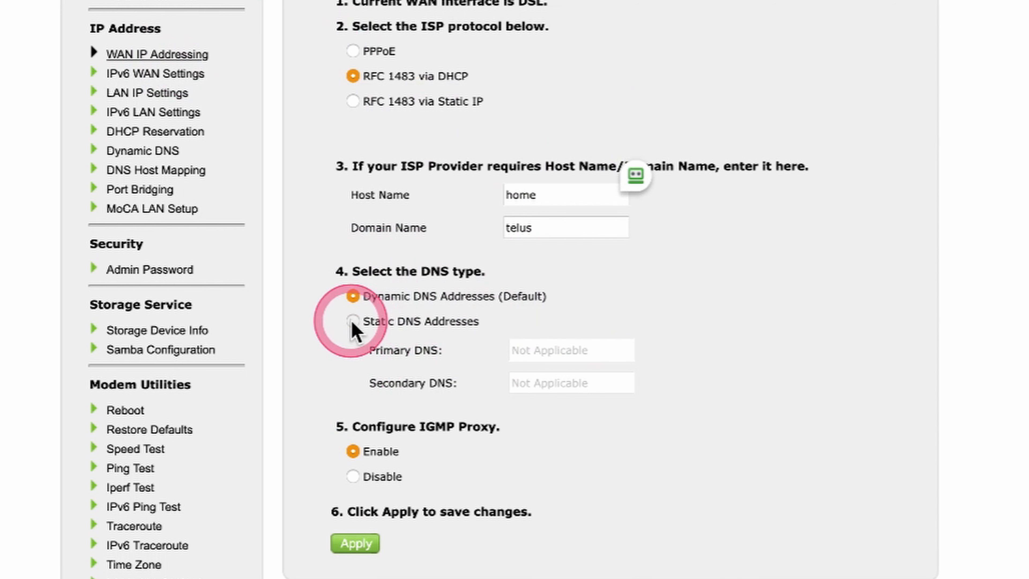
left_click(353, 321)
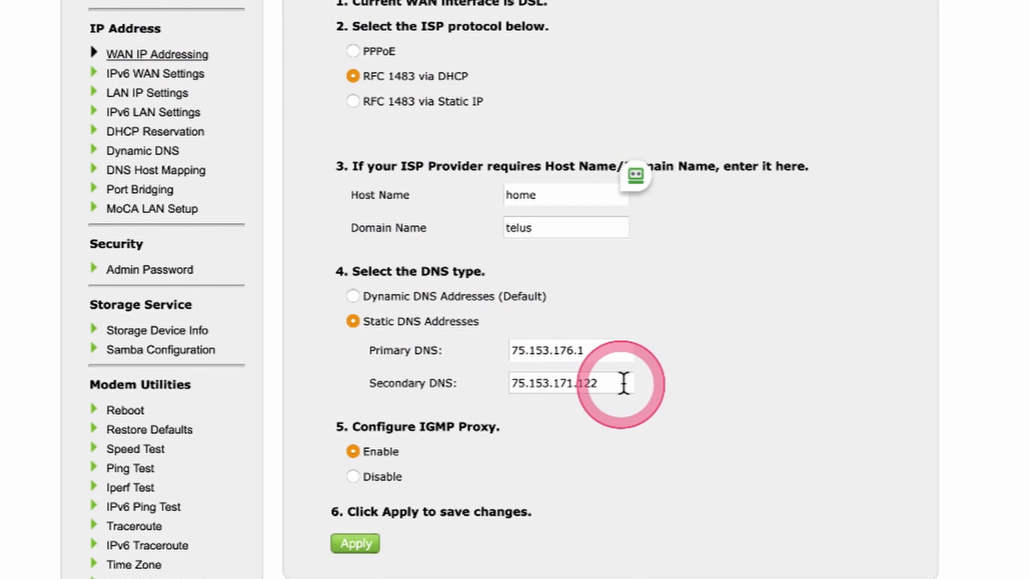
mouse_move(735, 368)
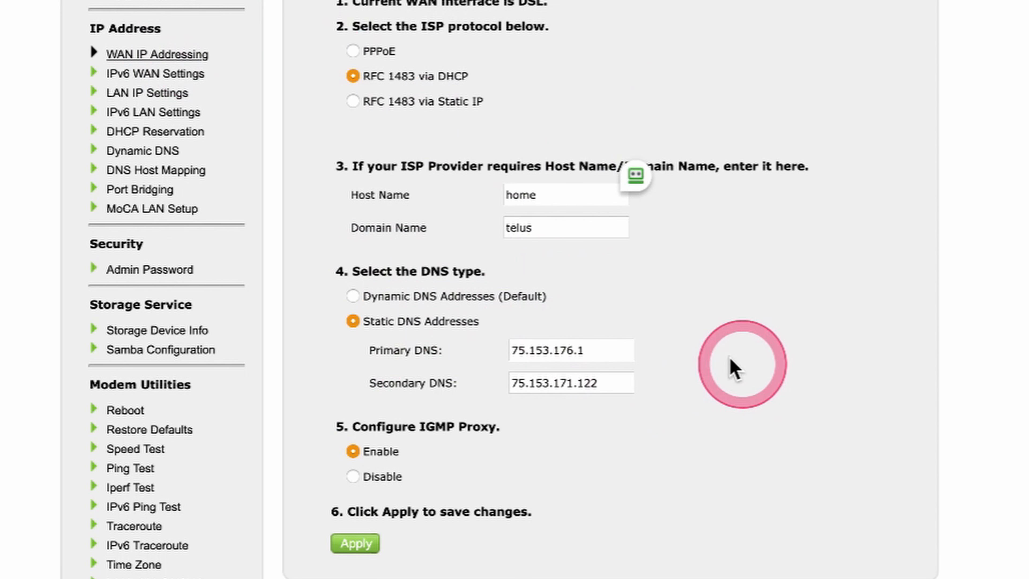
mouse_move(620, 338)
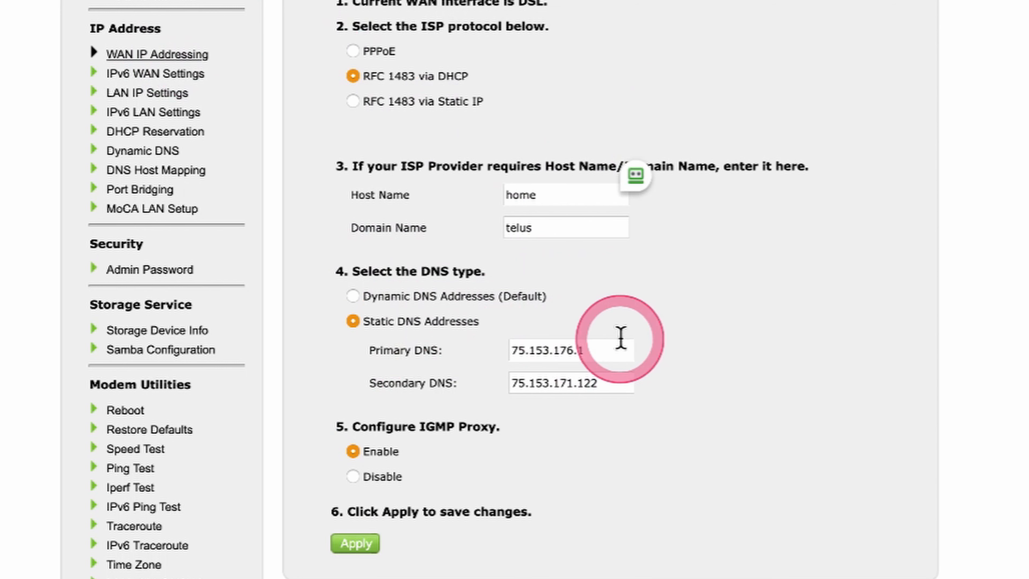
mouse_move(597, 350)
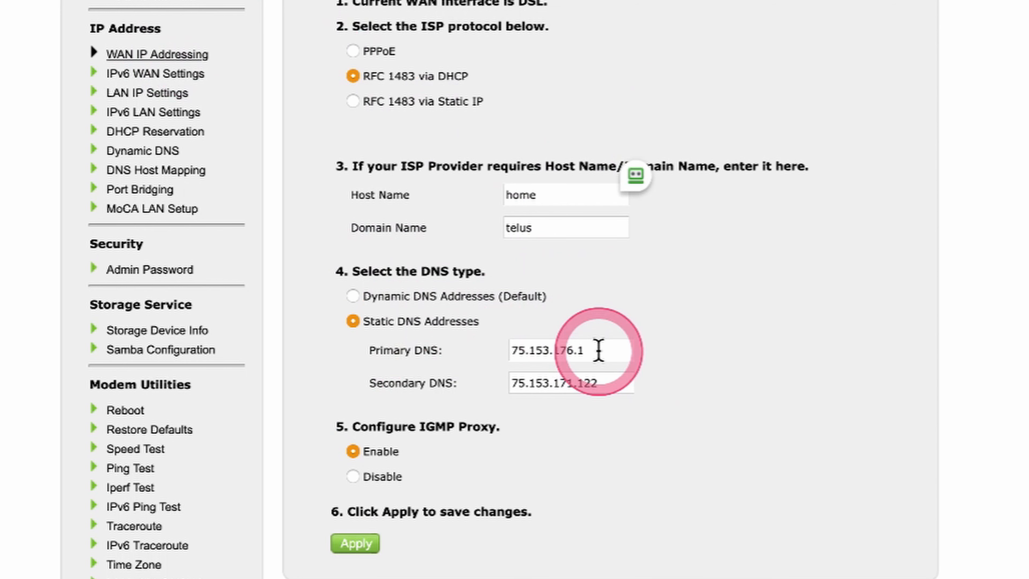
Replace the static DNS entries with Cloudflare's 1.1.1.3 primary and 1.0.0.3 secondary.
triple_click(566, 350)
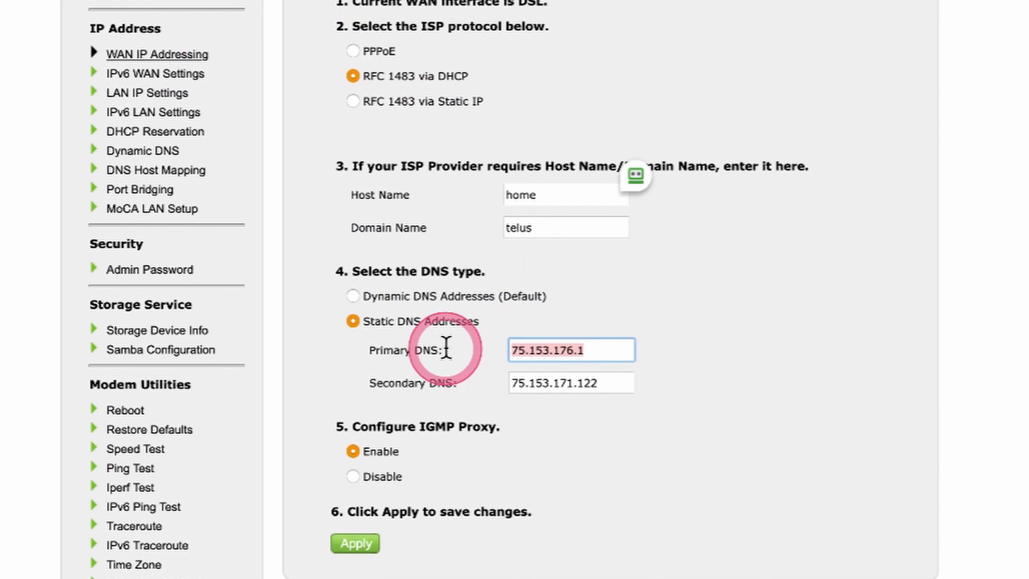
mouse_move(807, 296)
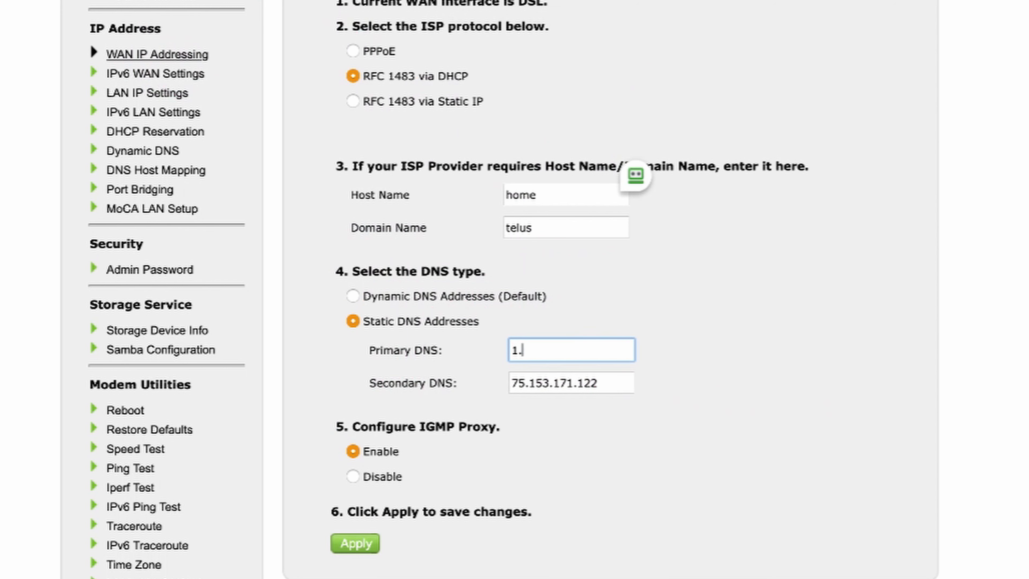
type("1.1")
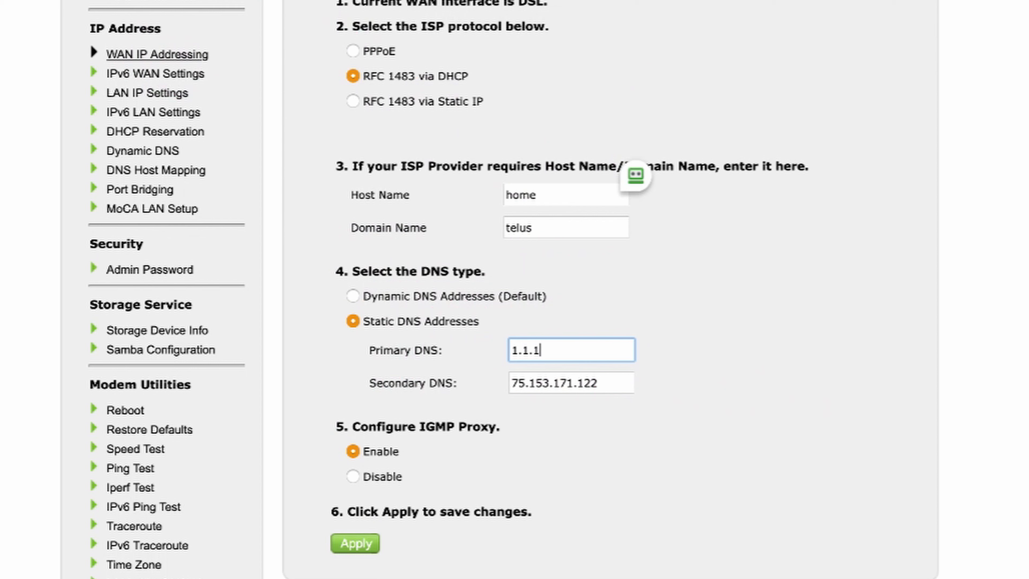
type(".3")
left_click(571, 383)
type("1.0.0")
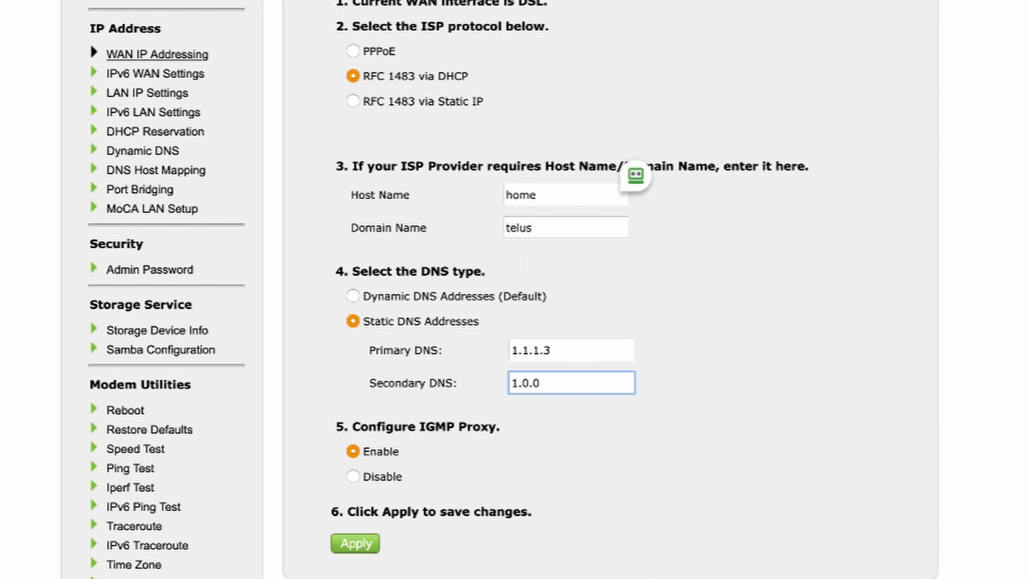
type(".3")
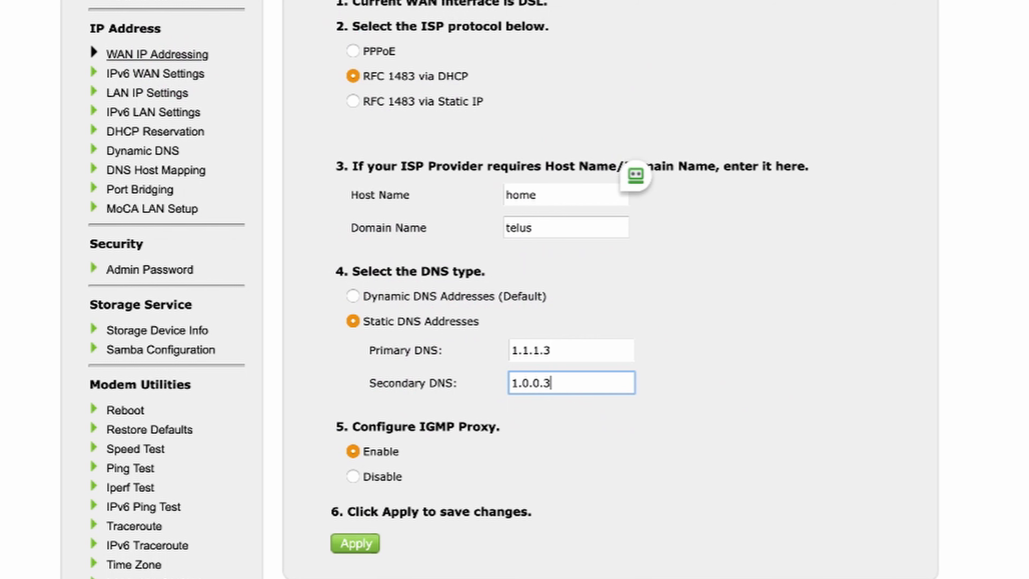
left_click(354, 543)
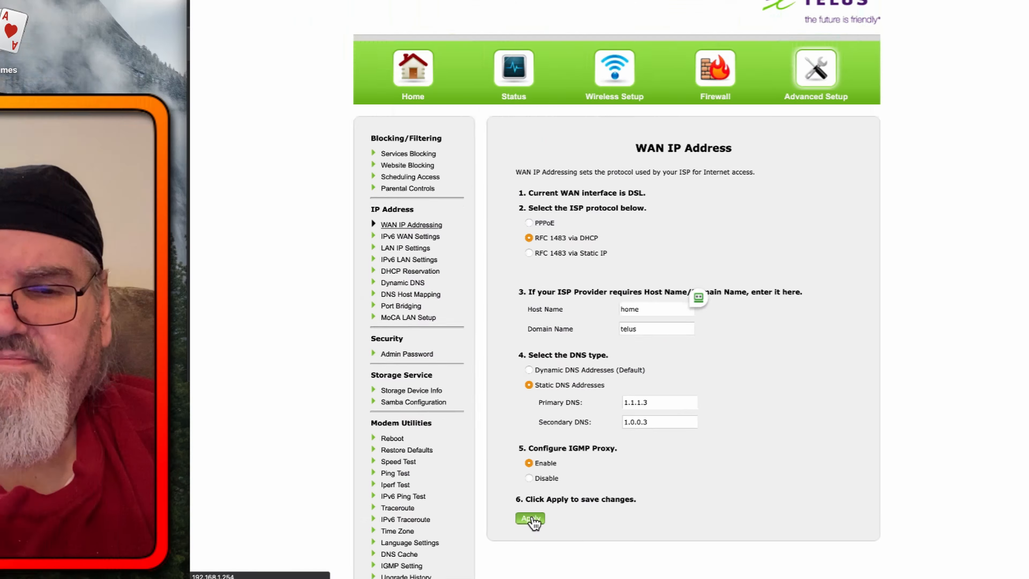
Apply the new 1.1.1.3 and 1.0.0.3 DNS servers to the router.
left_click(529, 518)
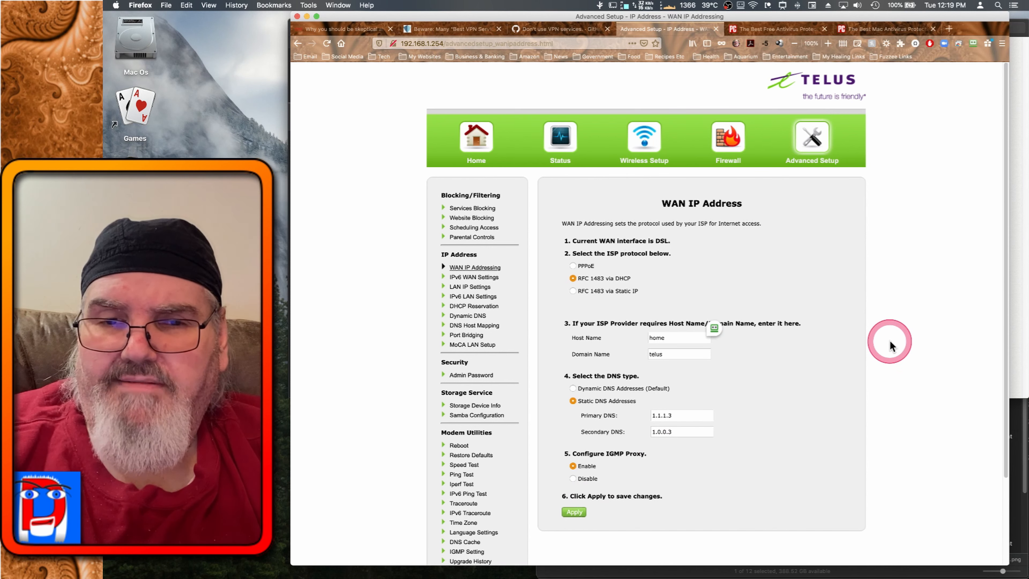
mouse_move(609, 105)
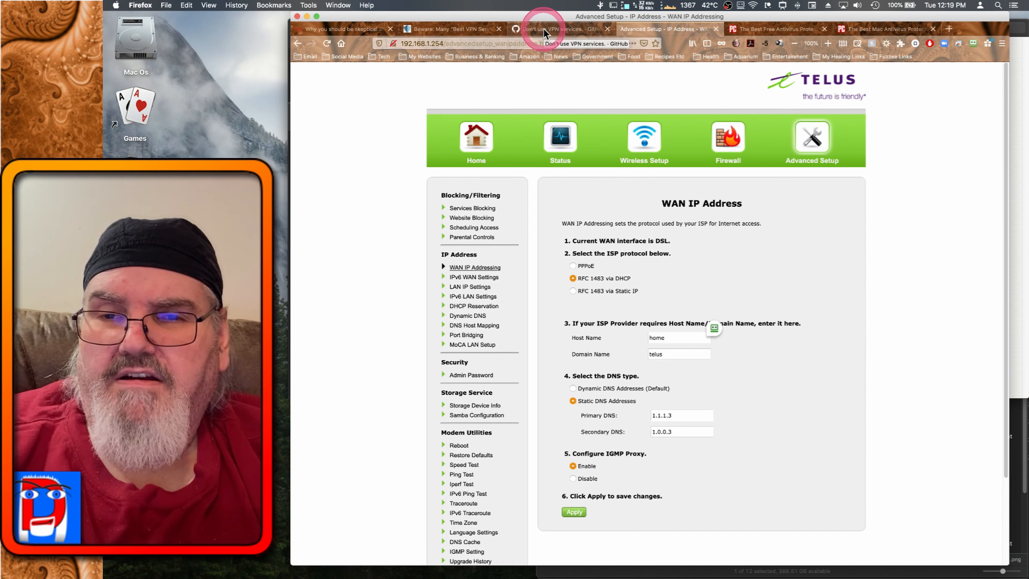
Return to the 'Don't use VPN services' gist and its logging and security rebuttals.
left_click(558, 29)
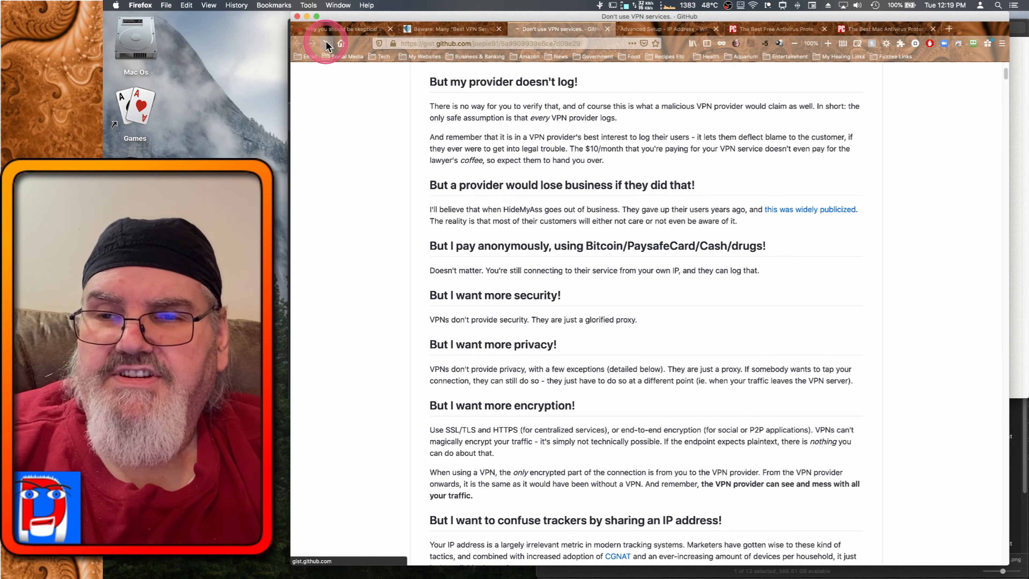
left_click(312, 44)
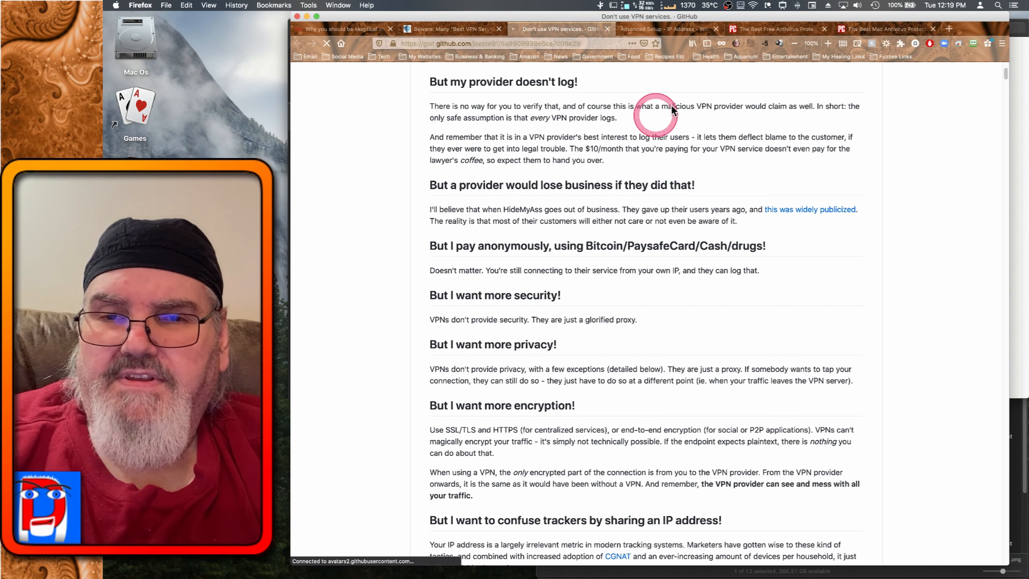
mouse_move(779, 102)
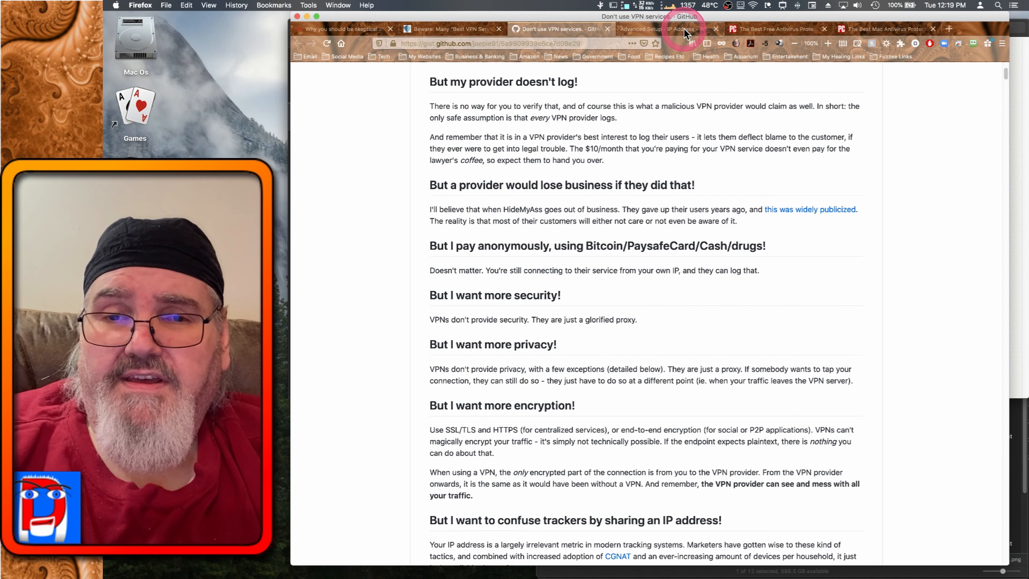
Return to the router's WAN settings with the new DNS servers, then switch to PCMag's Best Free Antivirus article.
left_click(662, 29)
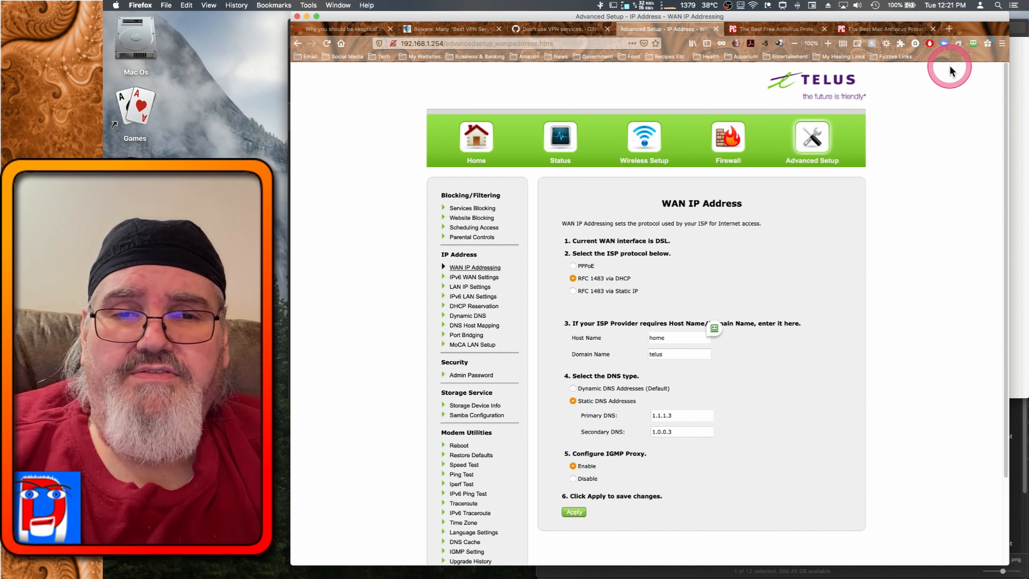
mouse_move(940, 129)
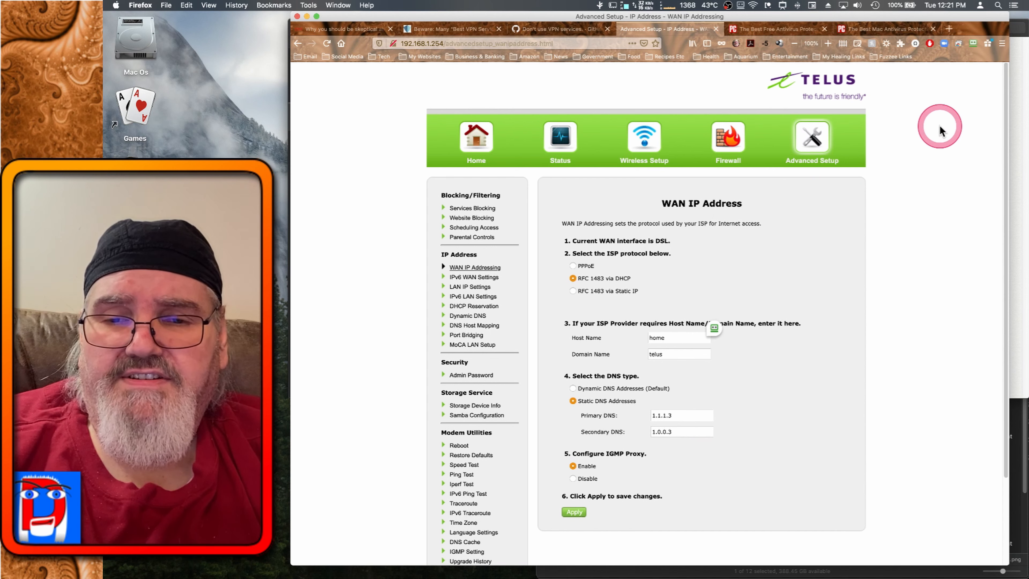
mouse_move(920, 109)
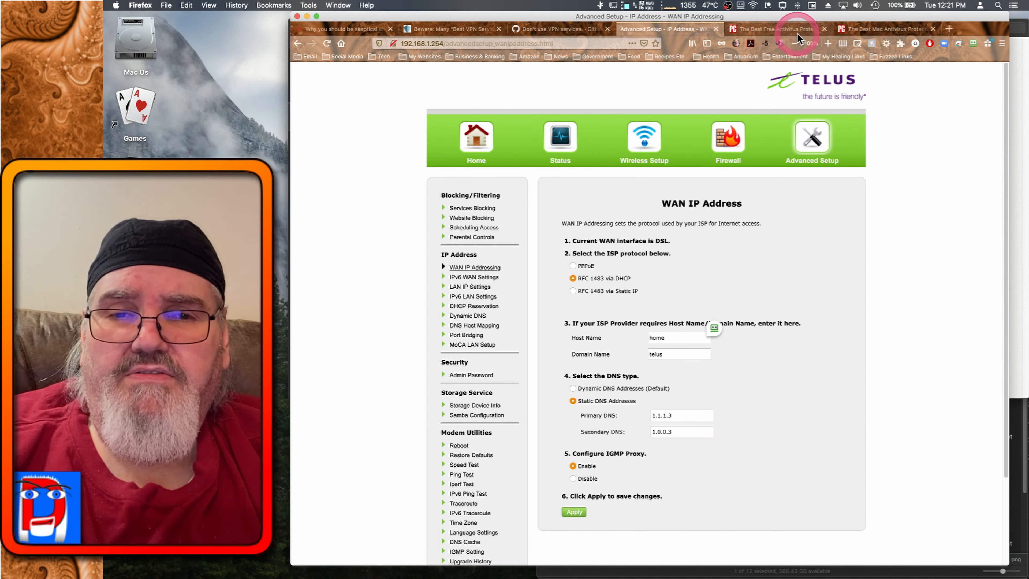
left_click(774, 29)
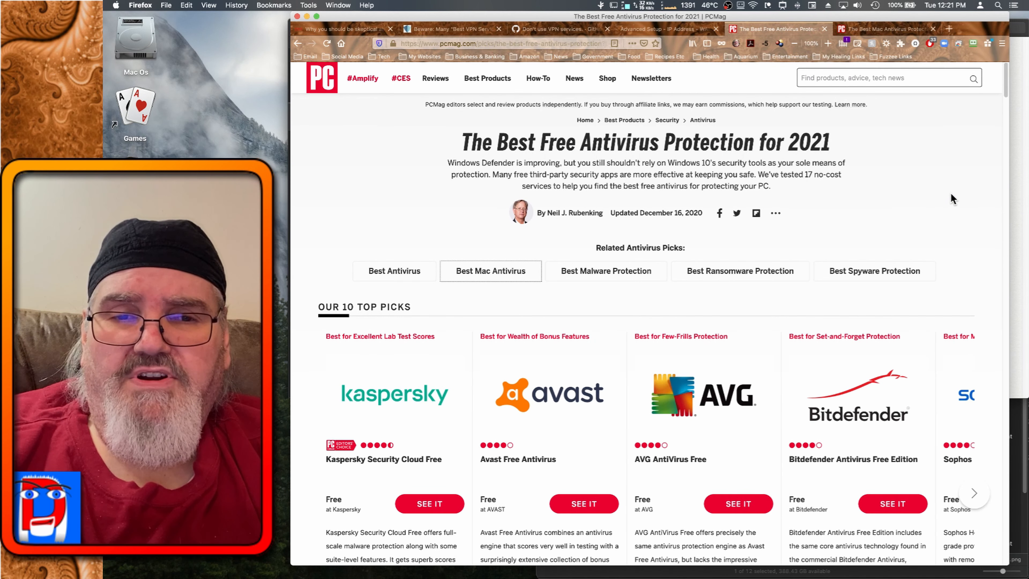
Scroll the Best Free Antivirus Protection for 2021 article down to the 'Our 10 Top Picks' cards.
left_click(917, 151)
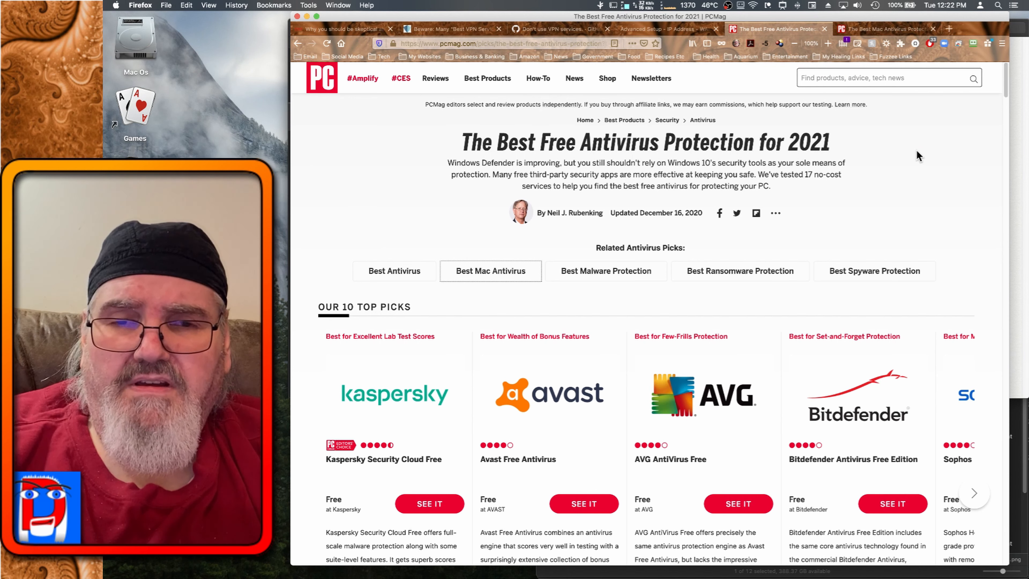
left_click(923, 129)
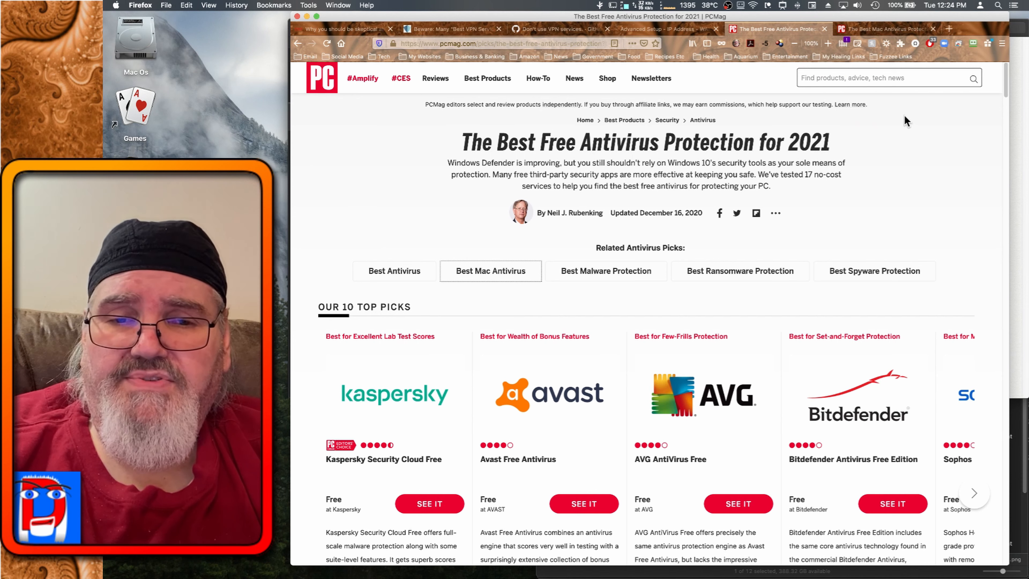
left_click(921, 117)
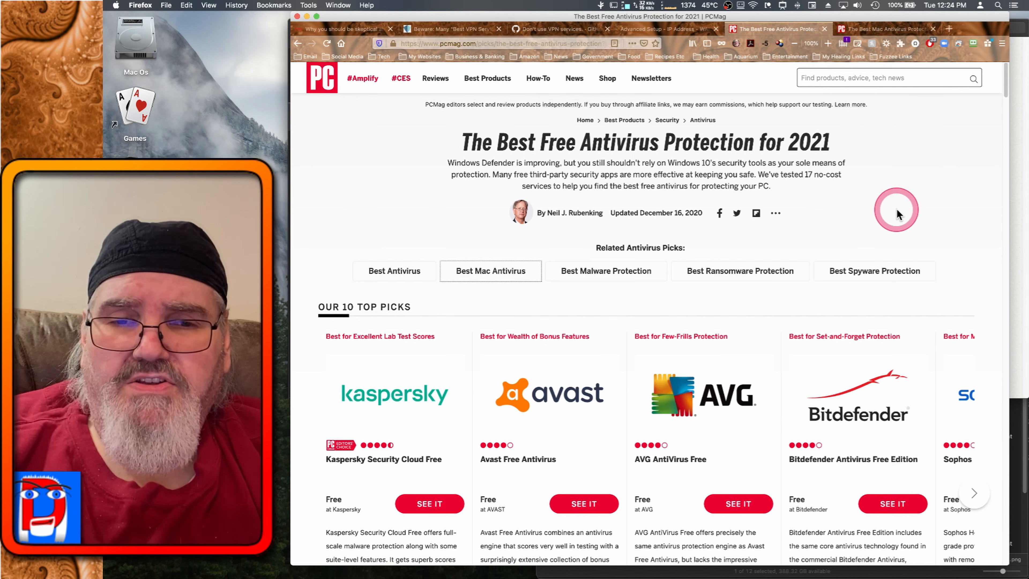
mouse_move(943, 163)
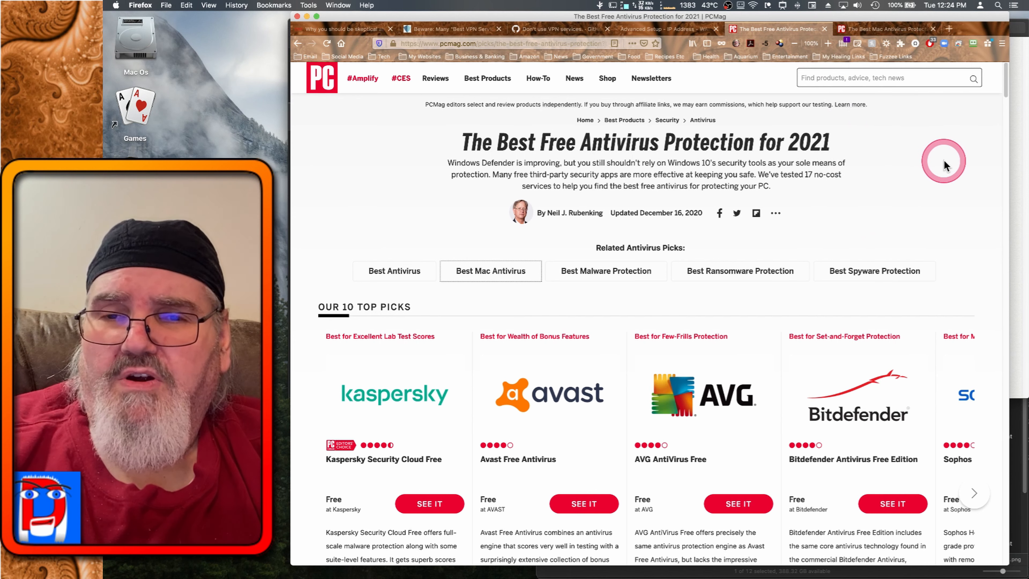
mouse_move(932, 166)
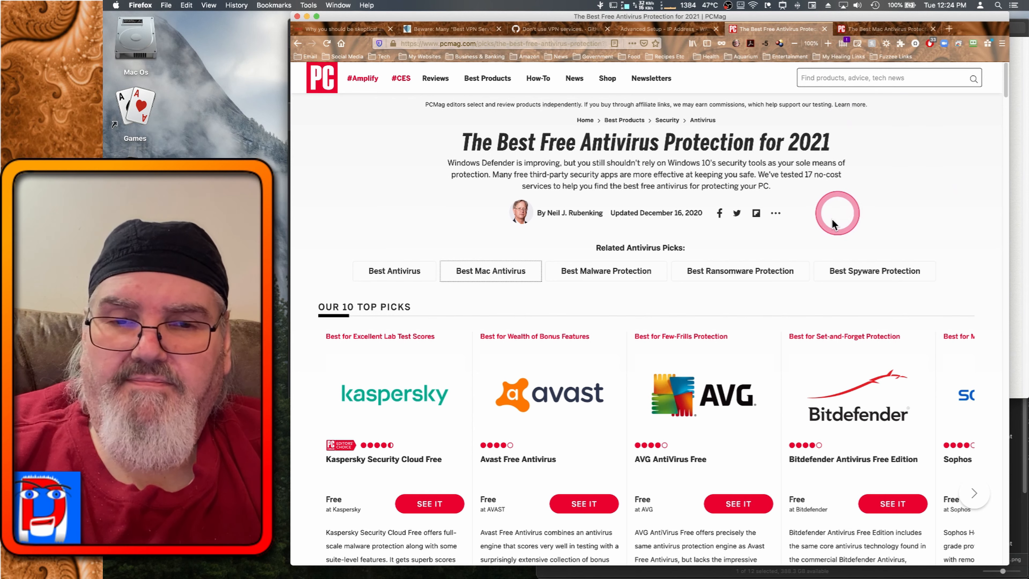
scroll("down", 3)
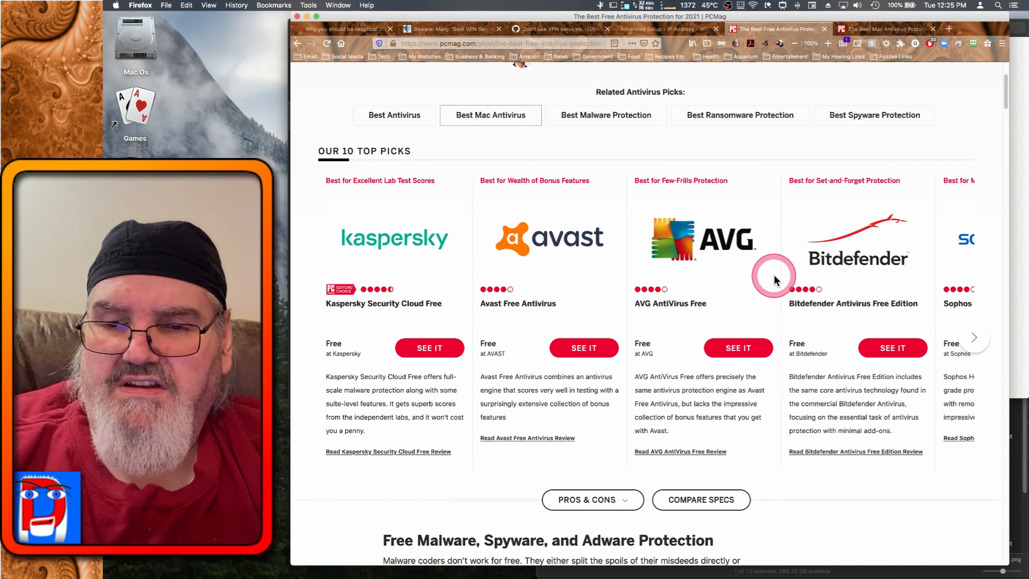
mouse_move(425, 256)
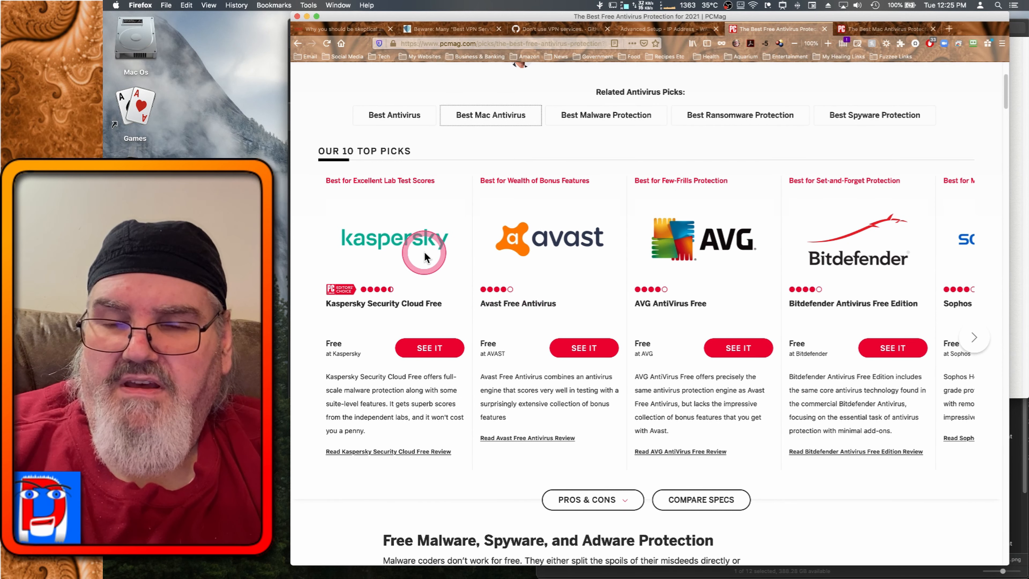
mouse_move(597, 248)
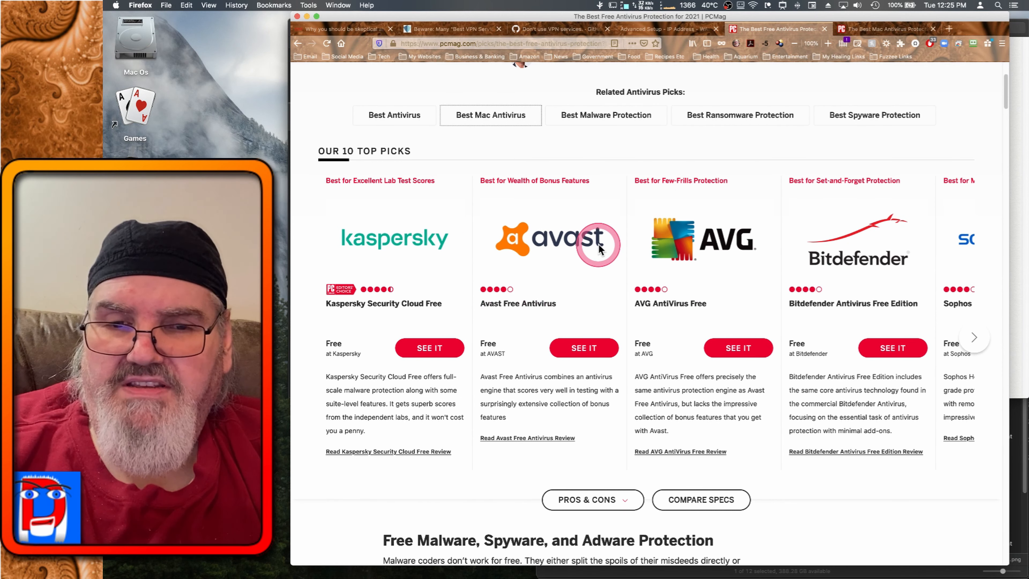
mouse_move(518, 248)
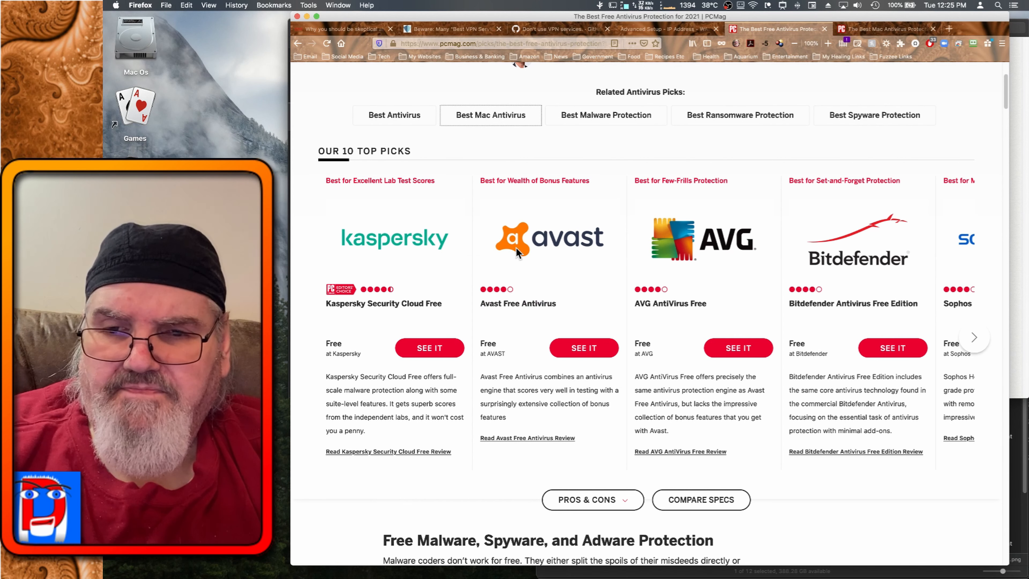
Advance the top-picks carousel past Kaspersky and Avast to AVG, Bitdefender, Sophos Home and Avira.
left_click(599, 263)
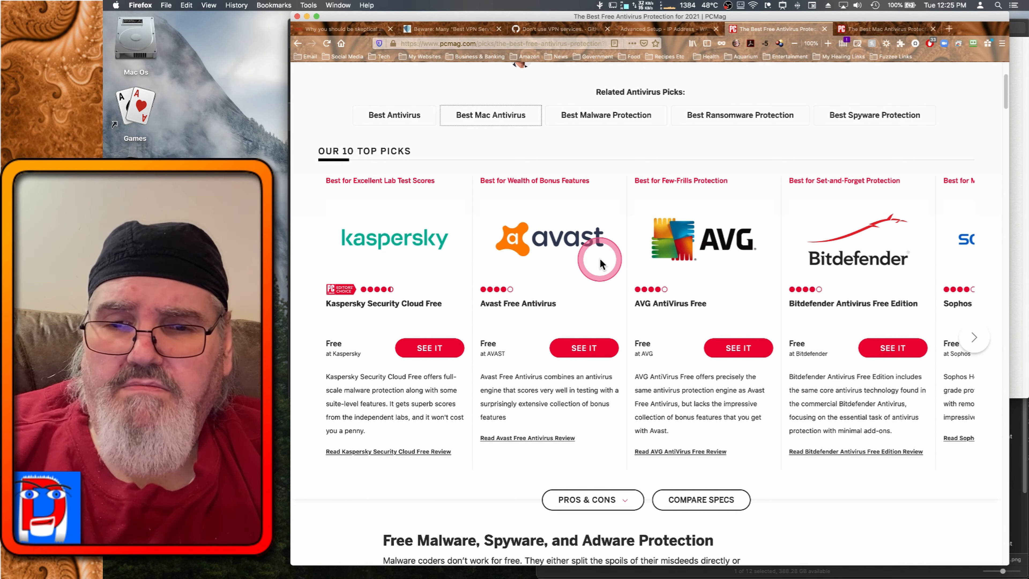
mouse_move(478, 256)
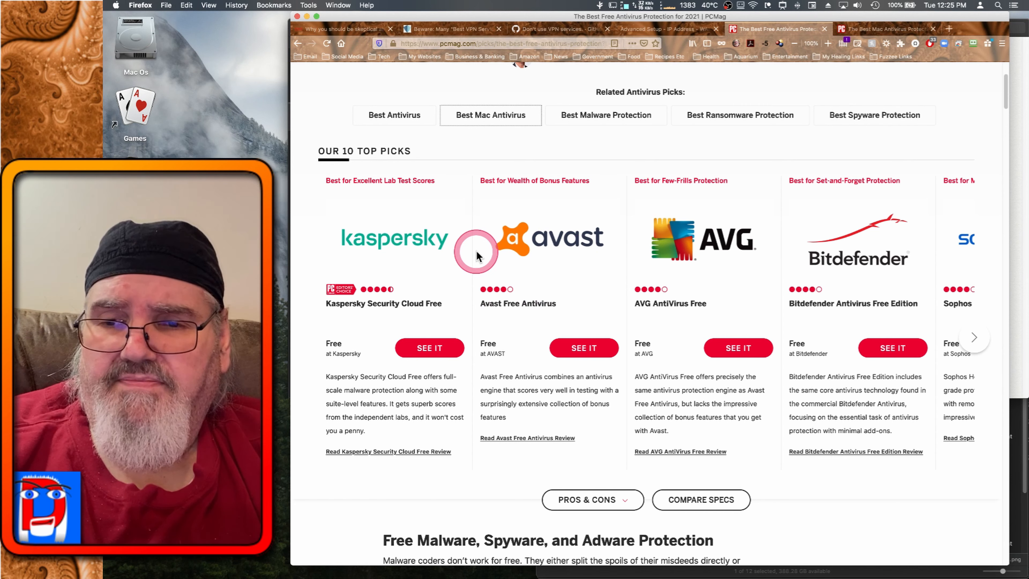
mouse_move(453, 241)
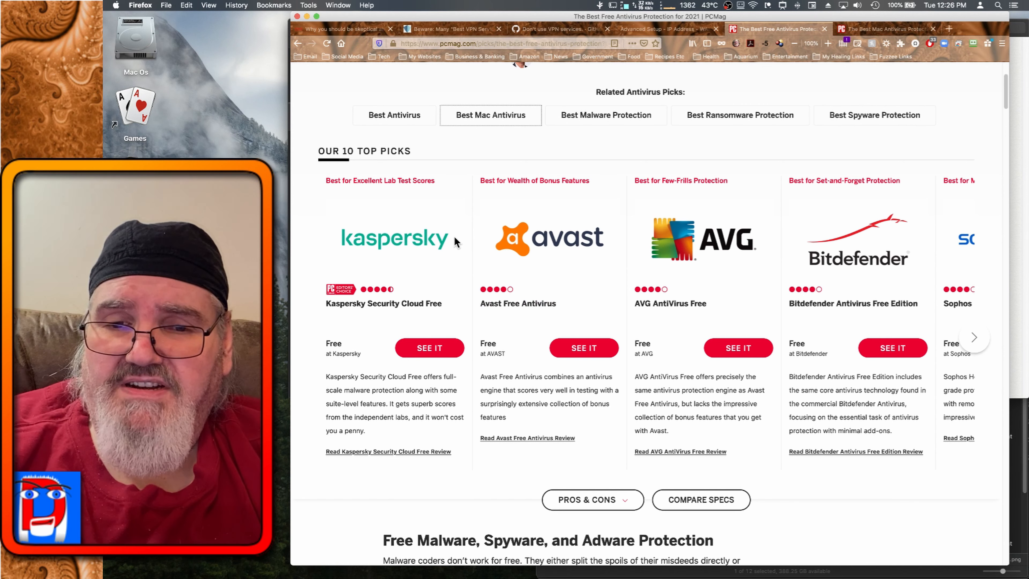
left_click(358, 213)
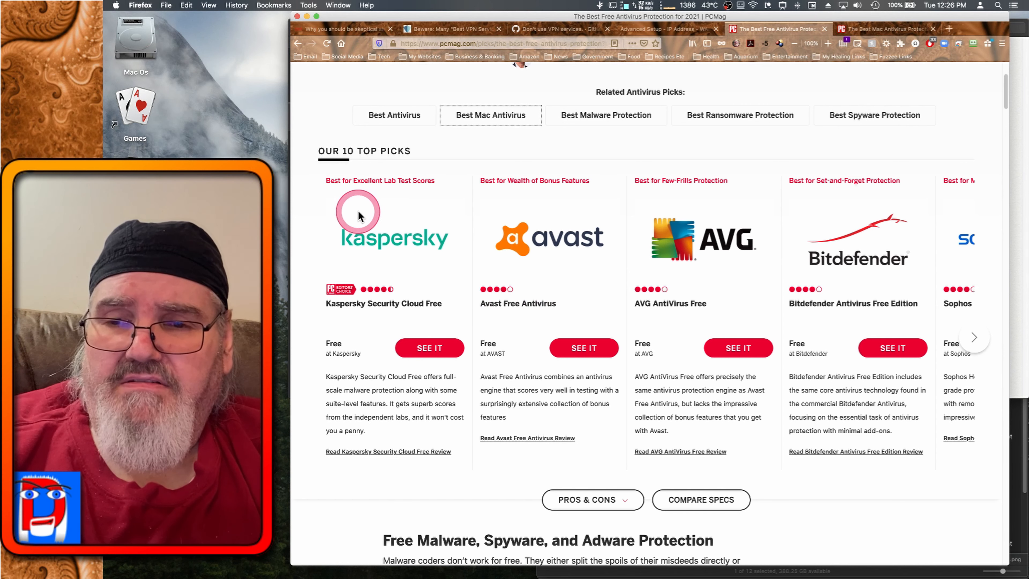
mouse_move(413, 213)
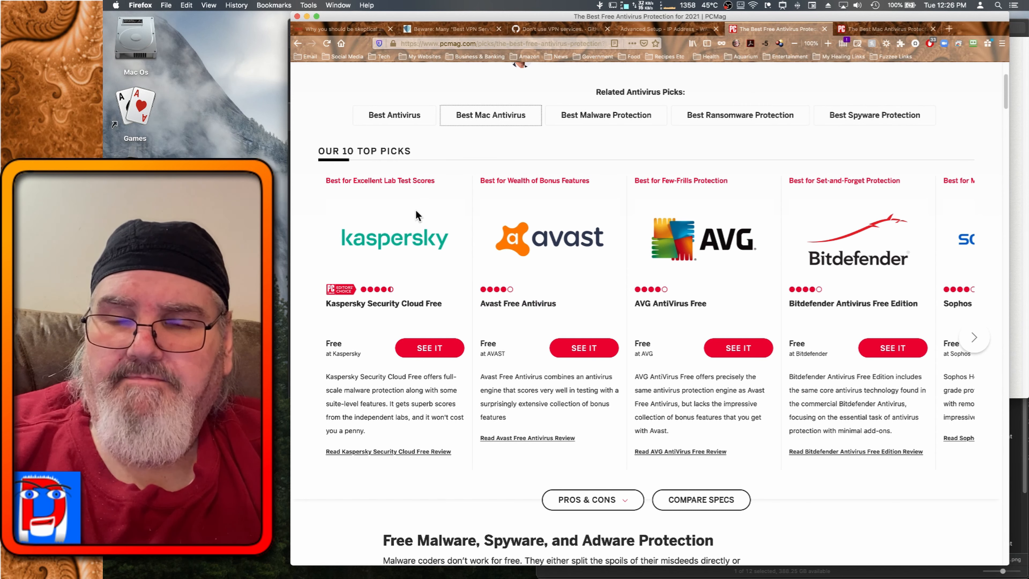
left_click(464, 236)
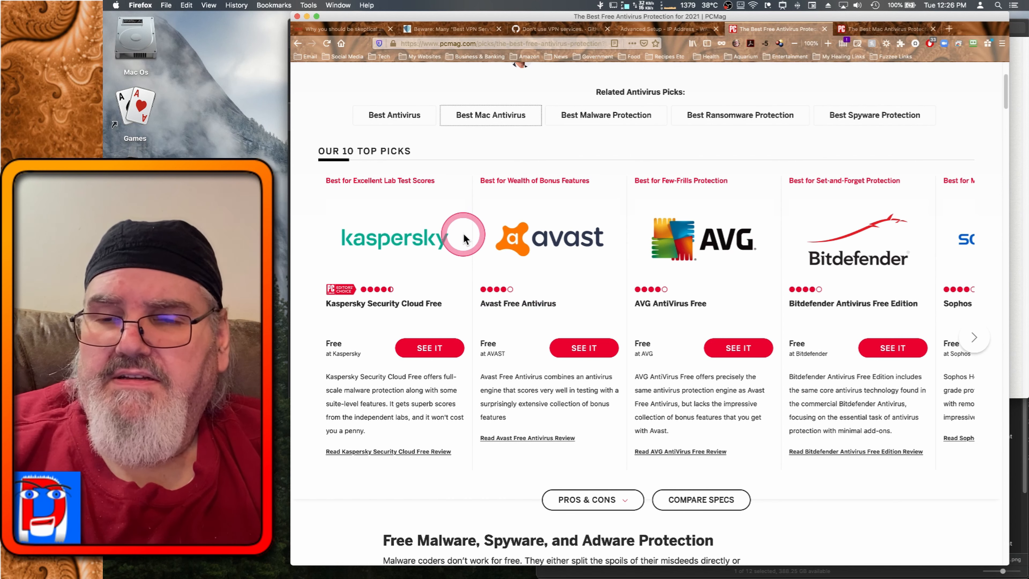
mouse_move(444, 235)
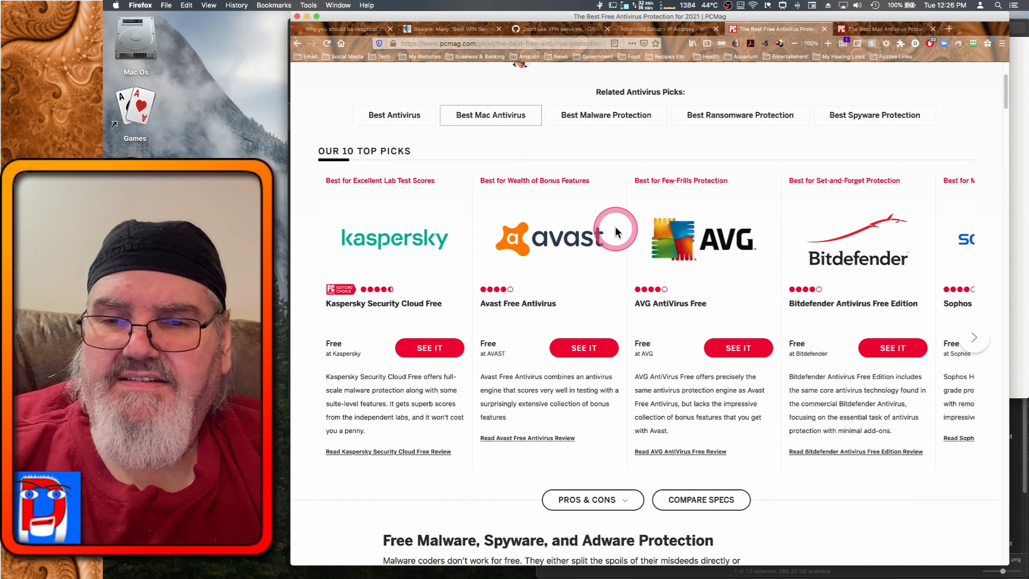
mouse_move(609, 220)
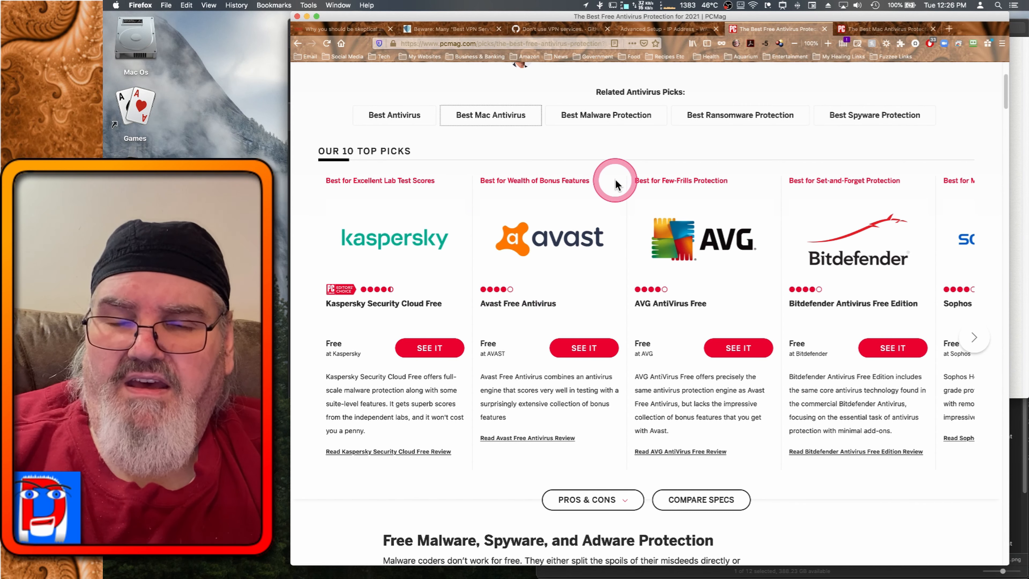
mouse_move(568, 150)
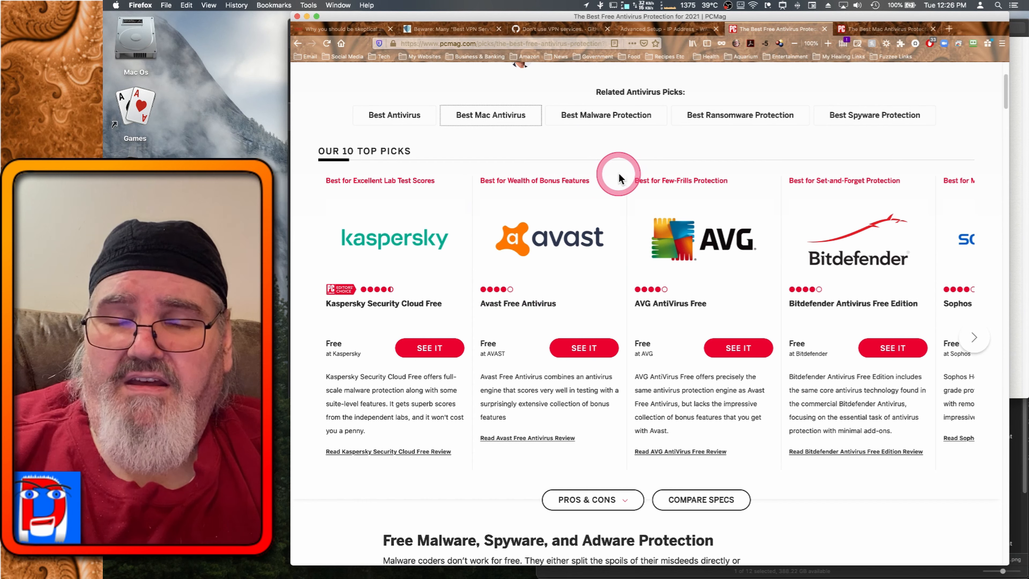
mouse_move(594, 151)
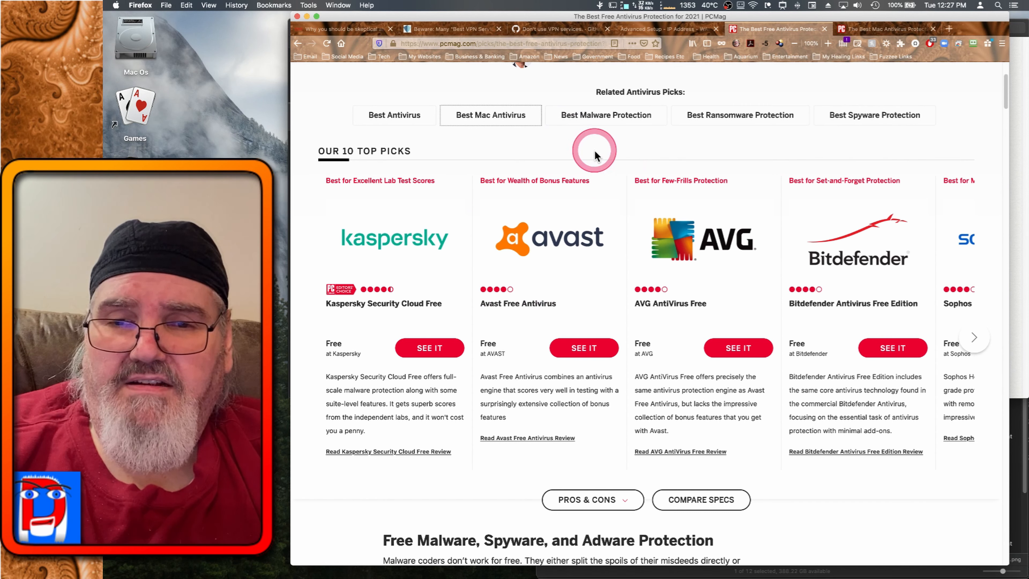
mouse_move(602, 177)
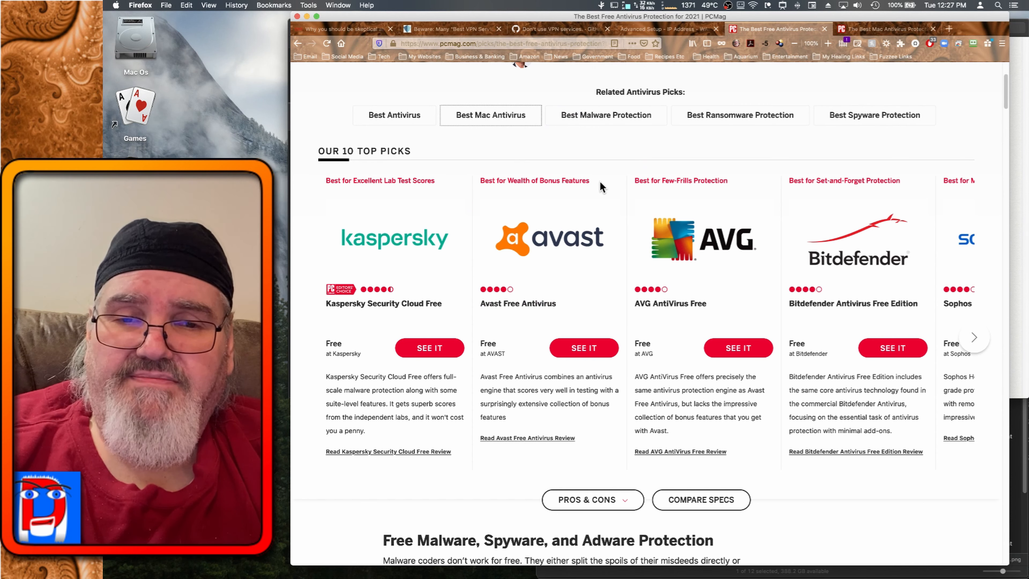
left_click(610, 238)
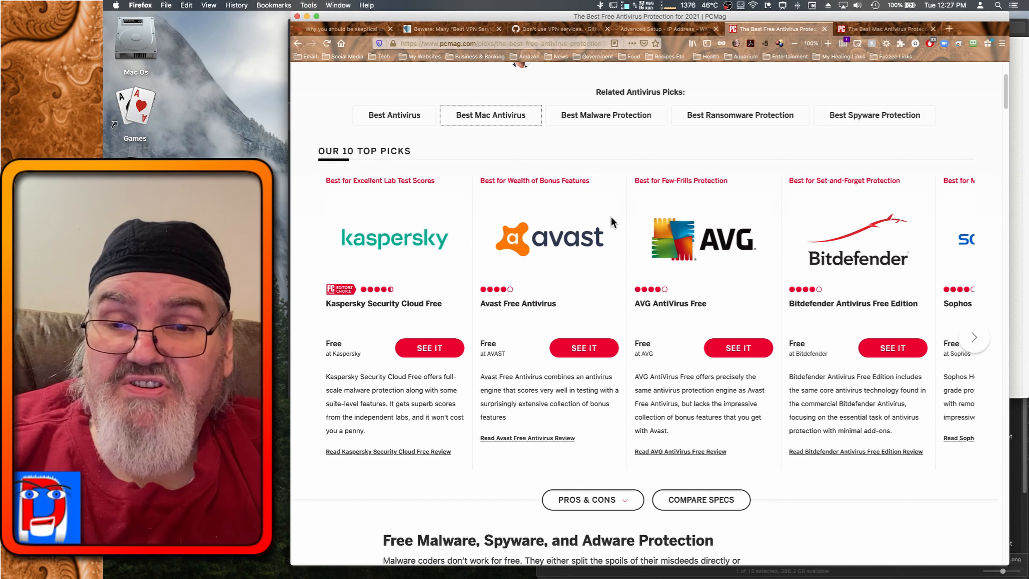
left_click(610, 218)
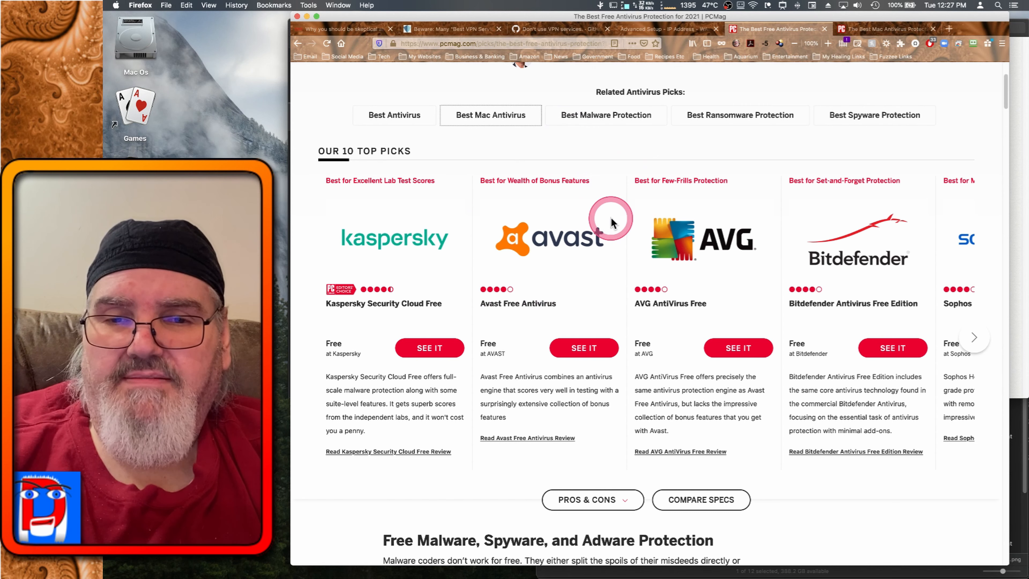
mouse_move(773, 244)
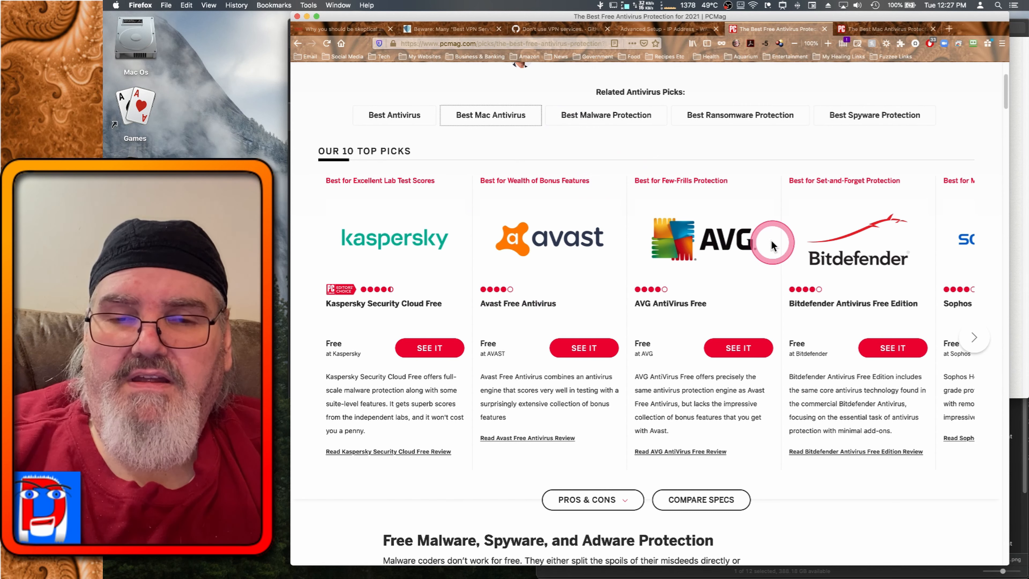
mouse_move(766, 233)
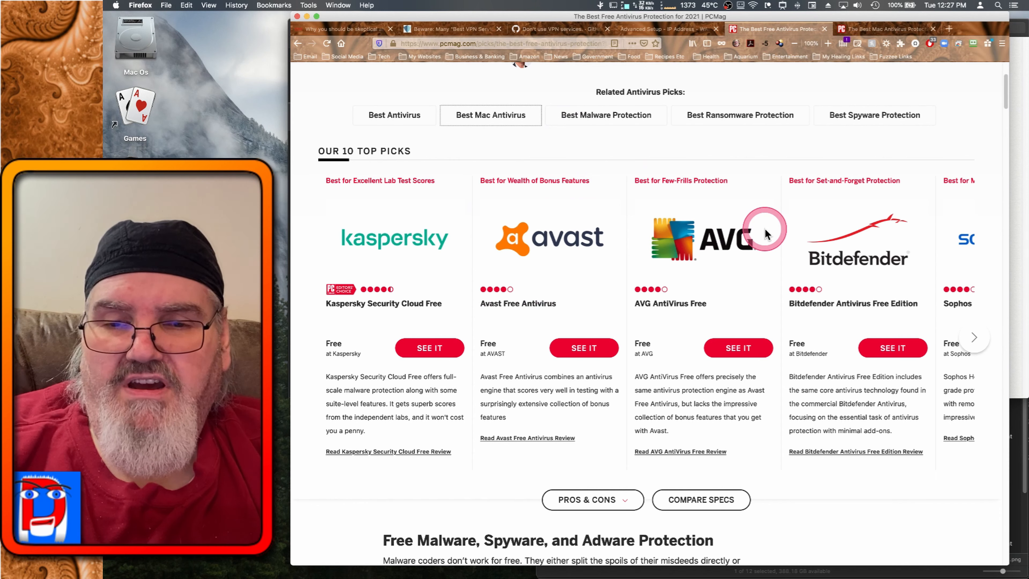
mouse_move(783, 426)
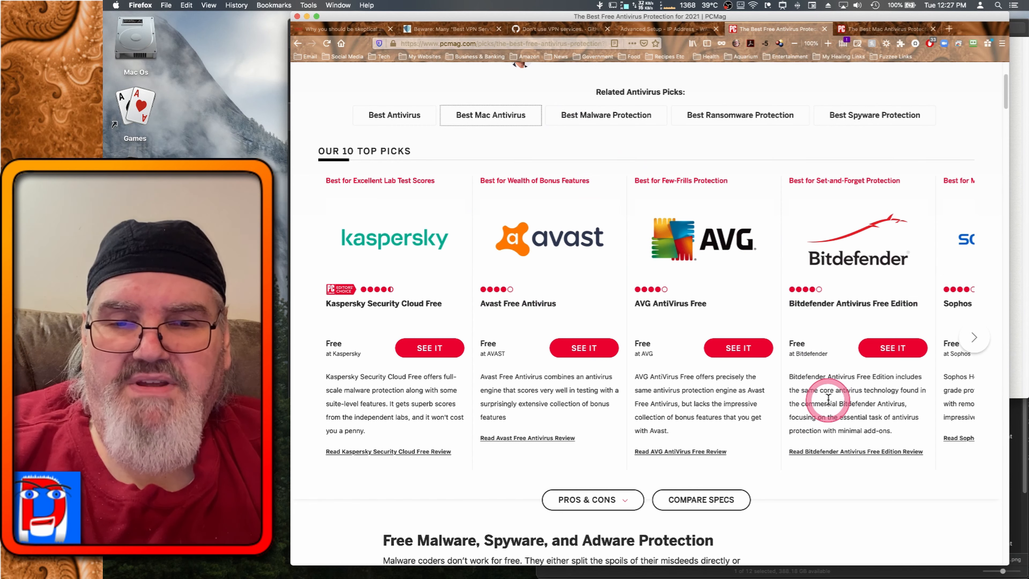
left_click(973, 337)
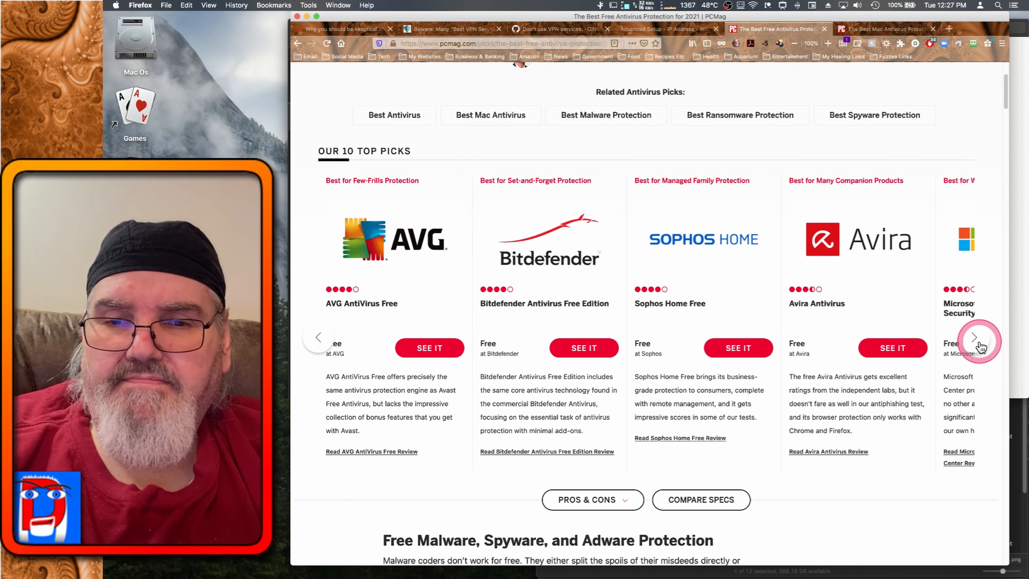
mouse_move(752, 247)
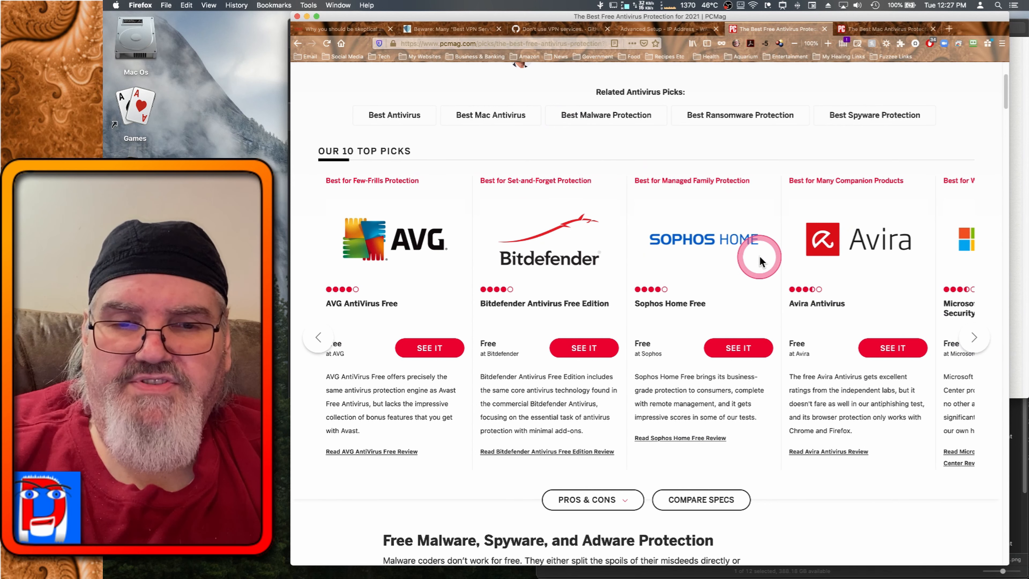
mouse_move(743, 294)
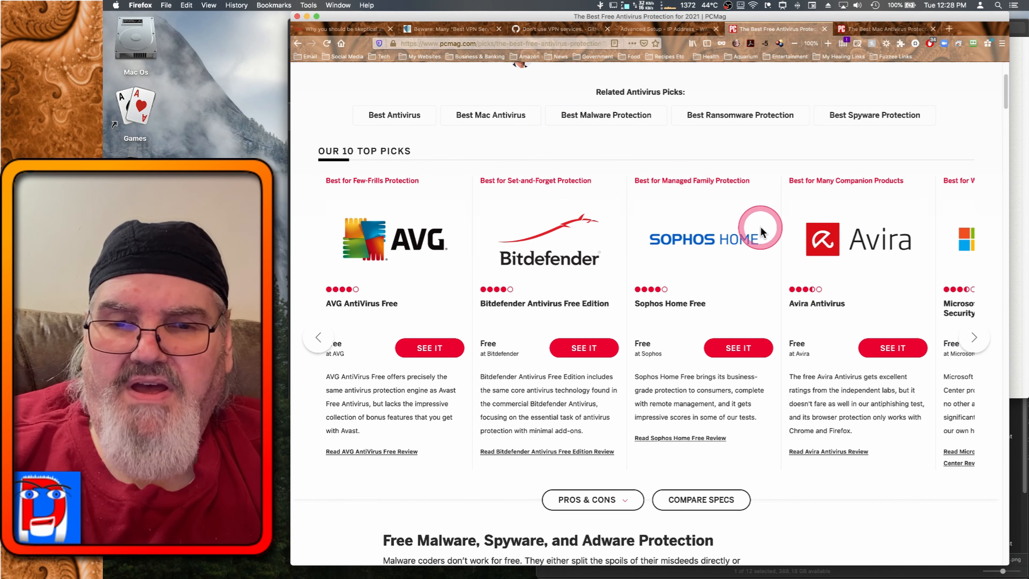
mouse_move(763, 243)
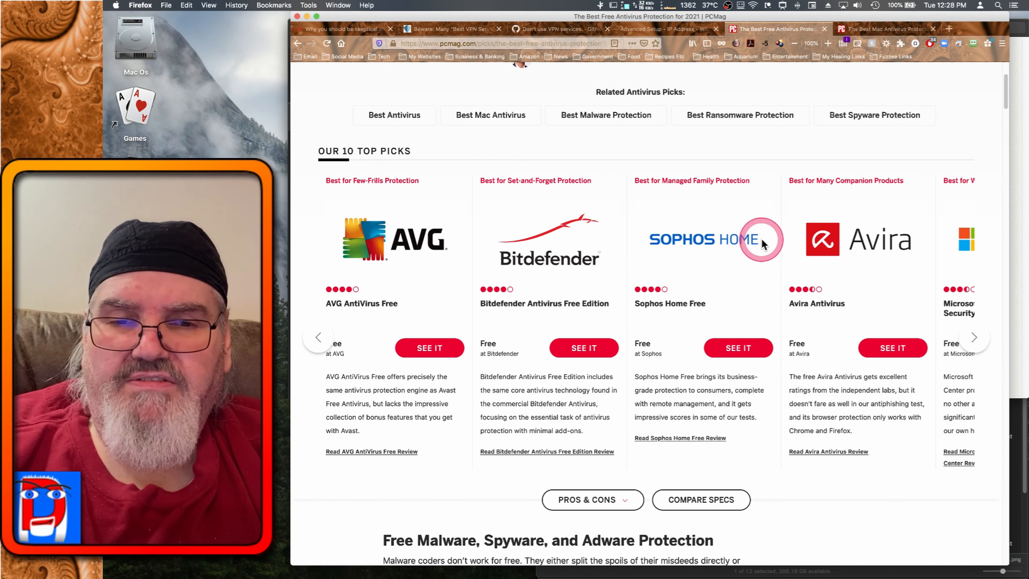
mouse_move(739, 277)
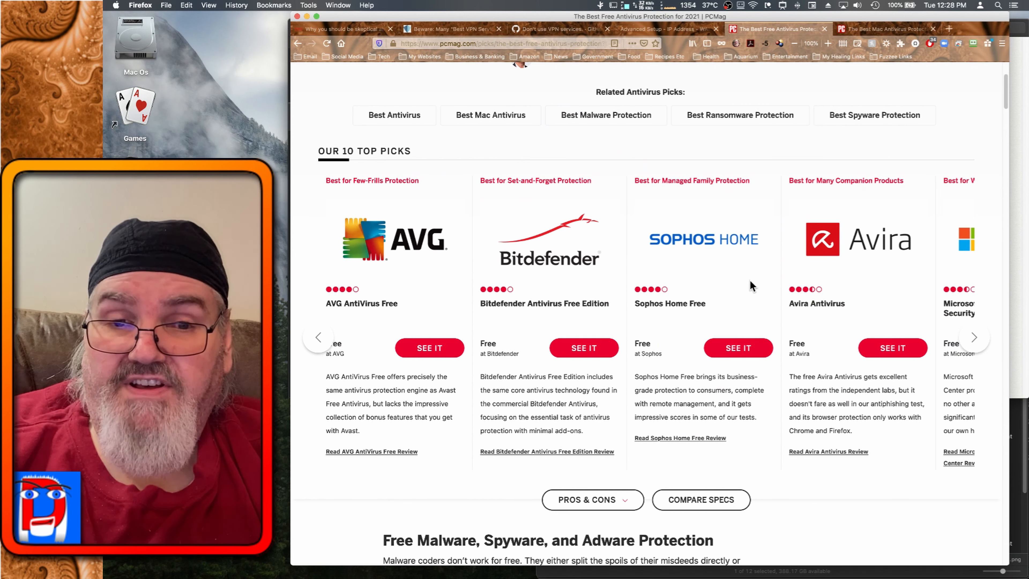
Advance the carousel again to show Microsoft Windows Defender and Check Point ZoneAlarm.
left_click(973, 336)
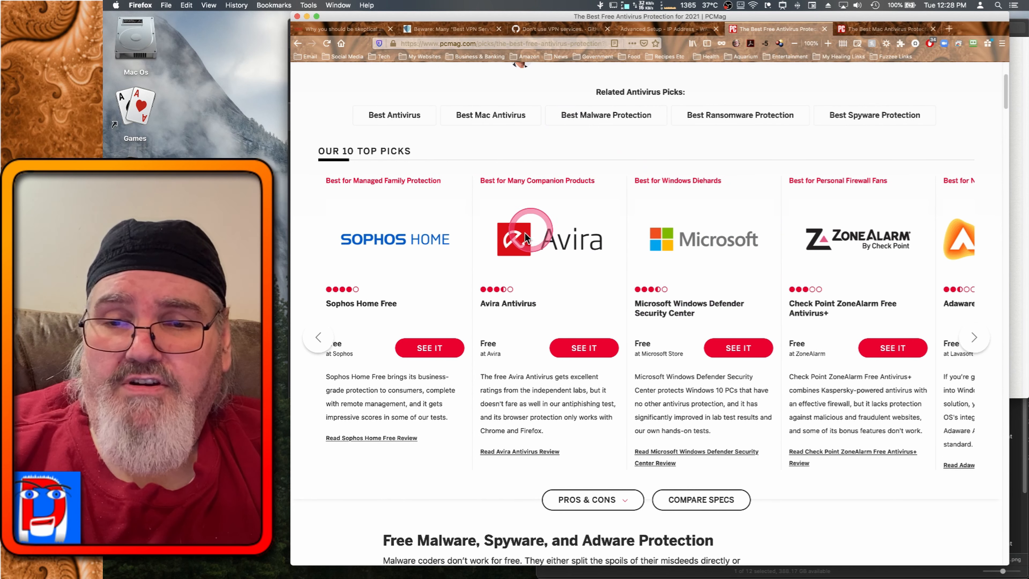
mouse_move(758, 259)
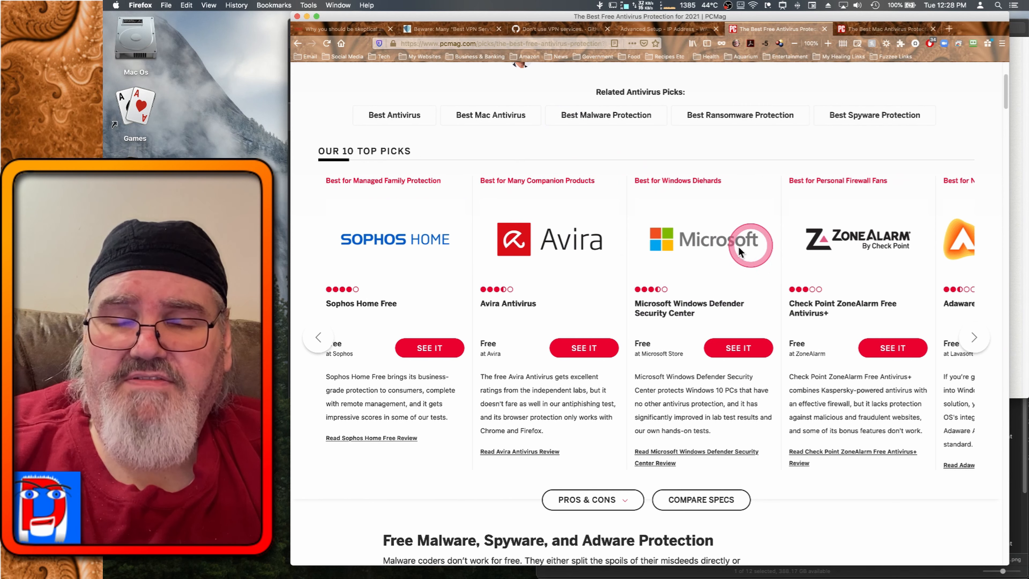
mouse_move(750, 257)
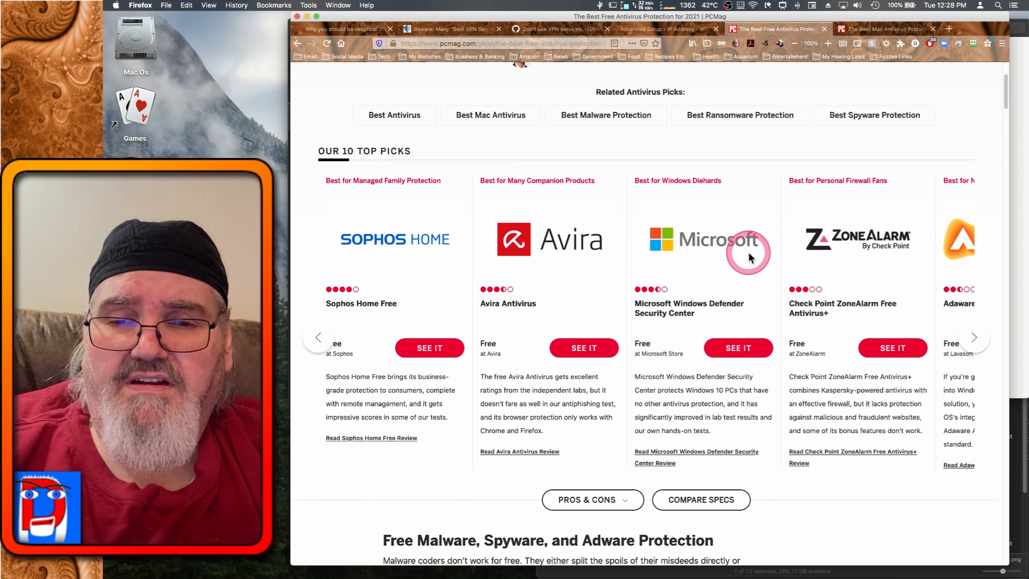
mouse_move(754, 202)
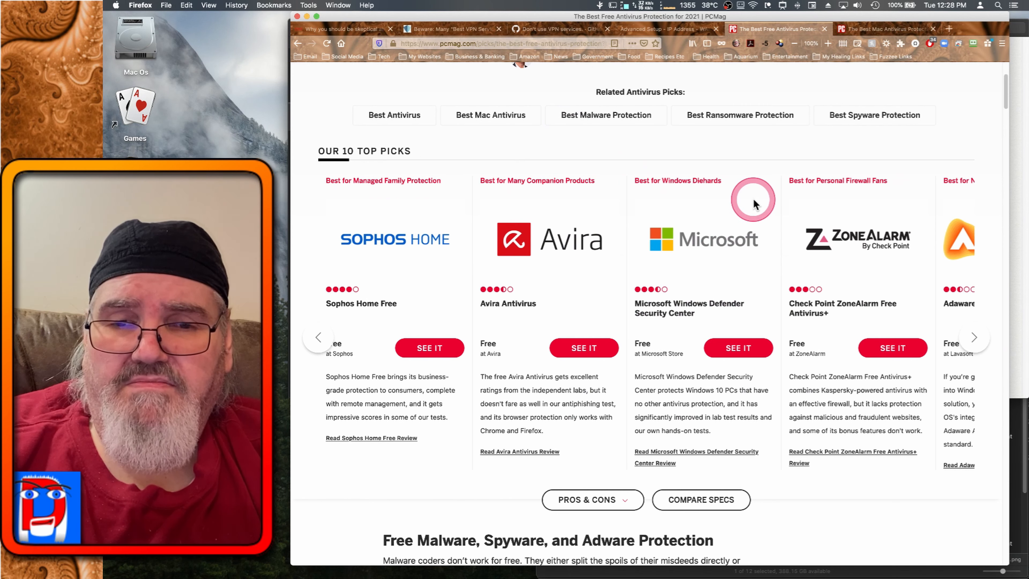
mouse_move(763, 240)
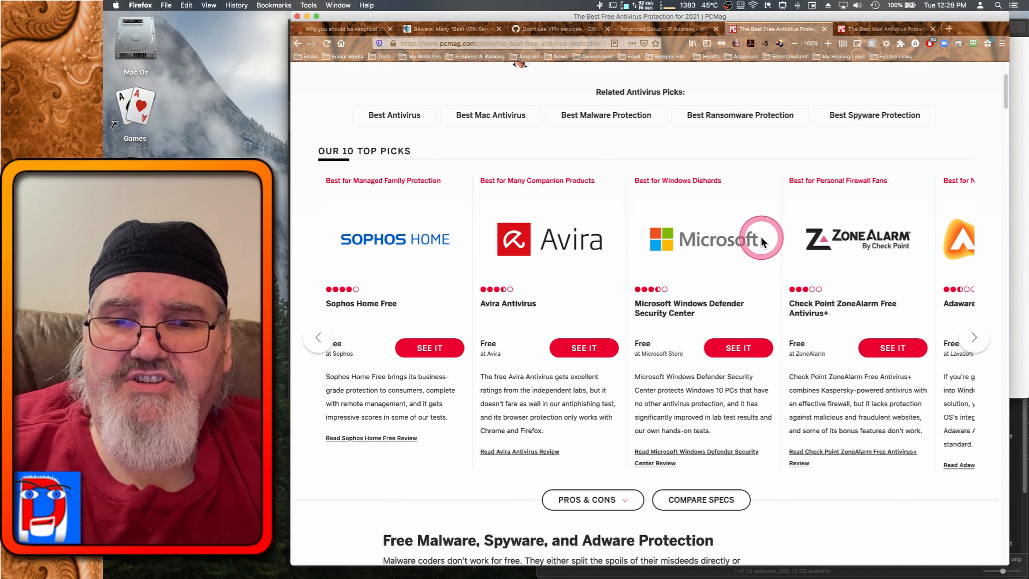
mouse_move(734, 226)
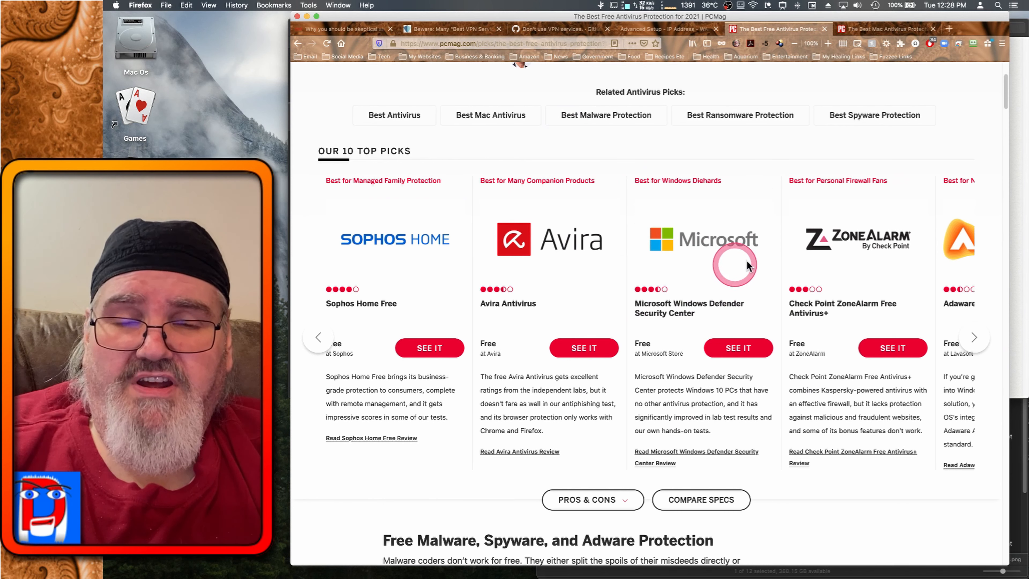
mouse_move(925, 236)
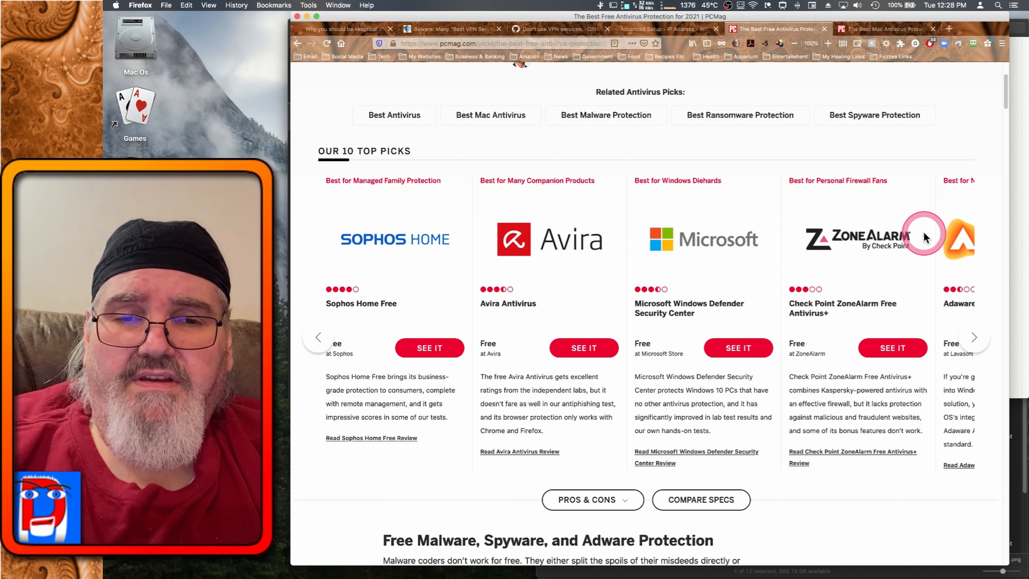
mouse_move(809, 258)
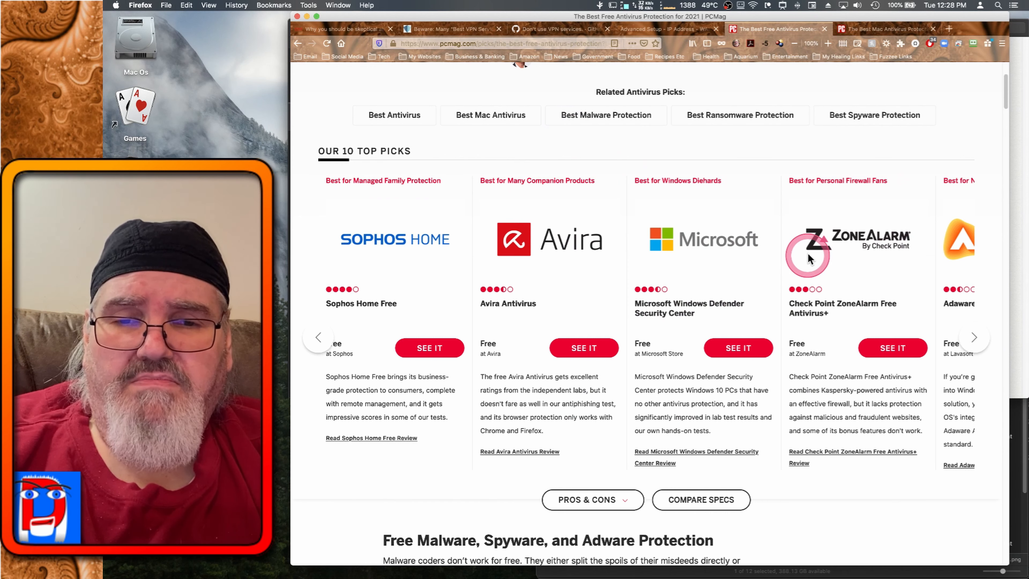
mouse_move(918, 244)
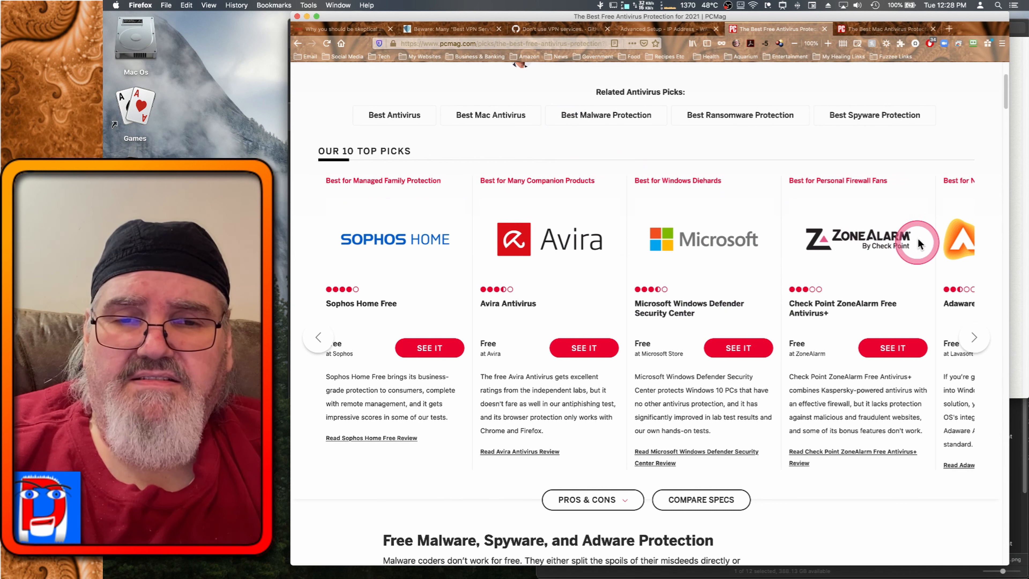
mouse_move(917, 226)
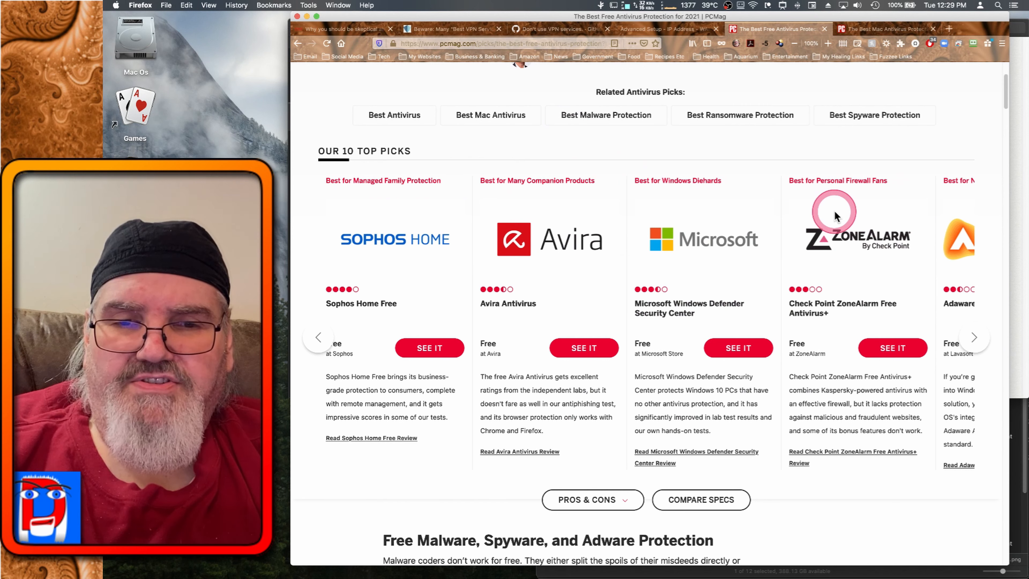
mouse_move(911, 204)
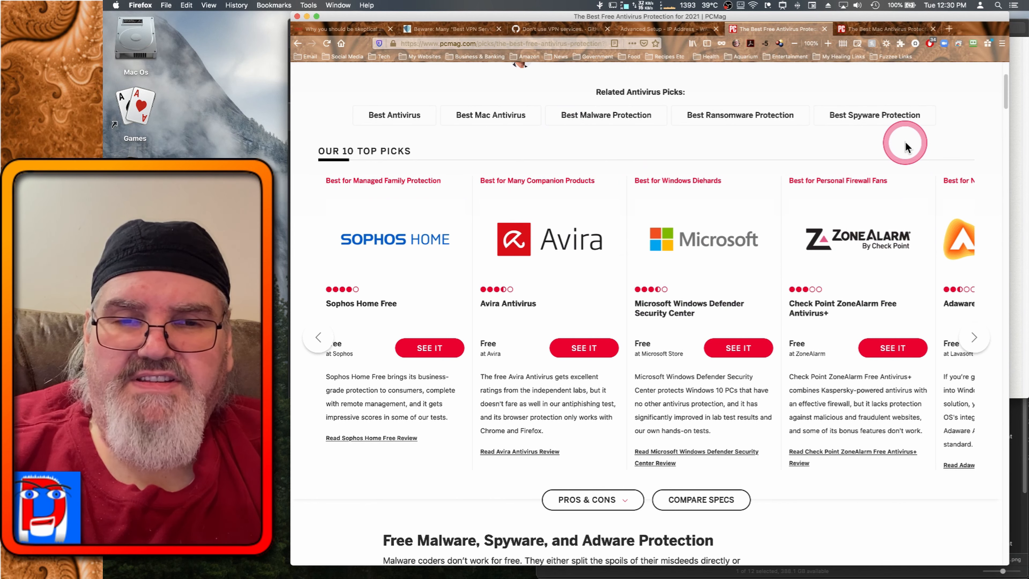
mouse_move(905, 143)
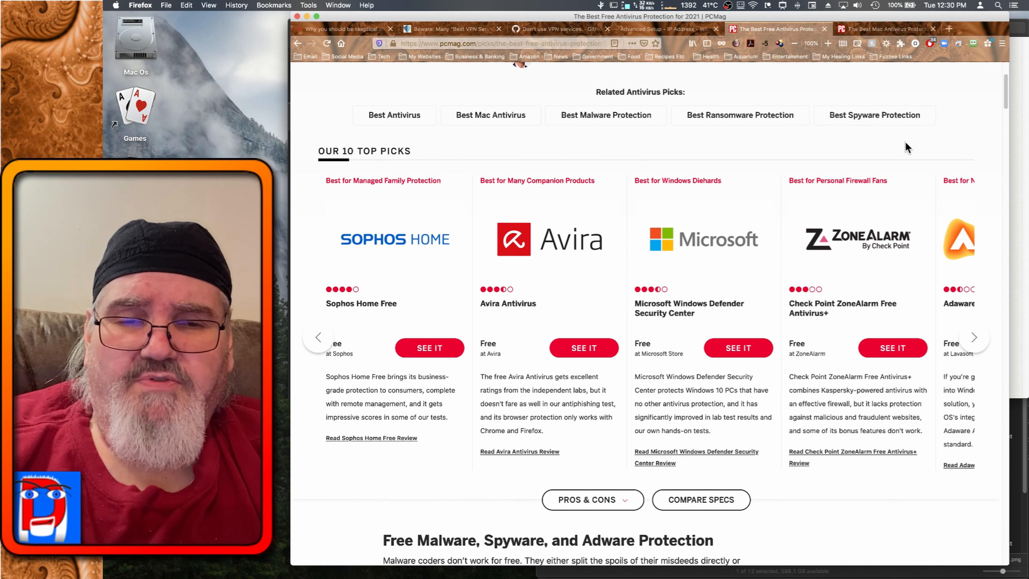
left_click(914, 252)
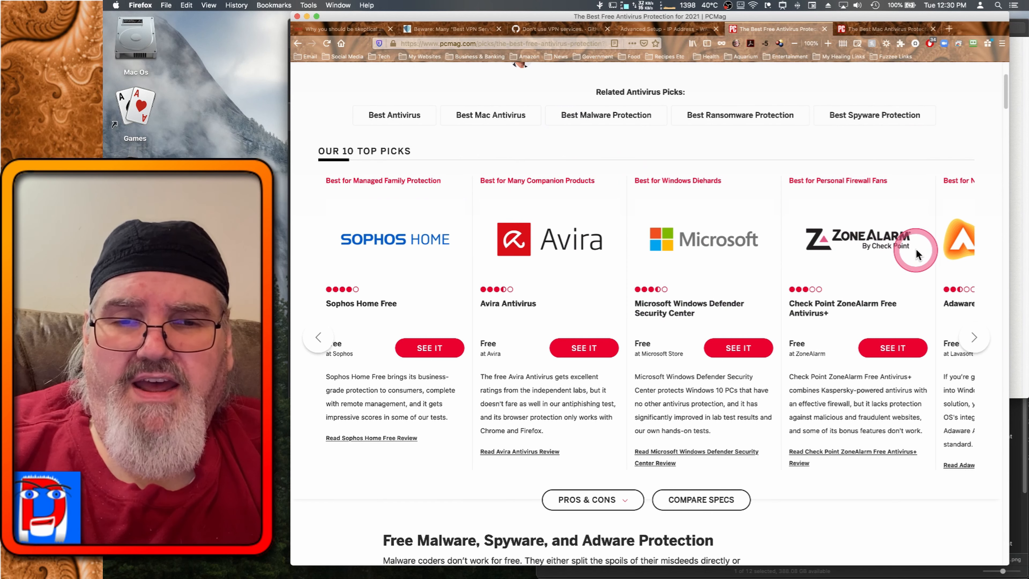
mouse_move(891, 293)
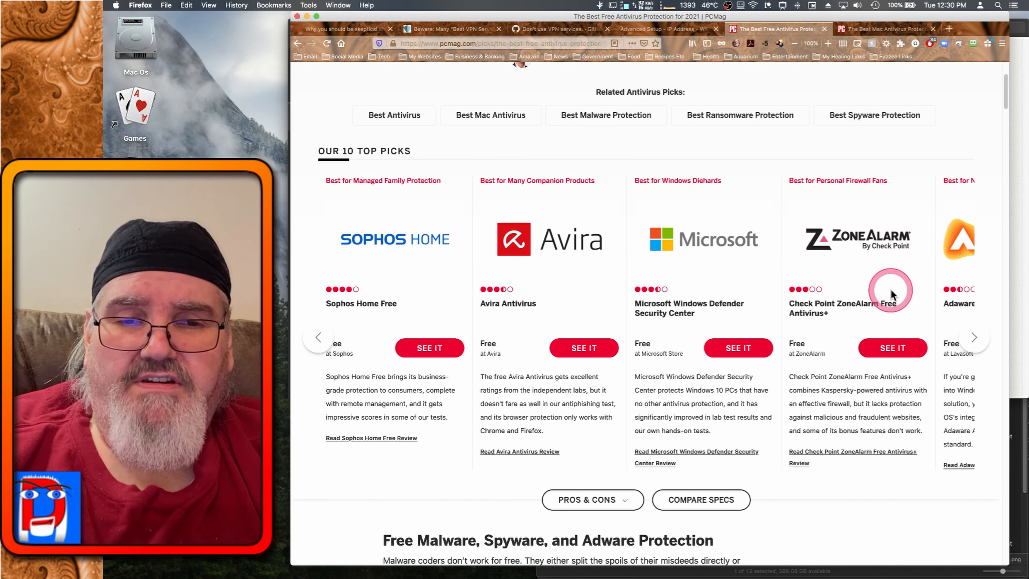
mouse_move(978, 341)
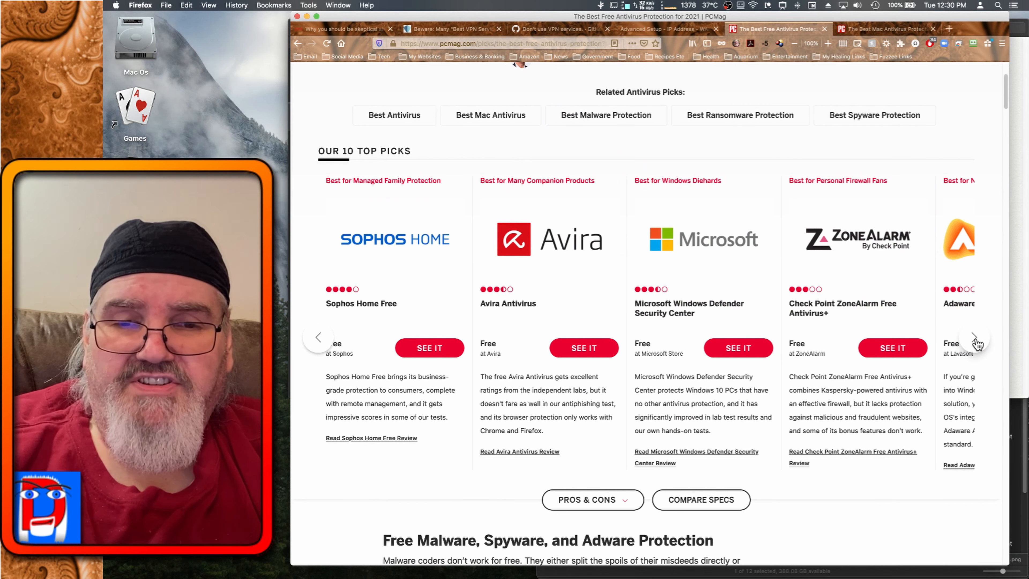
left_click(977, 339)
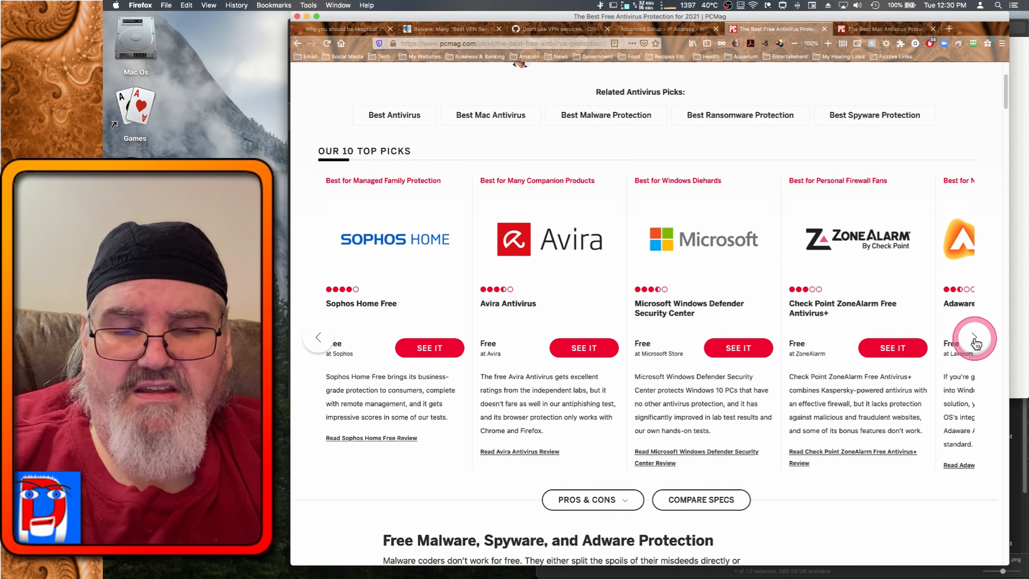
Advance the picks to Adaware and Qihoo 360, then switch to the Best Mac Antivirus Protection page.
left_click(975, 342)
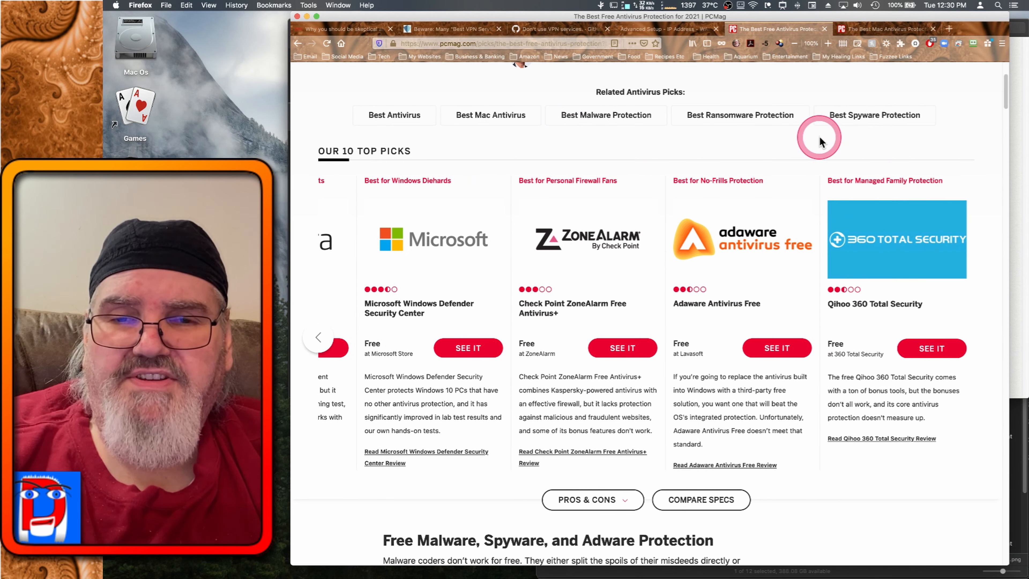
mouse_move(859, 85)
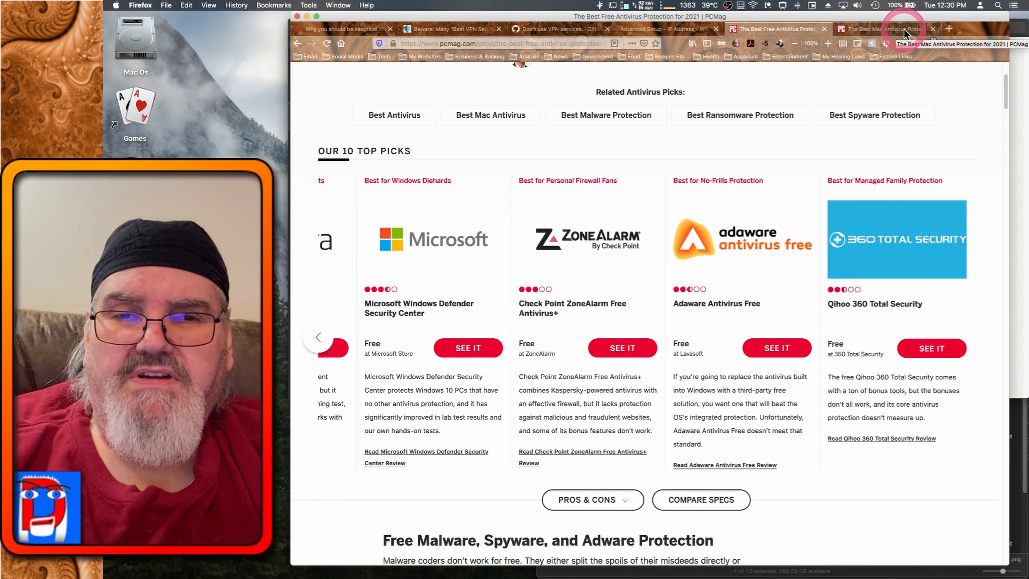
left_click(882, 29)
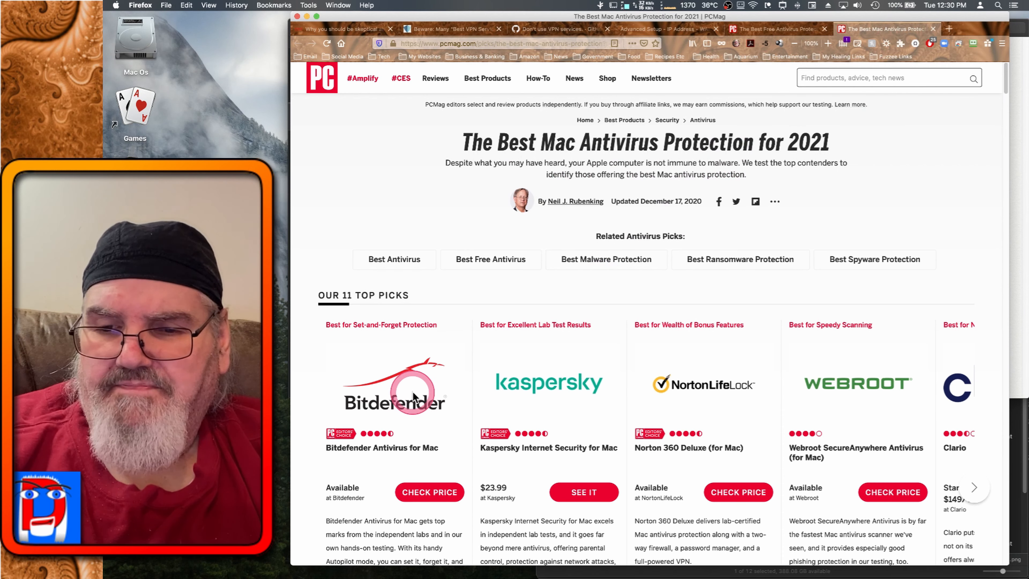
Scroll to the 'Our 11 Top Picks' carousel and advance it to Norton, Webroot, Clario and F-Secure.
scroll("down", 3)
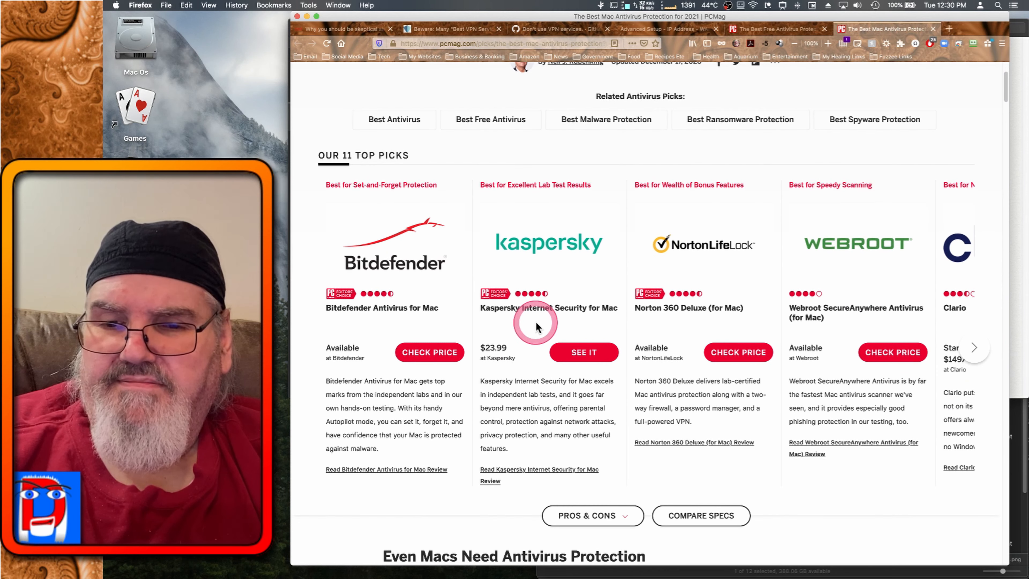
scroll("down", 3)
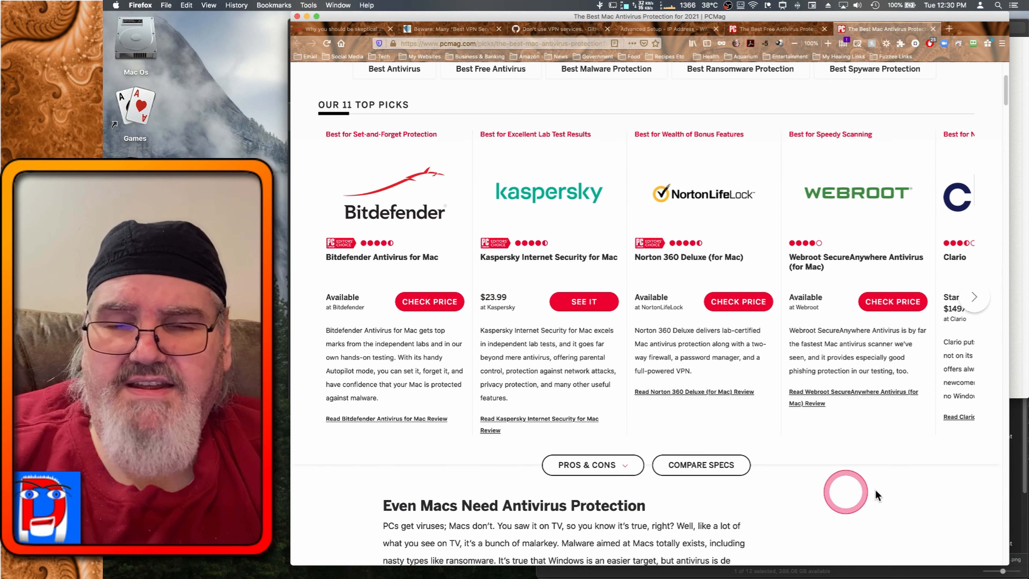
mouse_move(823, 477)
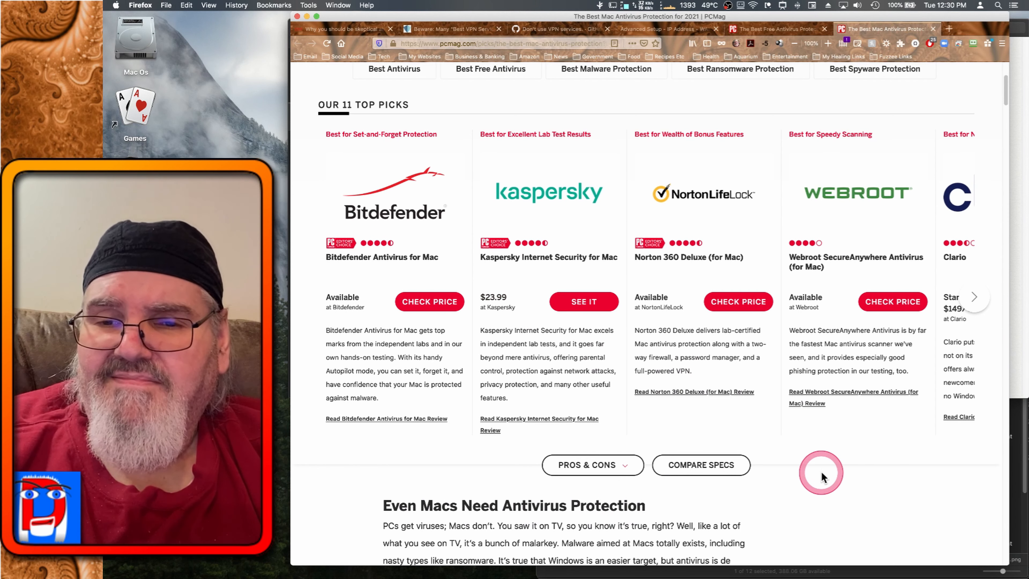
mouse_move(780, 384)
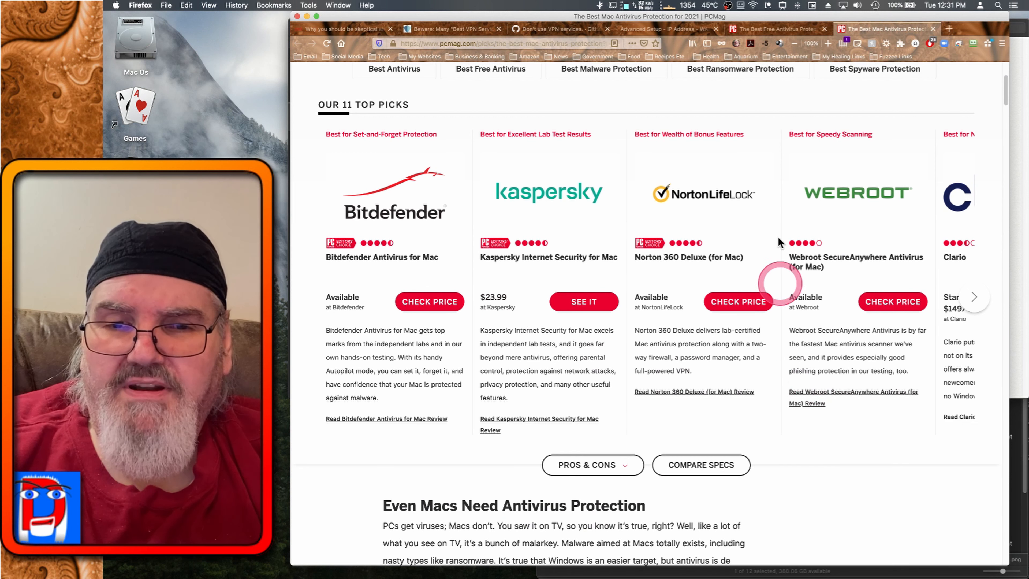
mouse_move(784, 102)
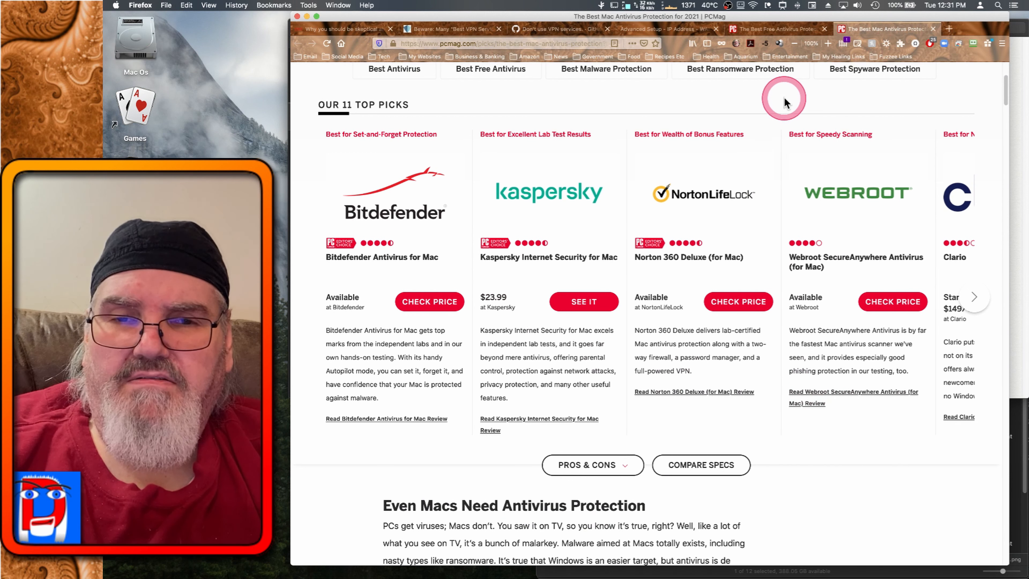
mouse_move(752, 98)
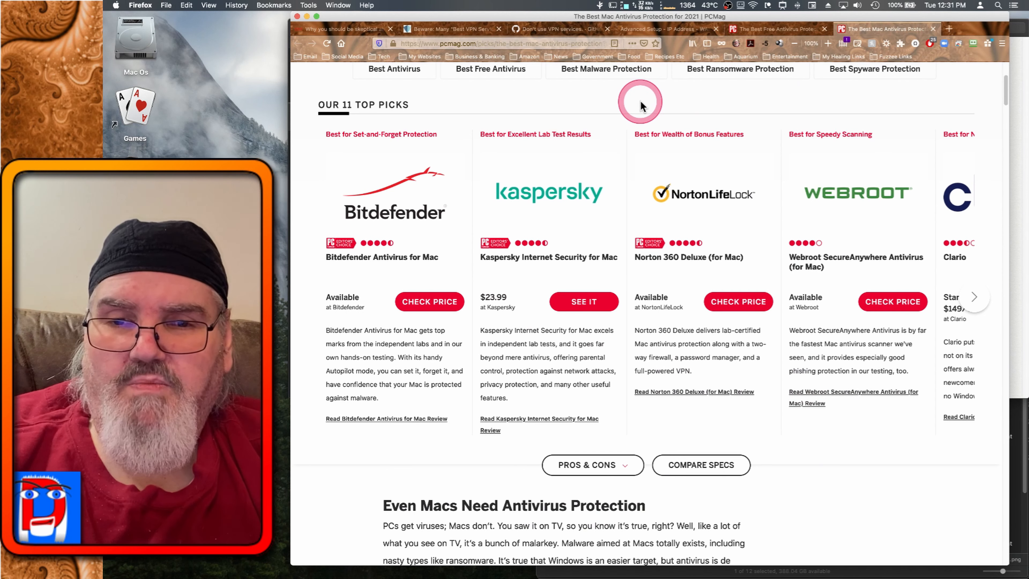
mouse_move(561, 99)
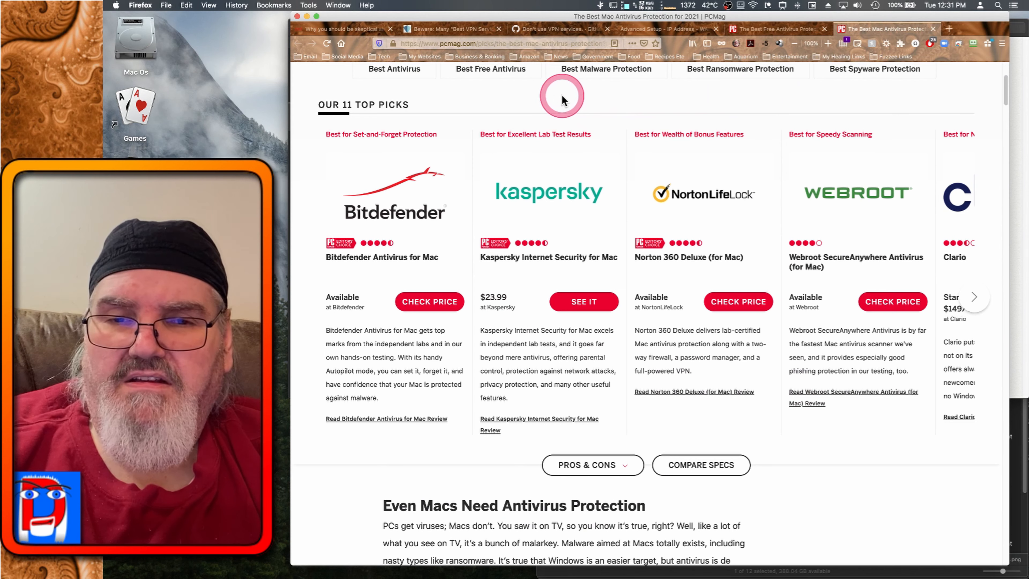
mouse_move(506, 102)
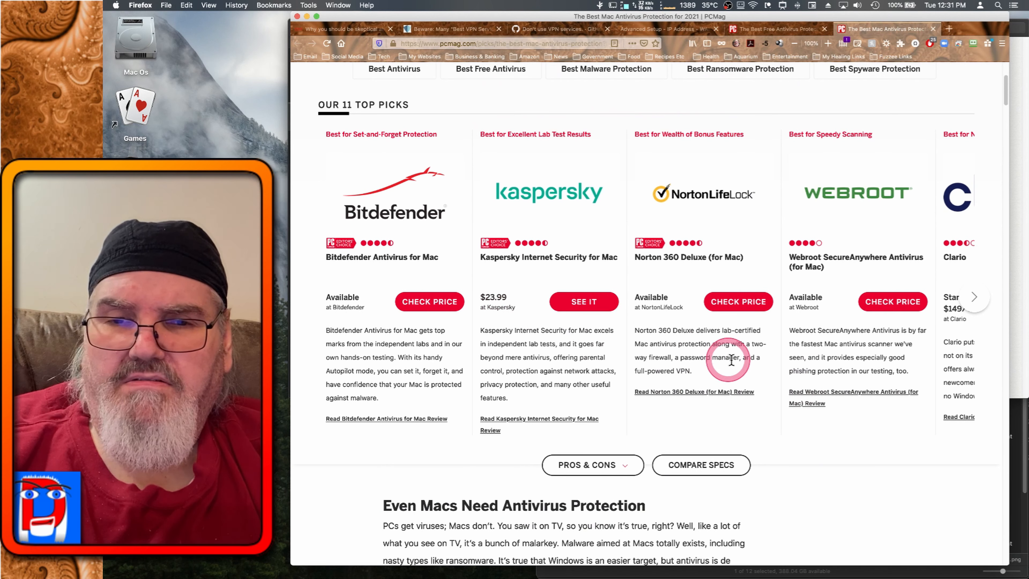
mouse_move(978, 295)
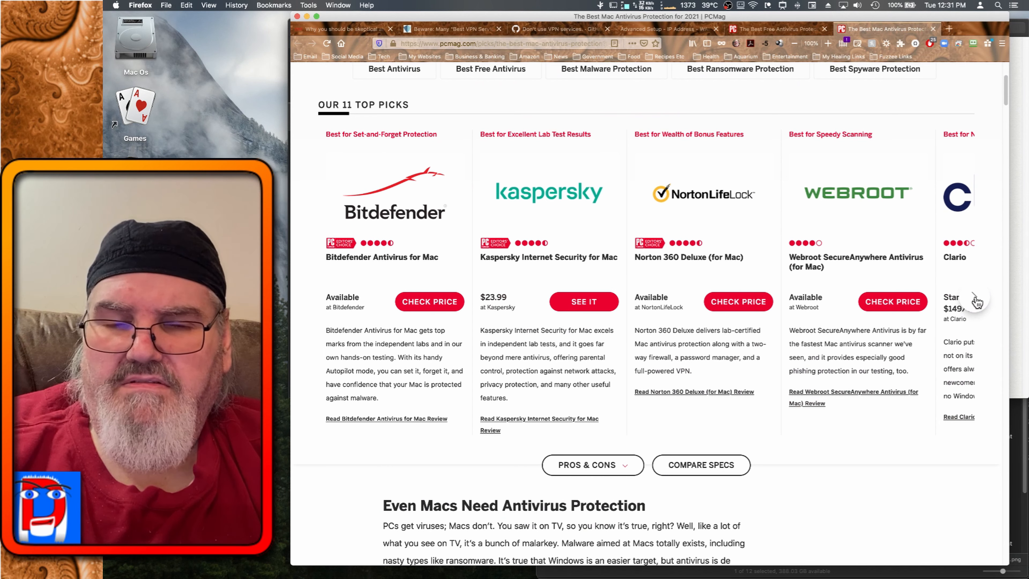
left_click(978, 301)
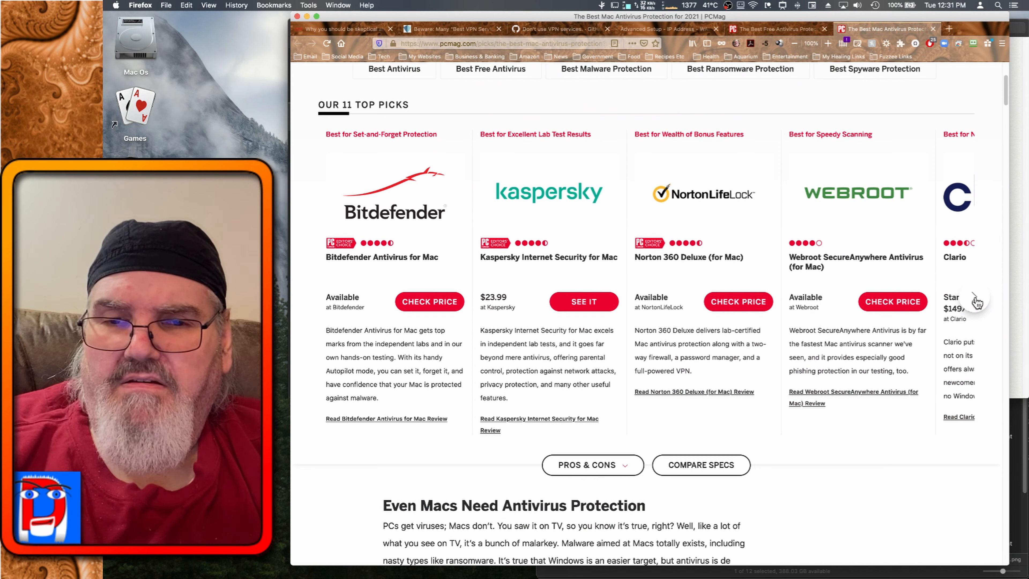
left_click(977, 301)
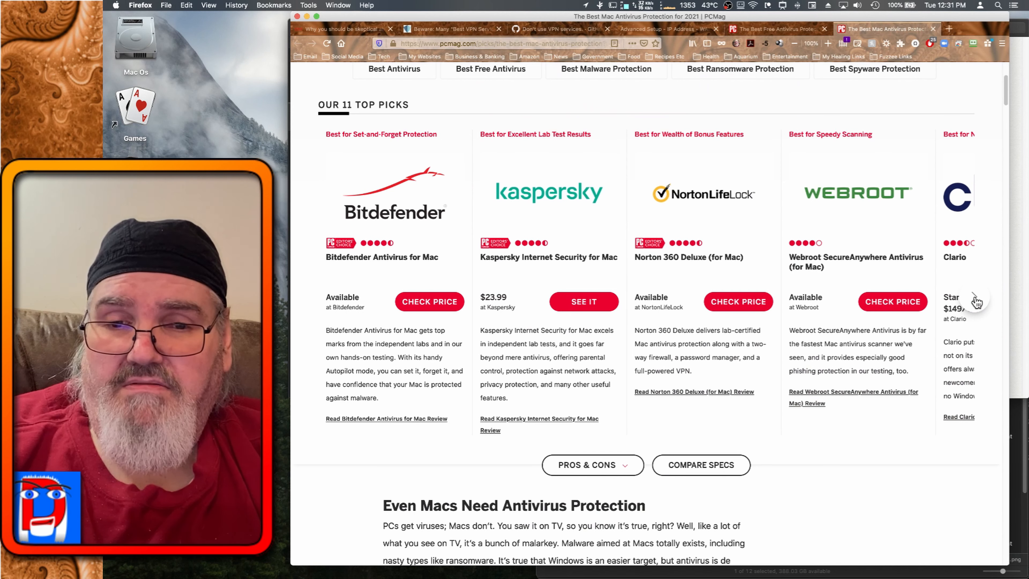
left_click(977, 301)
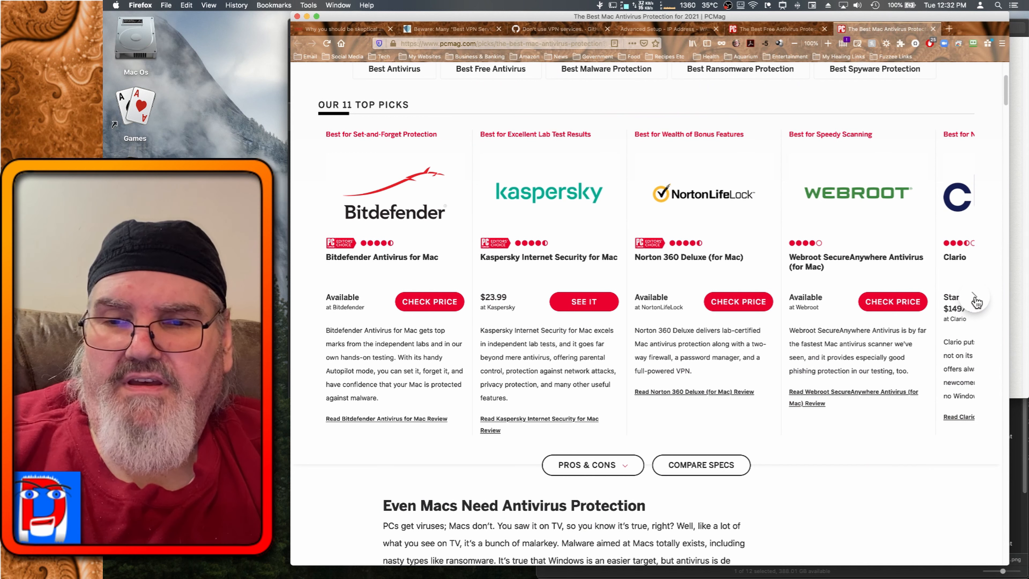
left_click(977, 301)
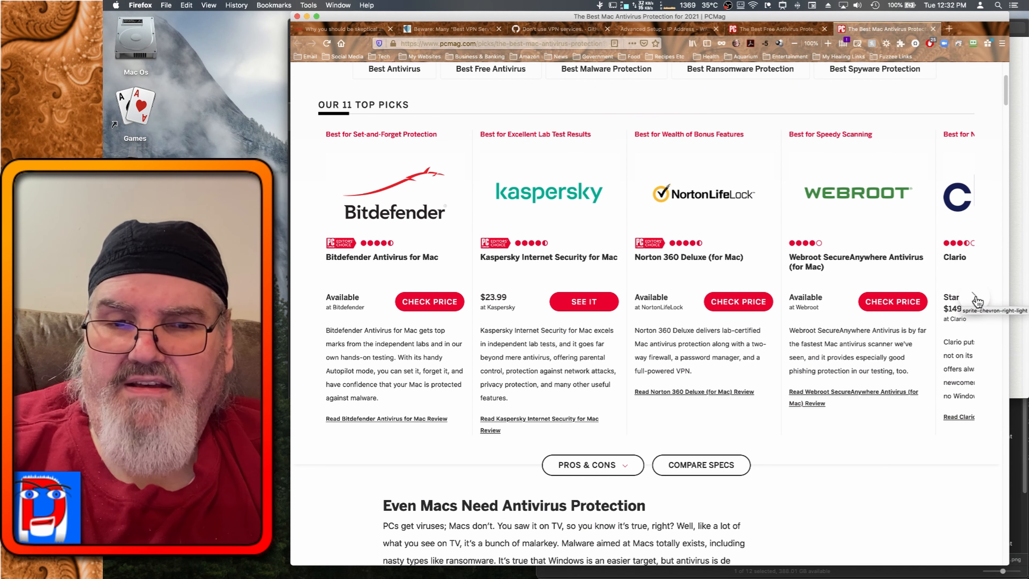
left_click(977, 300)
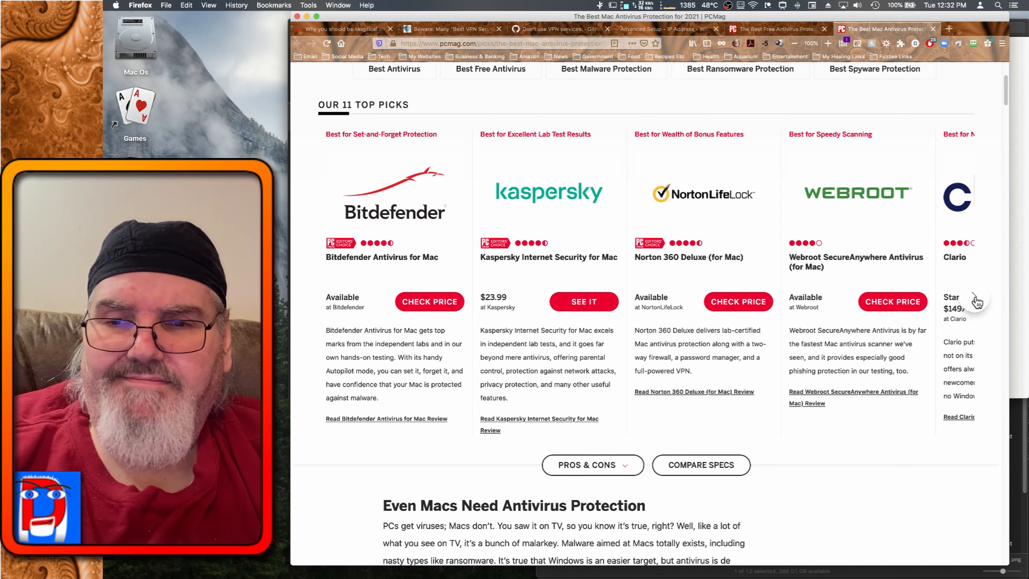
left_click(977, 296)
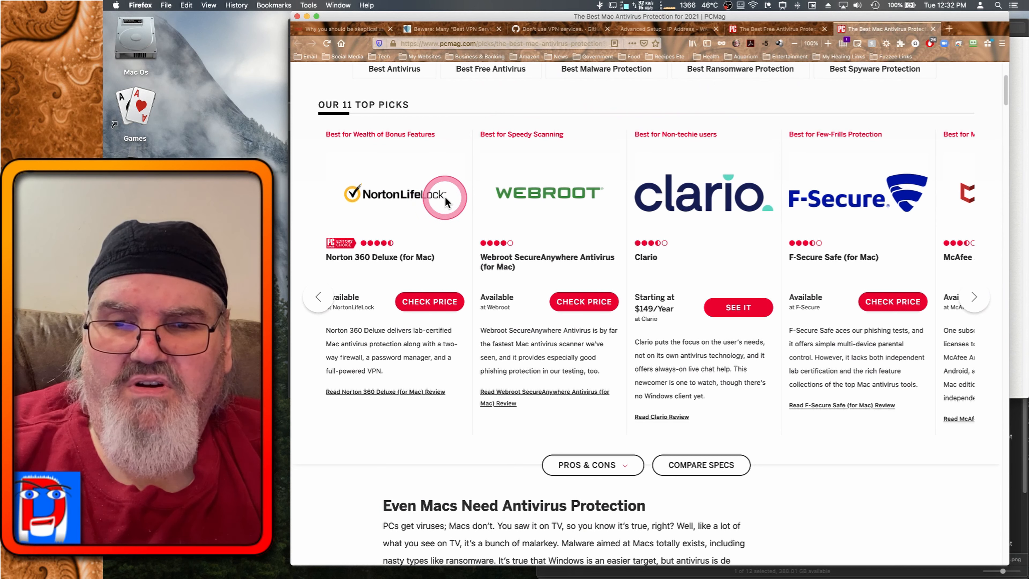
mouse_move(445, 140)
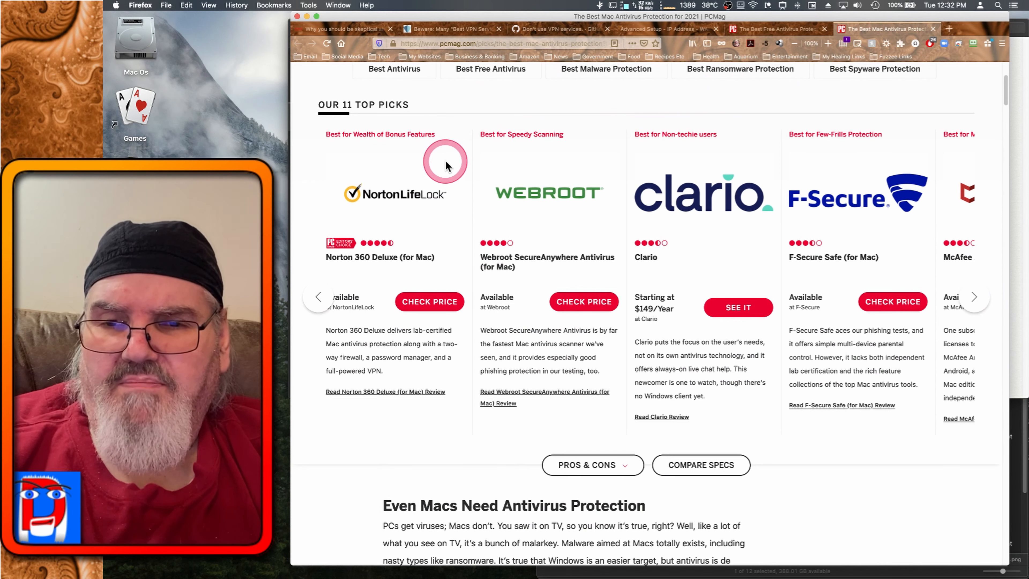
mouse_move(445, 162)
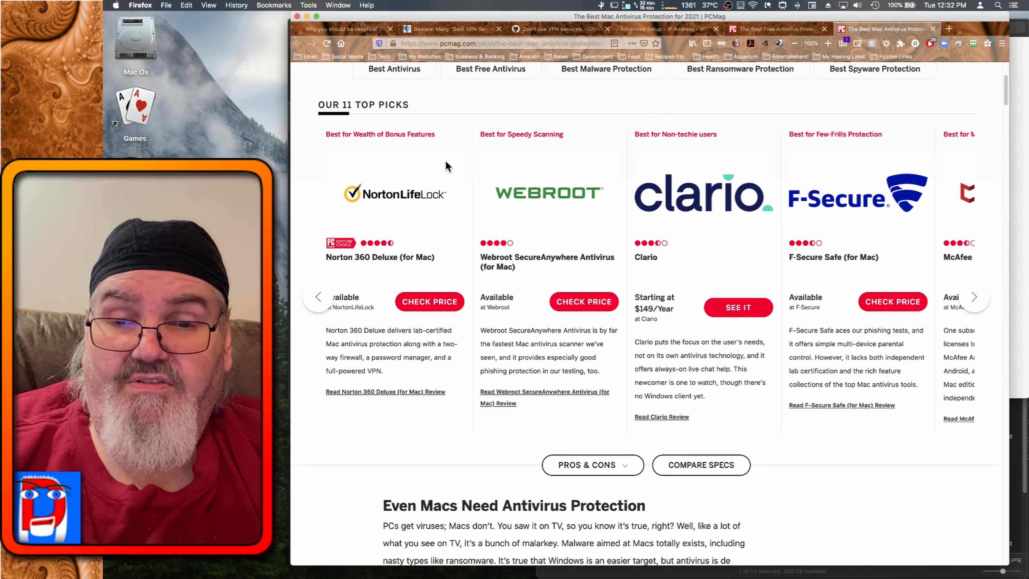
Advance the Mac picks to McAfee and Trend Micro, then on toward Airo and ClamXav.
left_click(435, 159)
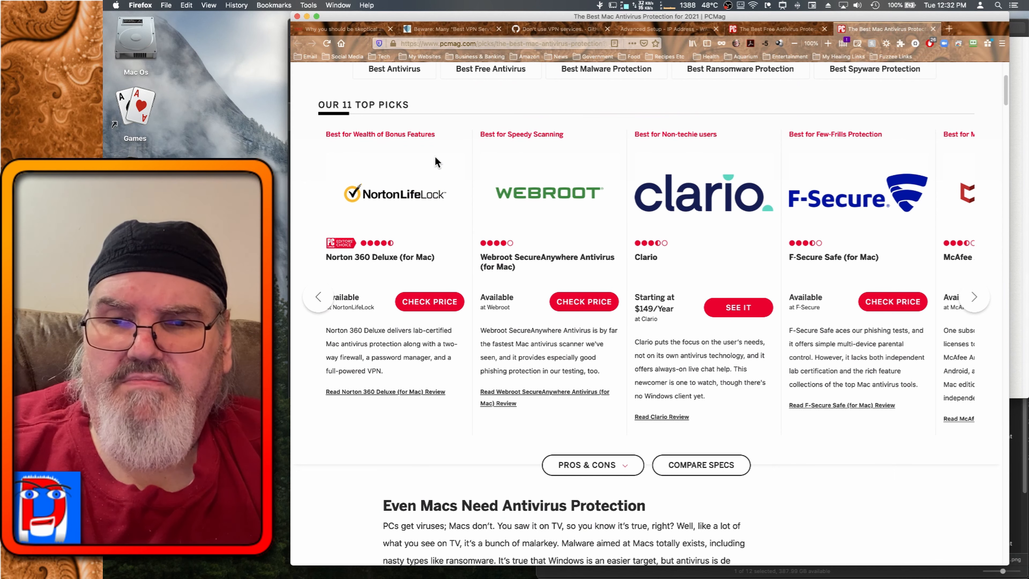
left_click(974, 296)
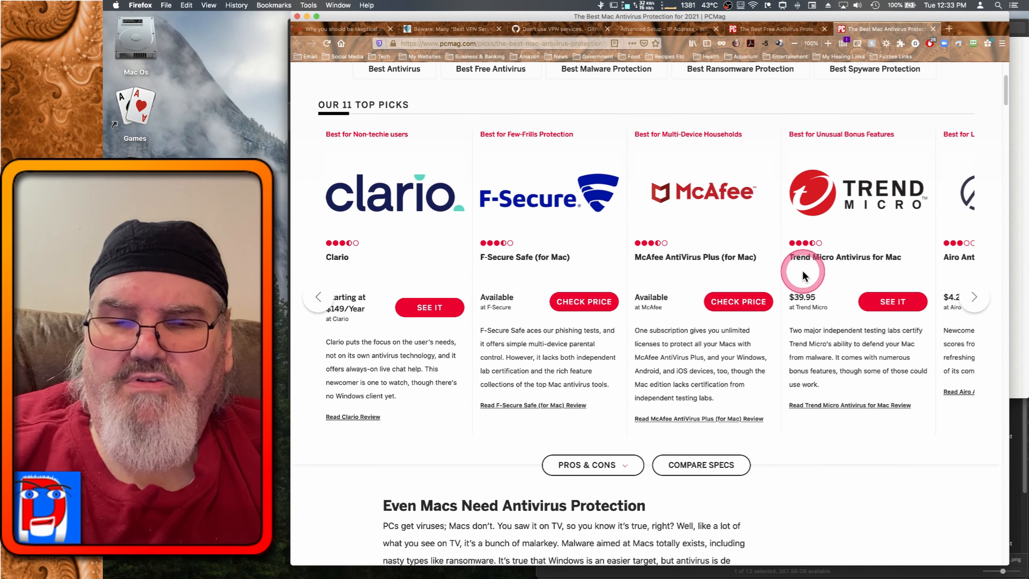
mouse_move(712, 222)
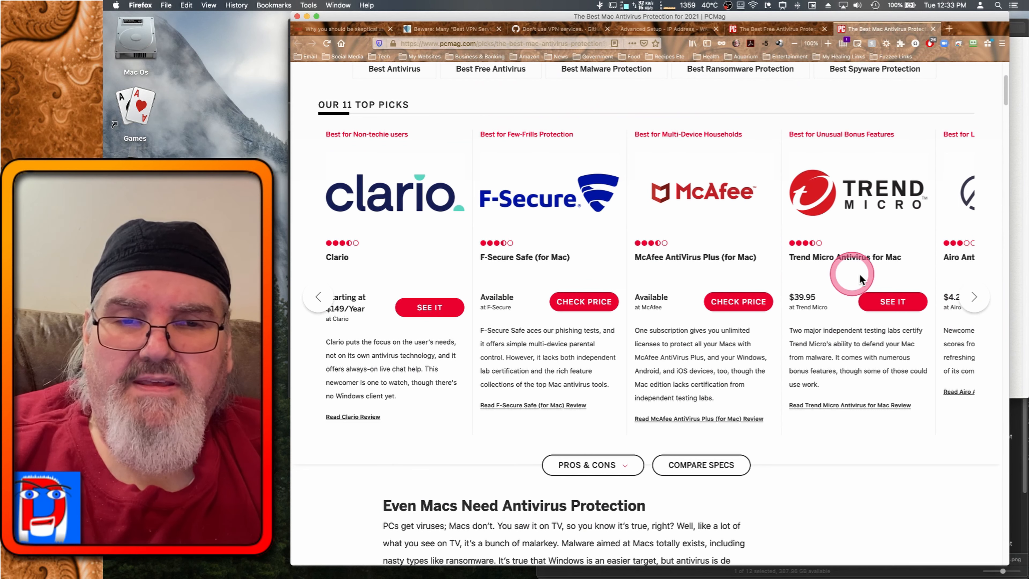
mouse_move(977, 302)
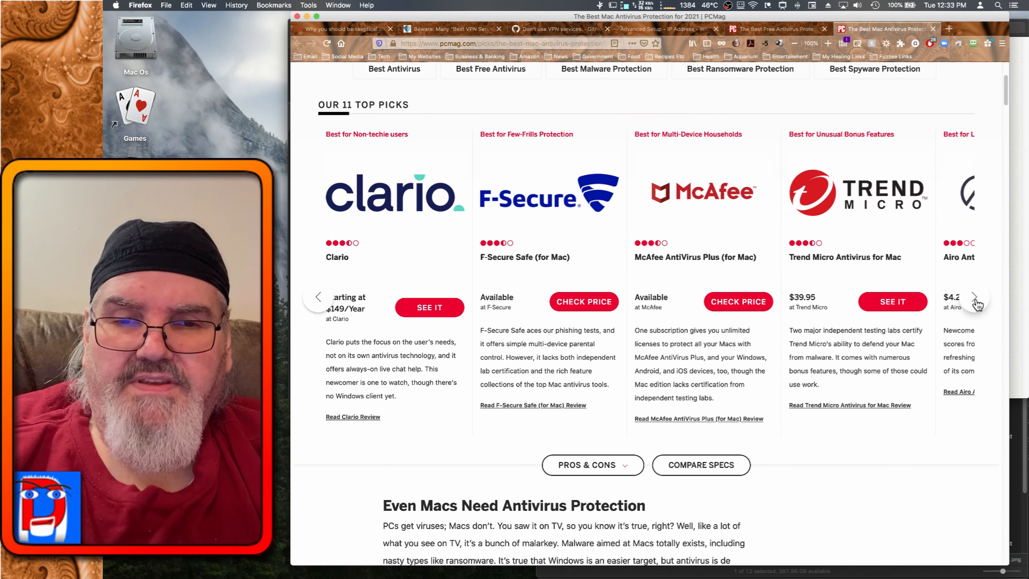
left_click(977, 297)
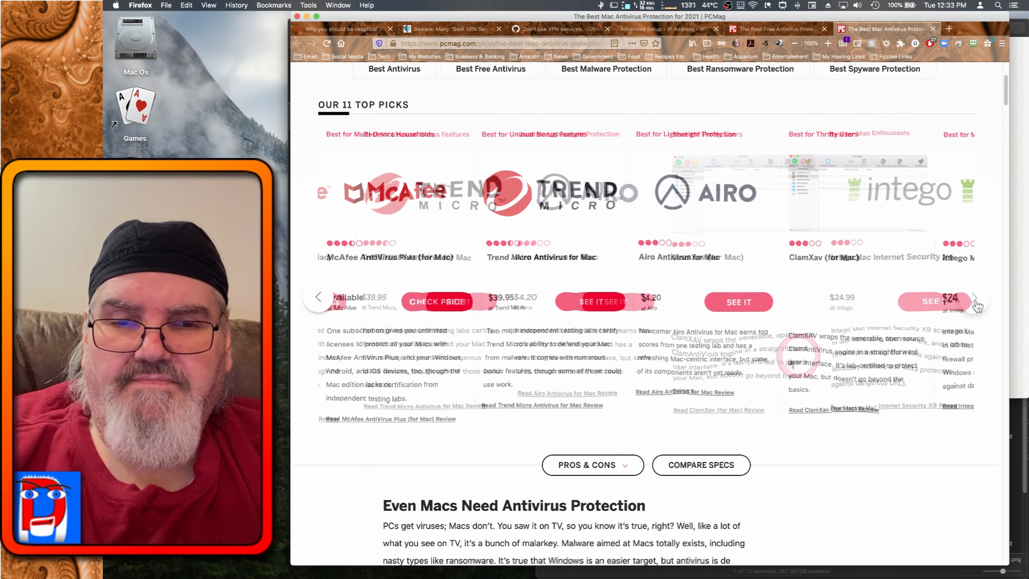
left_click(978, 296)
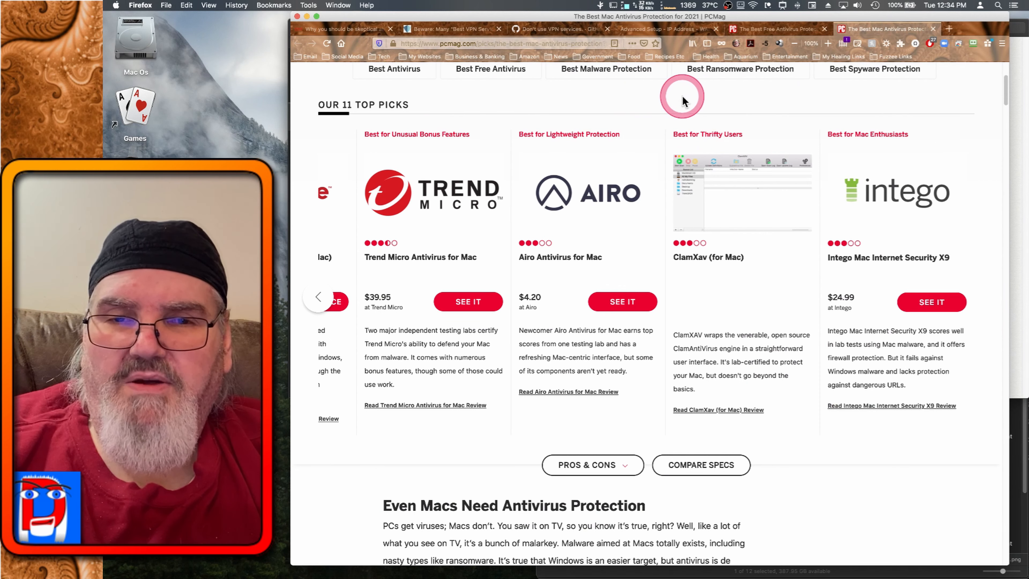
mouse_move(798, 97)
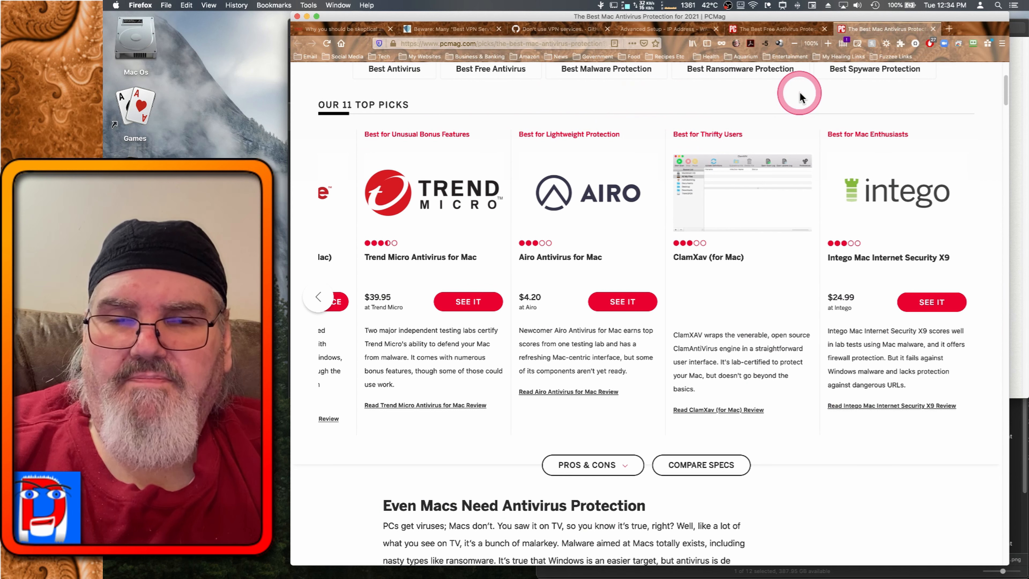
mouse_move(801, 95)
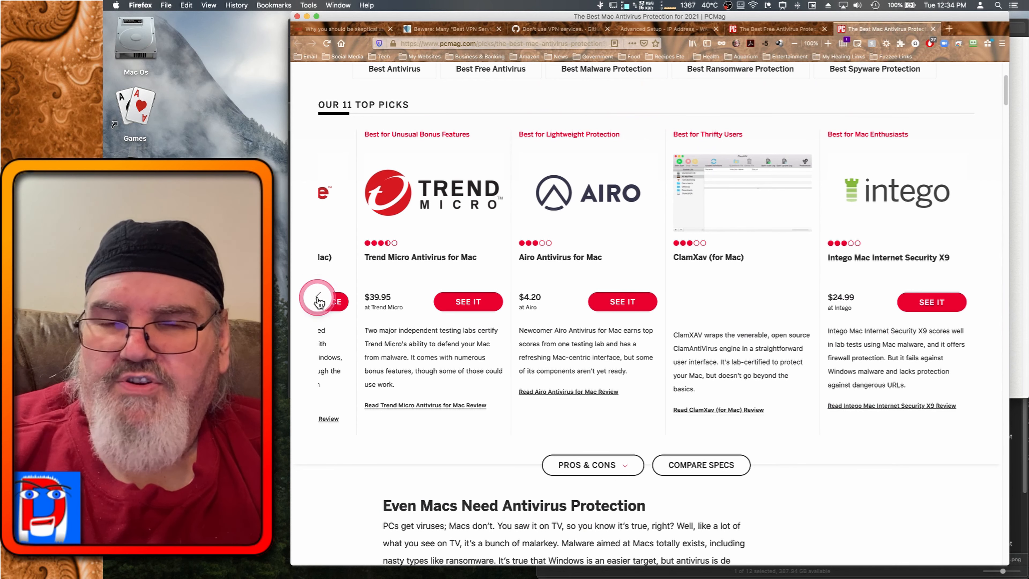
Return the Mac carousel to its first picks: Bitdefender, Kaspersky, Norton 360 and Webroot.
left_click(317, 297)
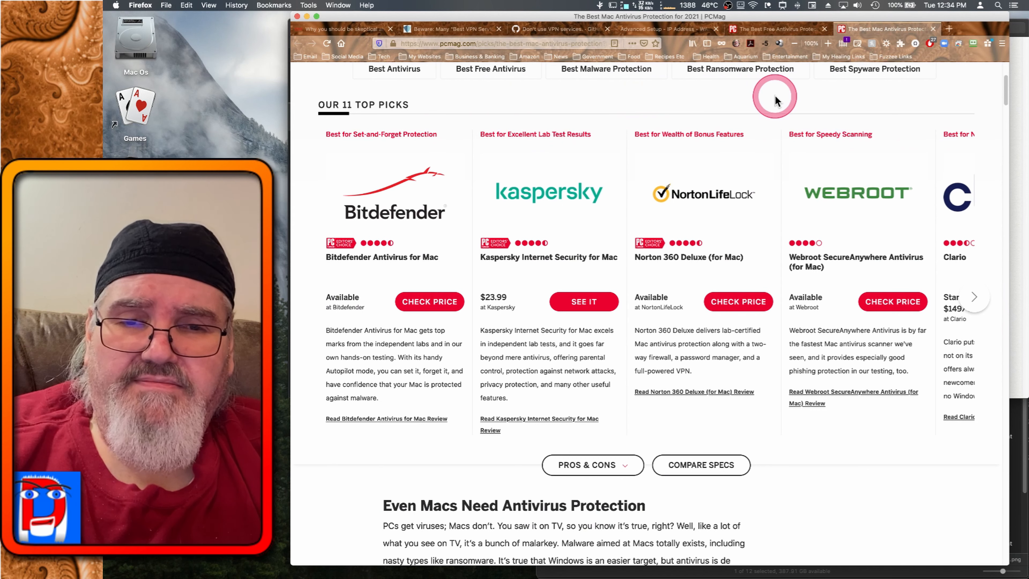
mouse_move(648, 97)
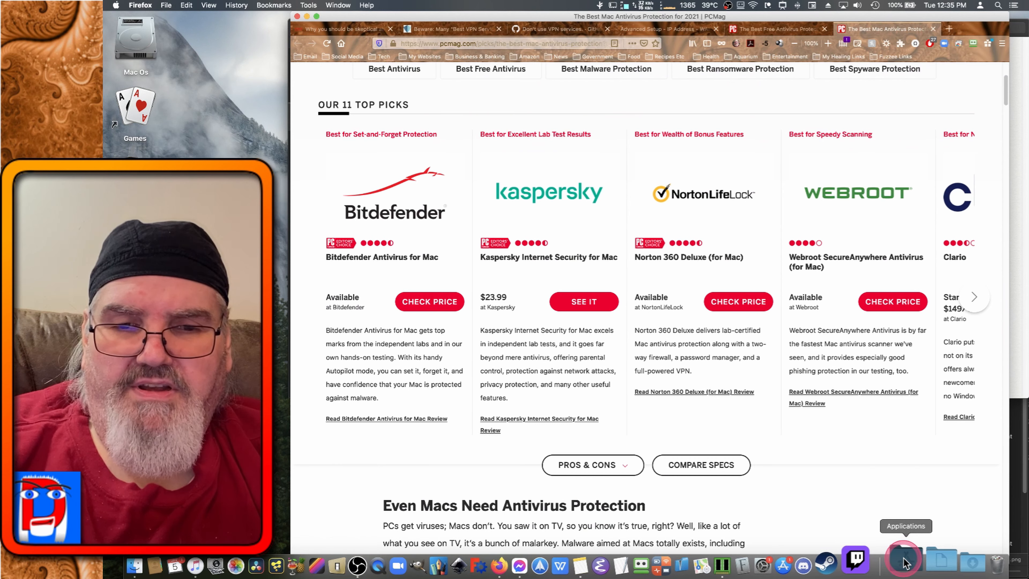
Open the Dock's Applications grid and scroll down toward TotalAV.app.
left_click(904, 561)
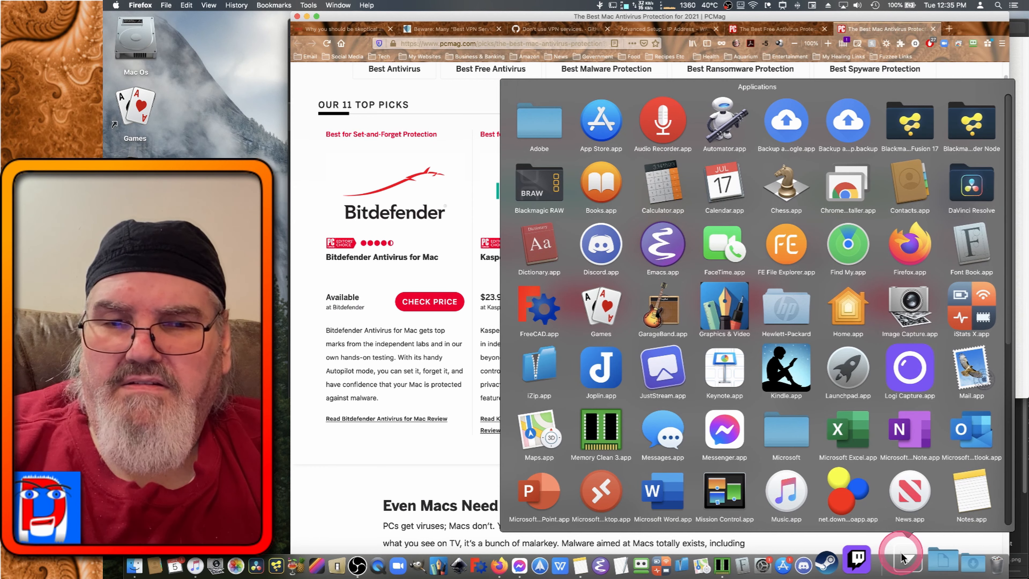
scroll("down", 3)
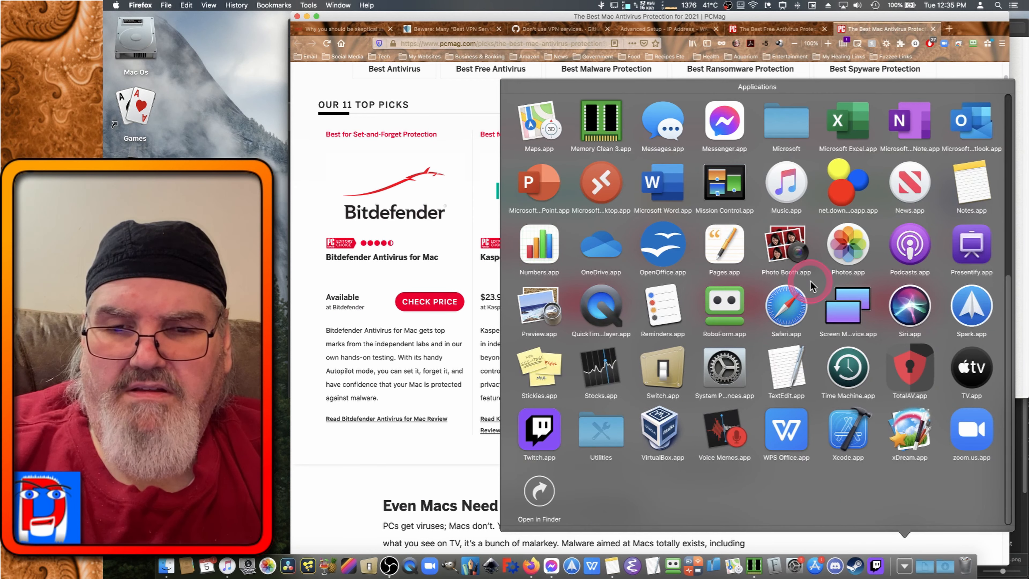
mouse_move(931, 387)
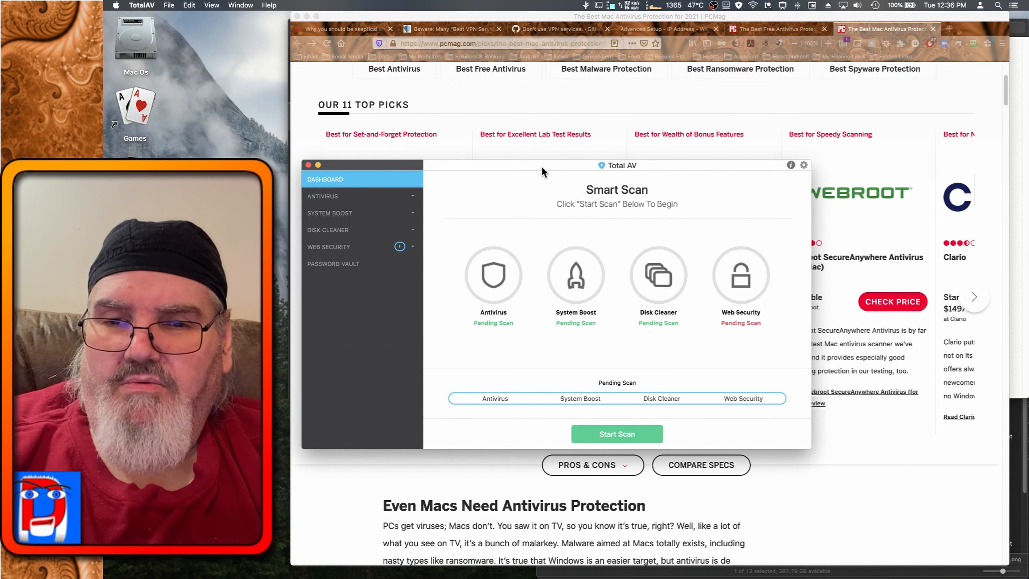
left_click(527, 172)
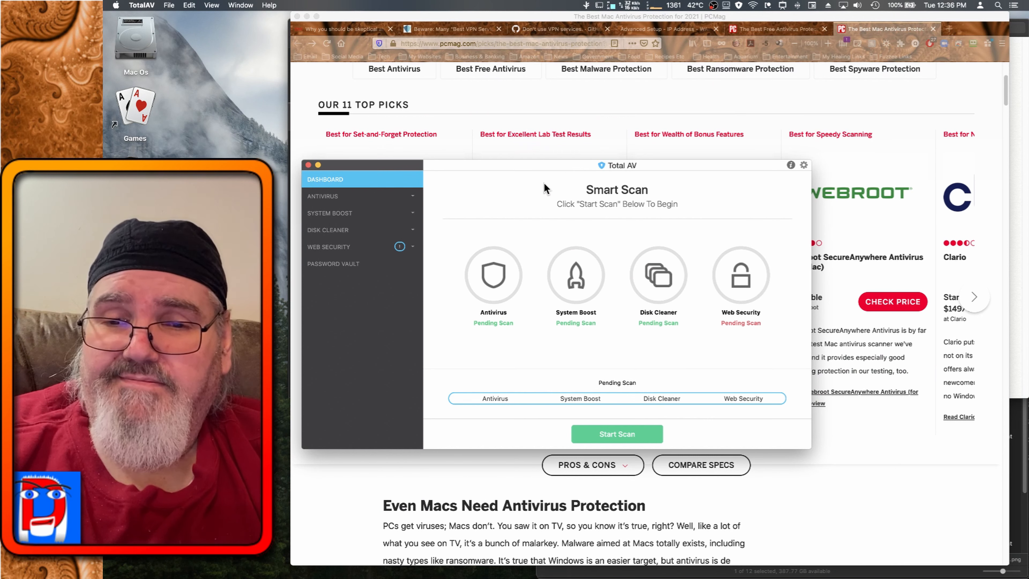
left_click(525, 170)
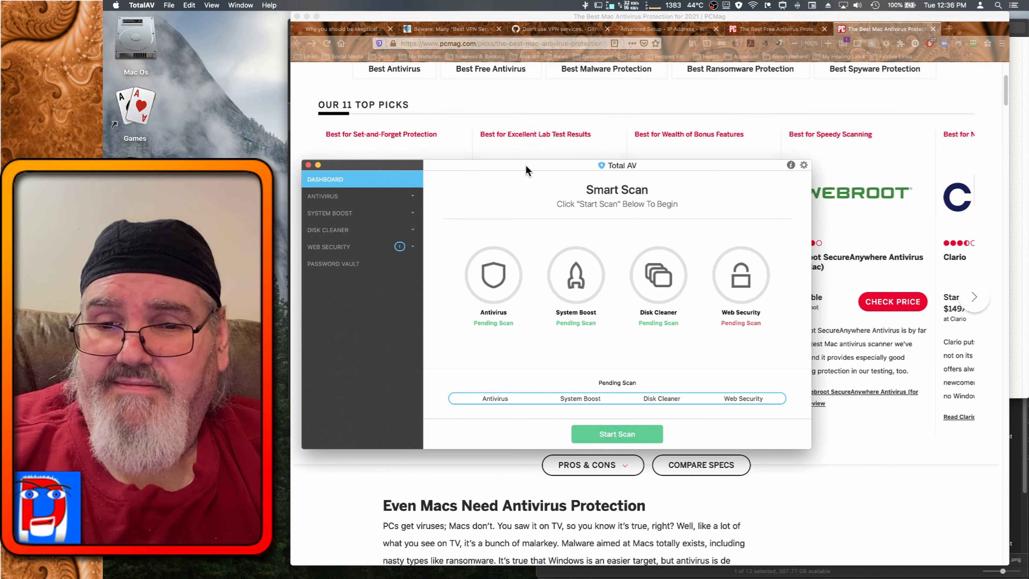
left_click(525, 166)
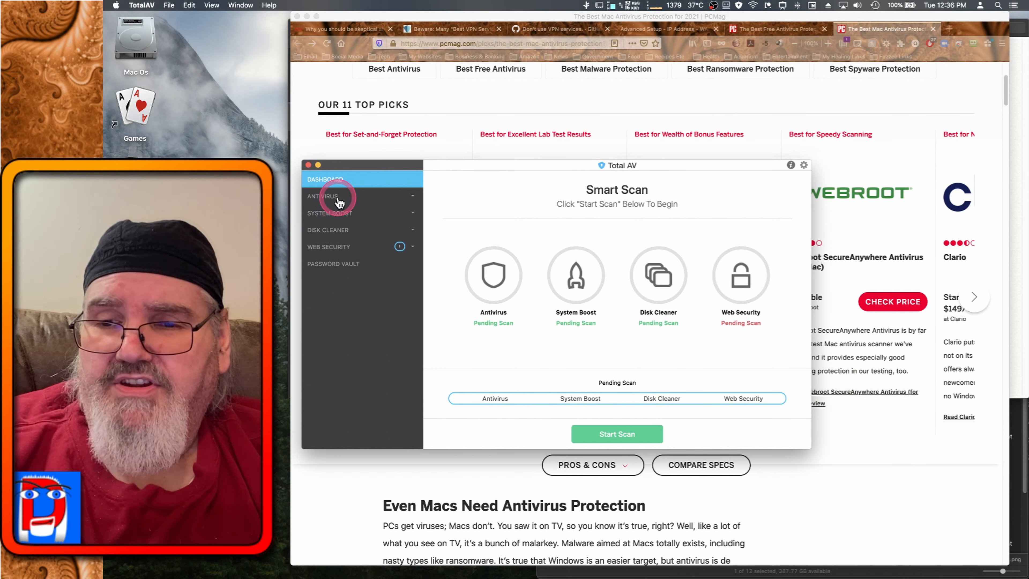
Go to the Antivirus section and bring up the pending full System Scan page.
left_click(326, 196)
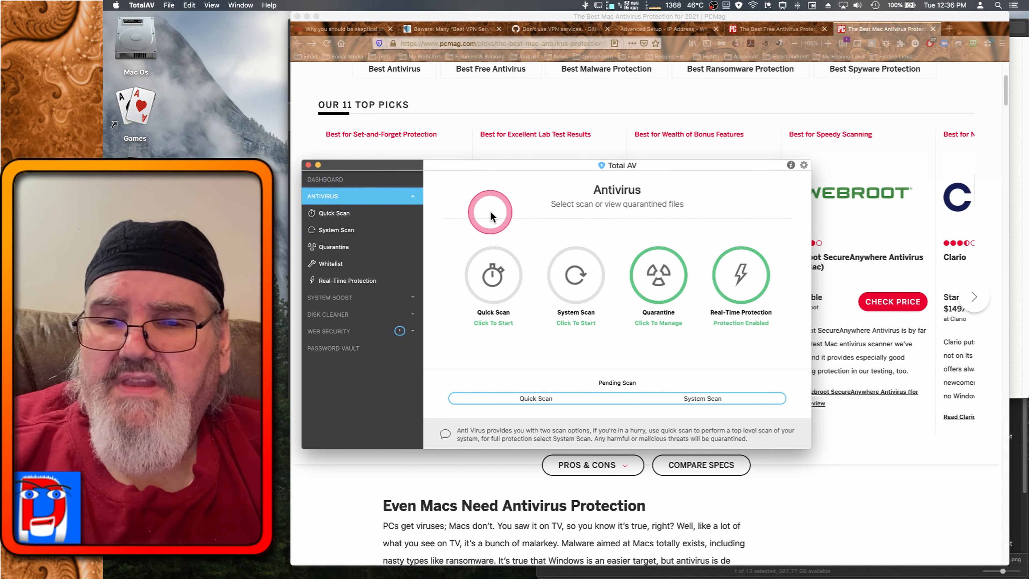
mouse_move(534, 301)
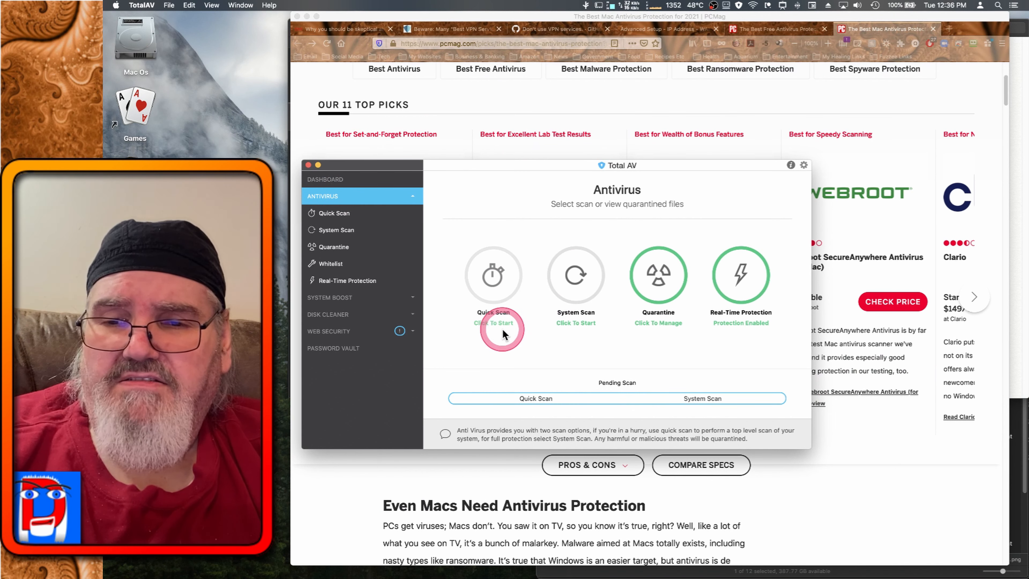
mouse_move(575, 272)
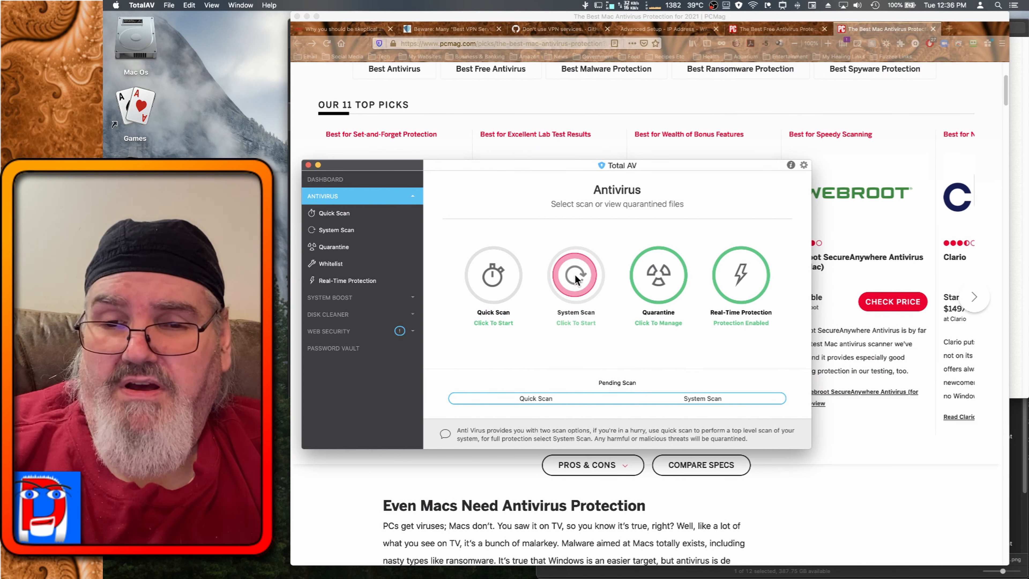
left_click(575, 275)
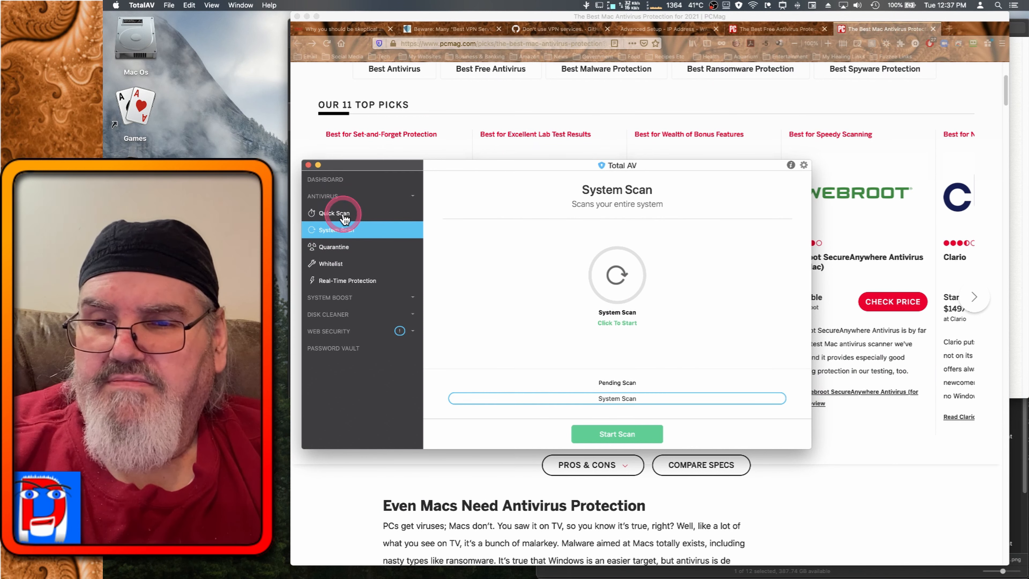
Start a Quick Scan of the Mac from the TotalAV sidebar.
left_click(334, 212)
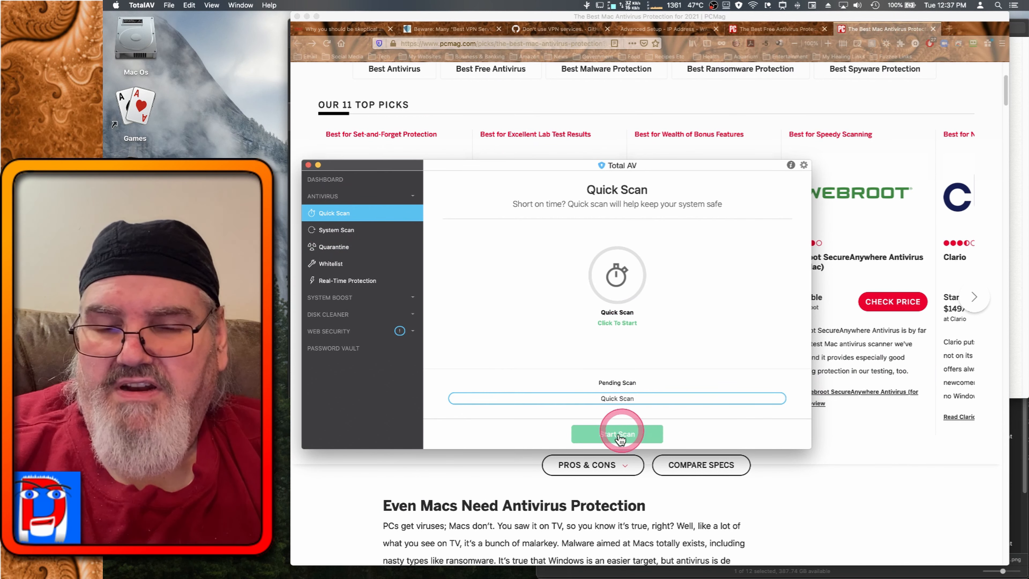
mouse_move(643, 438)
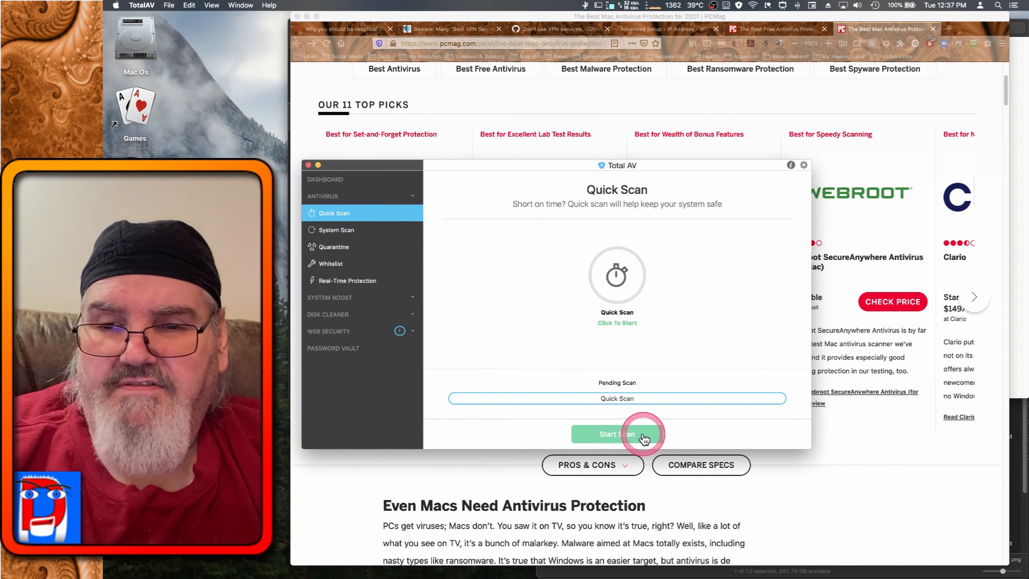
left_click(616, 434)
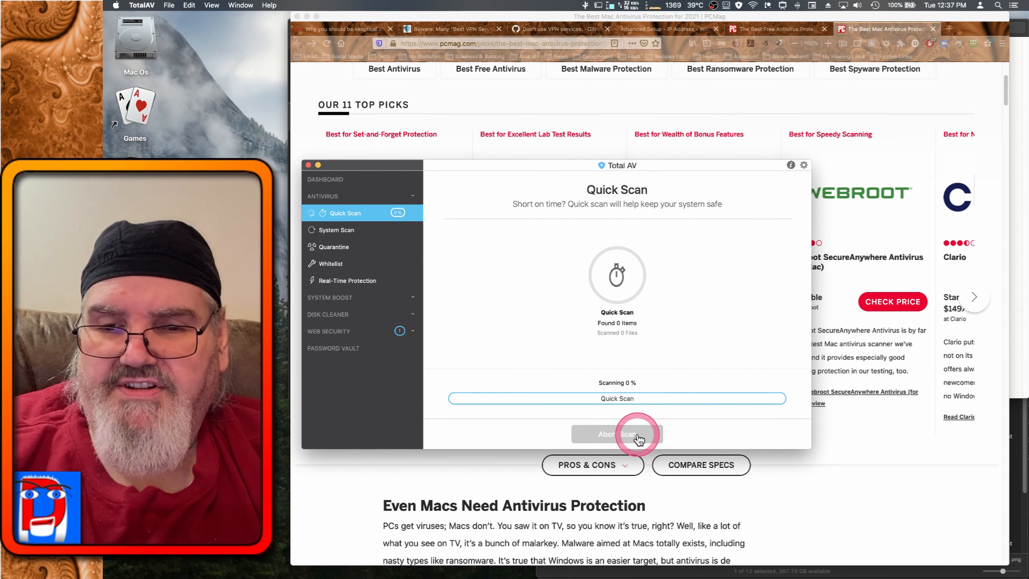
Let the Quick Scan finish with No Issues Found, then close the TotalAV window.
left_click(615, 434)
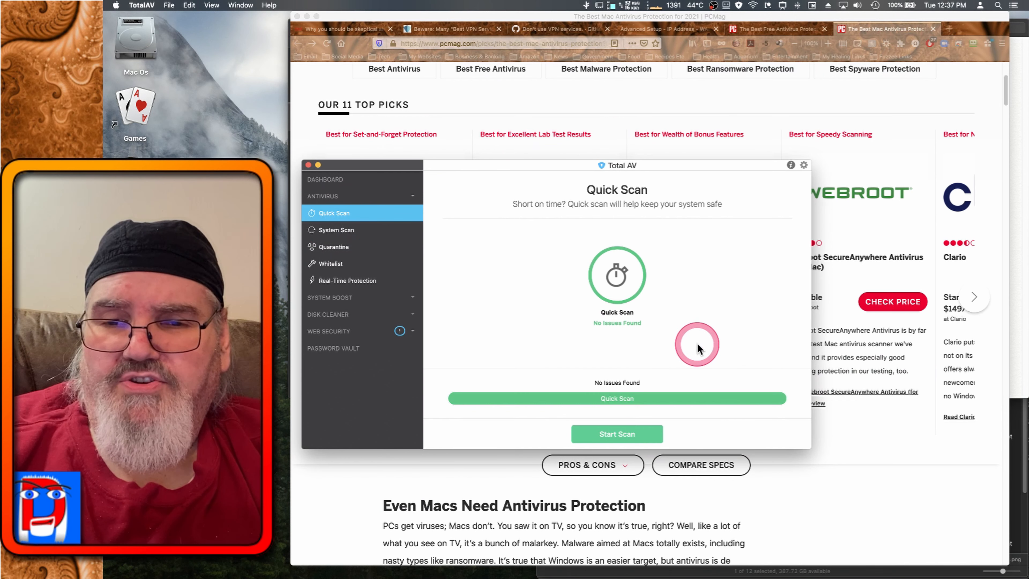
mouse_move(685, 348)
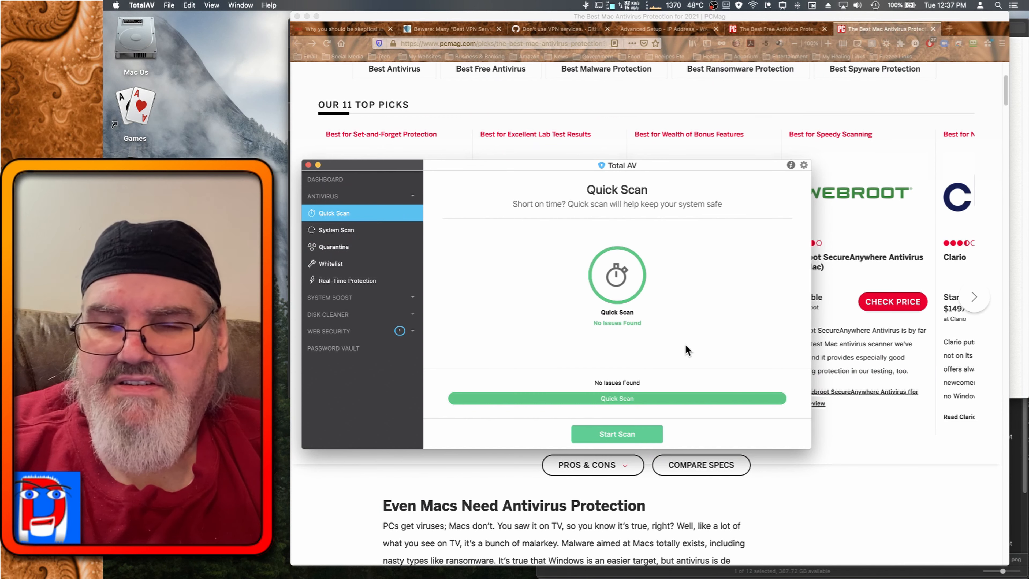
left_click(616, 398)
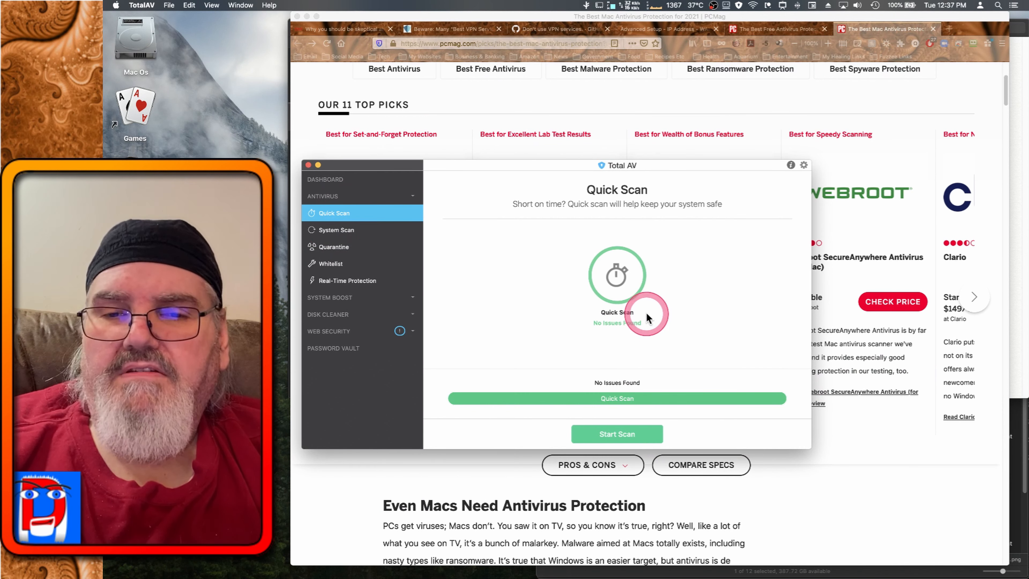
mouse_move(520, 305)
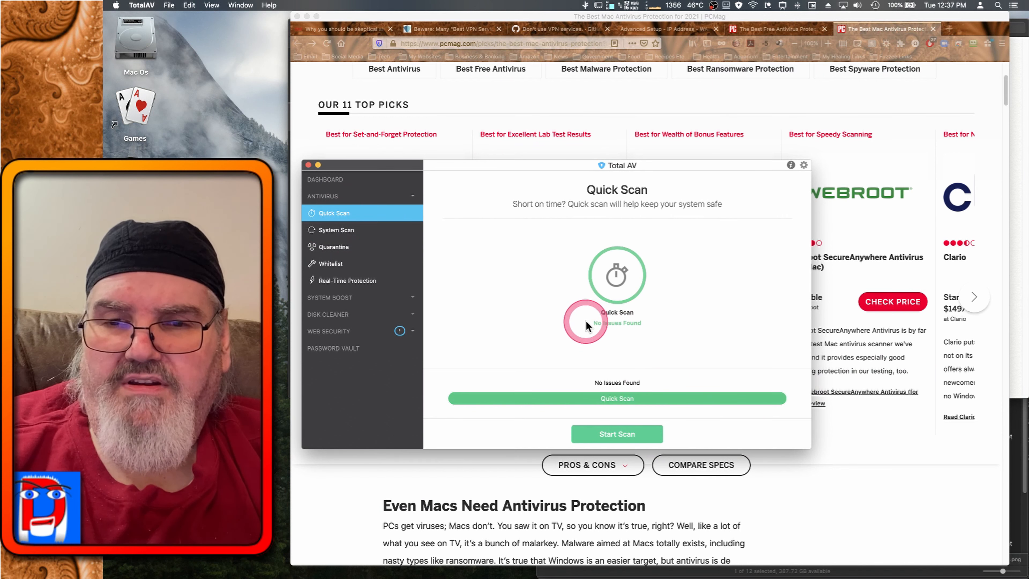
mouse_move(525, 287)
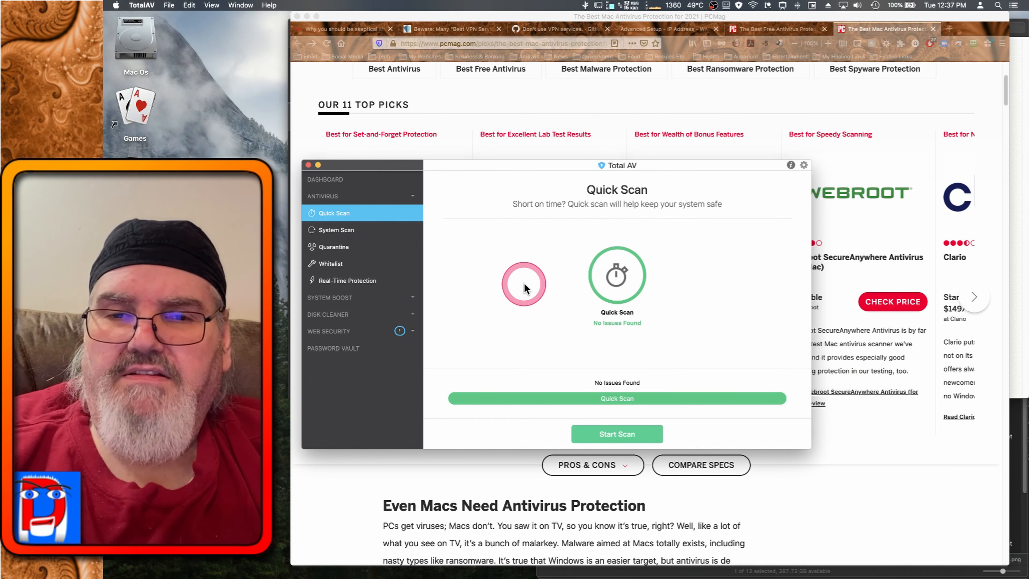
mouse_move(525, 289)
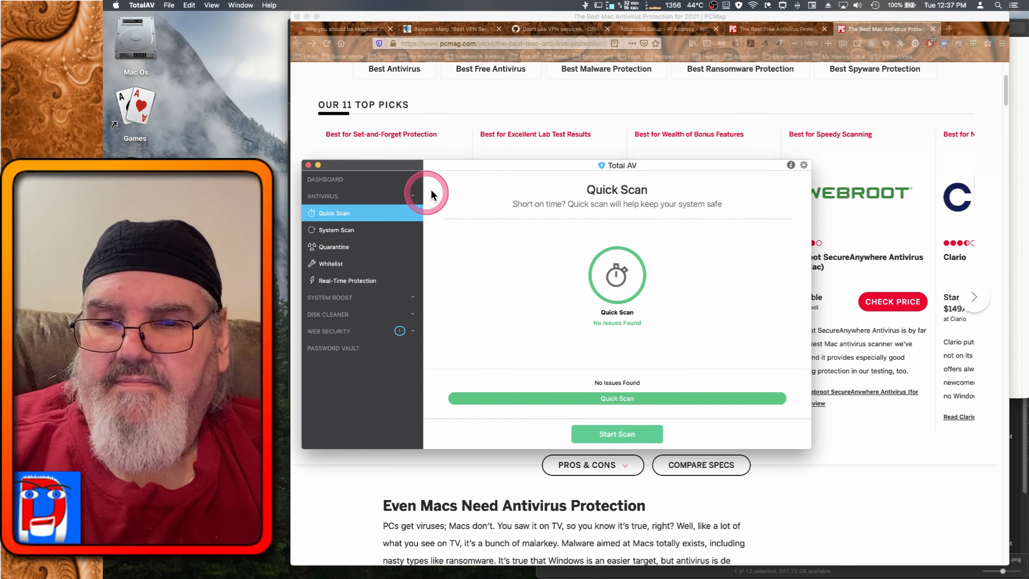
mouse_move(375, 169)
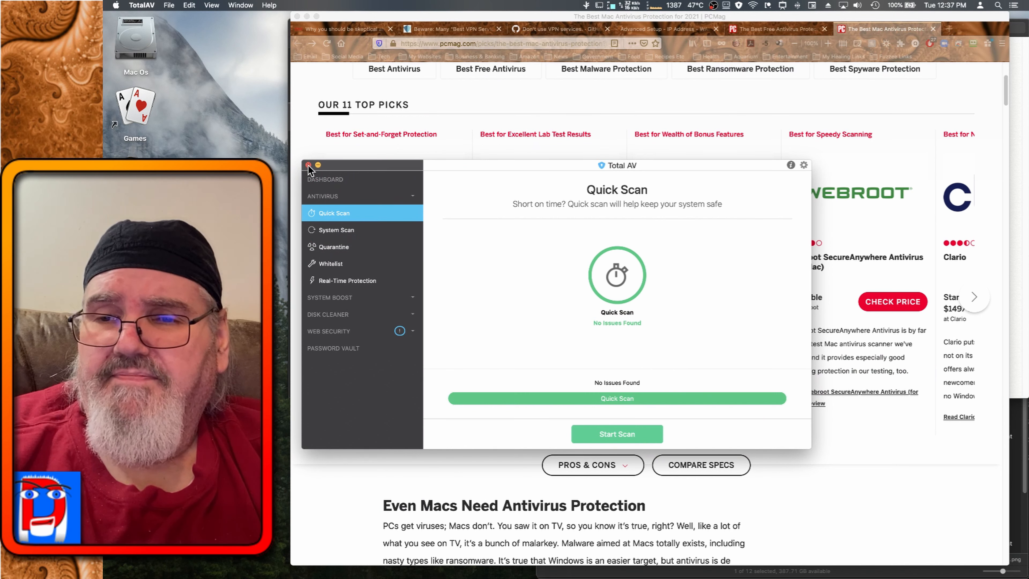
left_click(307, 165)
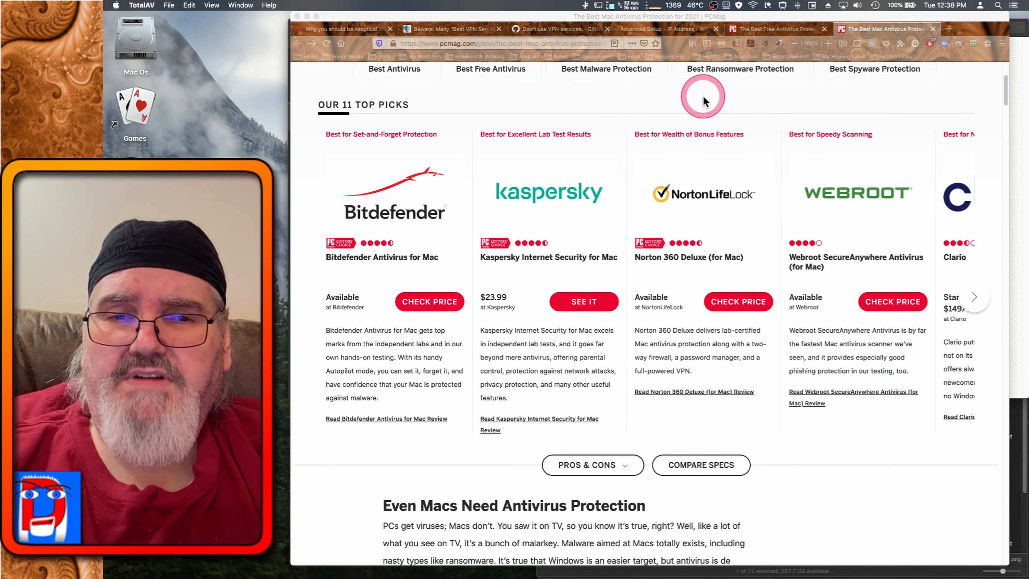
mouse_move(948, 29)
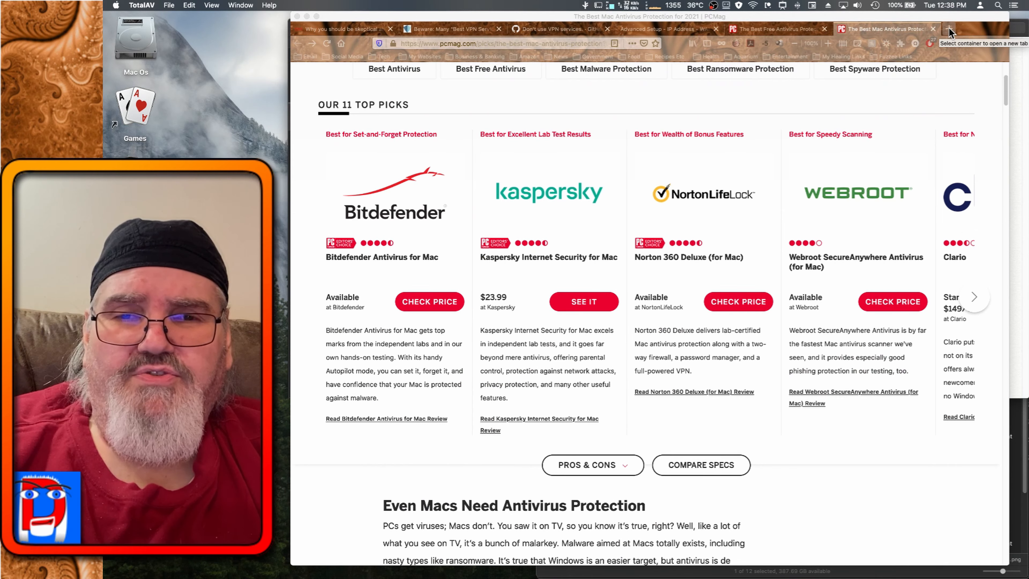